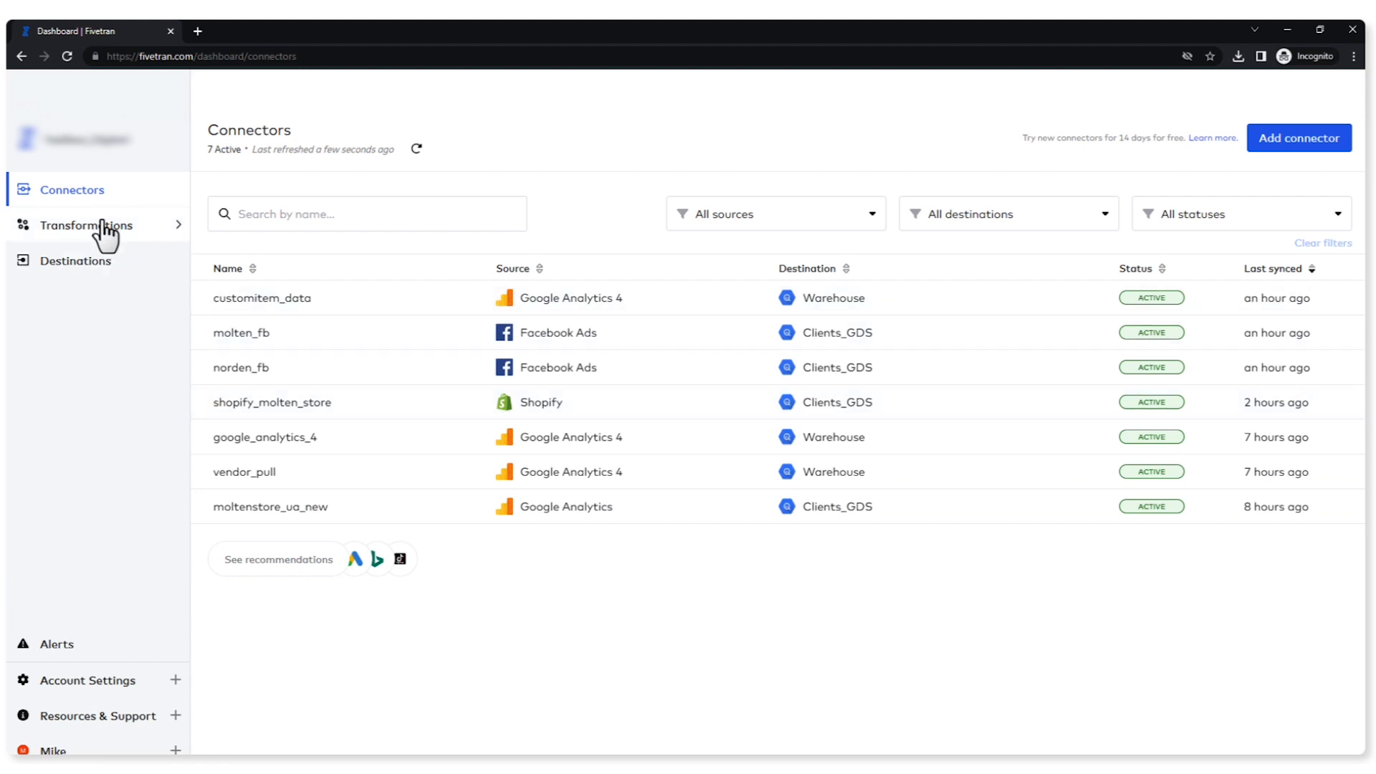
pyautogui.moveTo(47, 688)
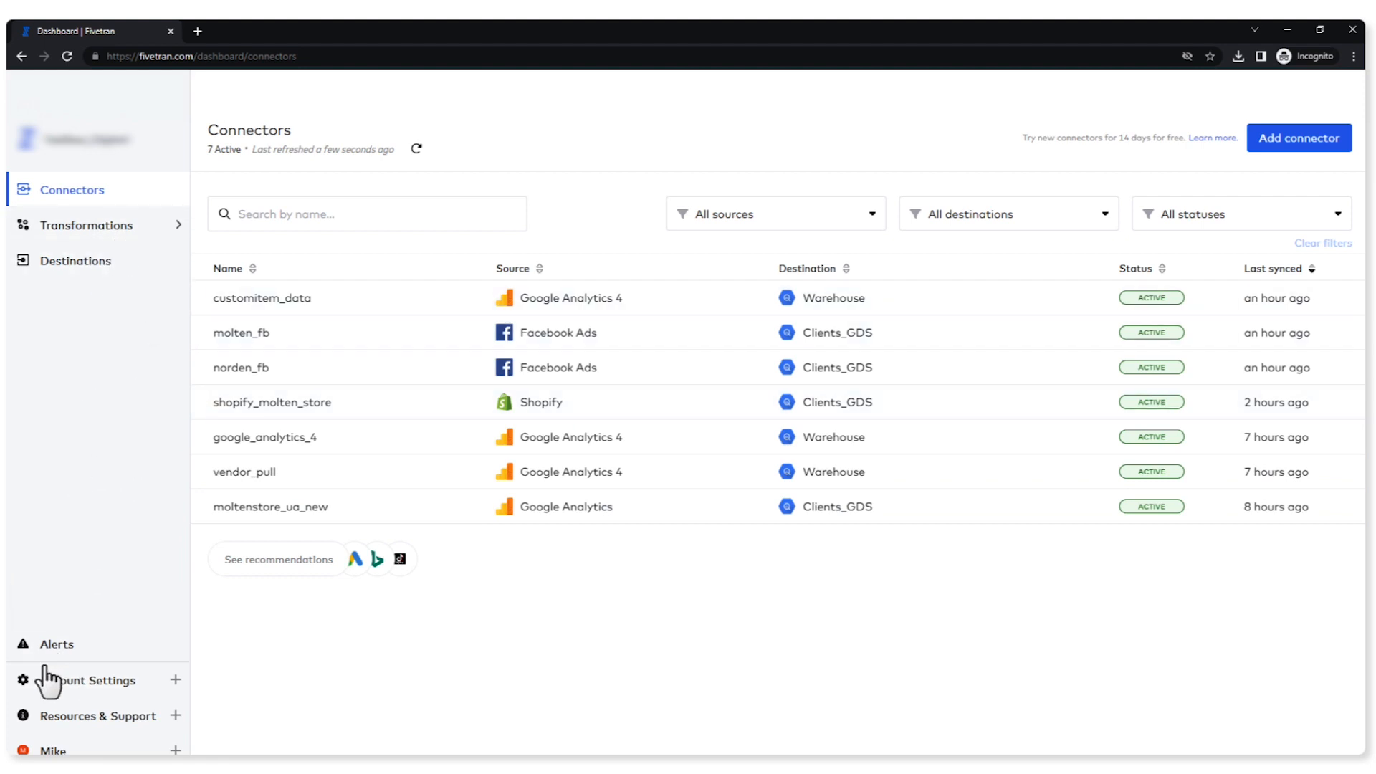
pyautogui.moveTo(99, 700)
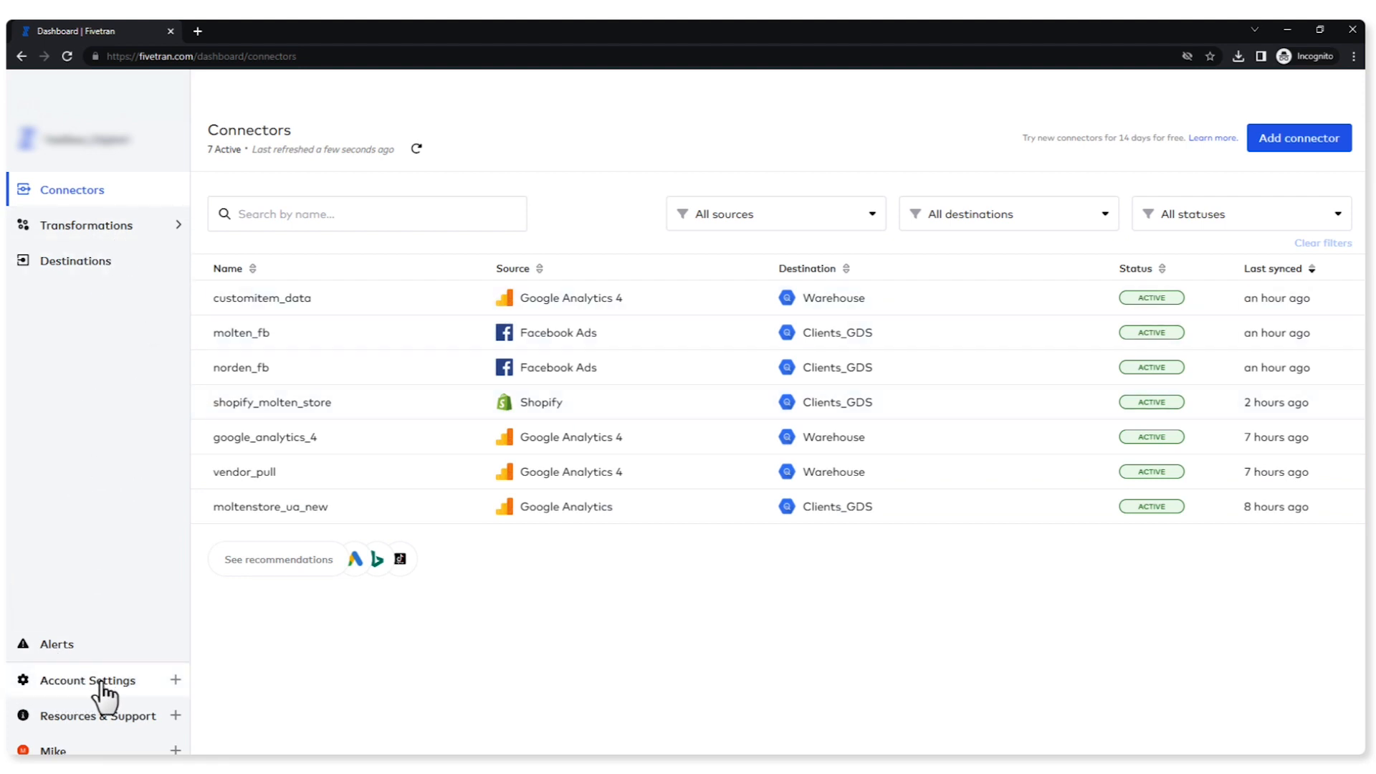
# - Go to Billing & Usage under Account Settings, showing paid plans and the Starter monthly estimate
pyautogui.click(87, 680)
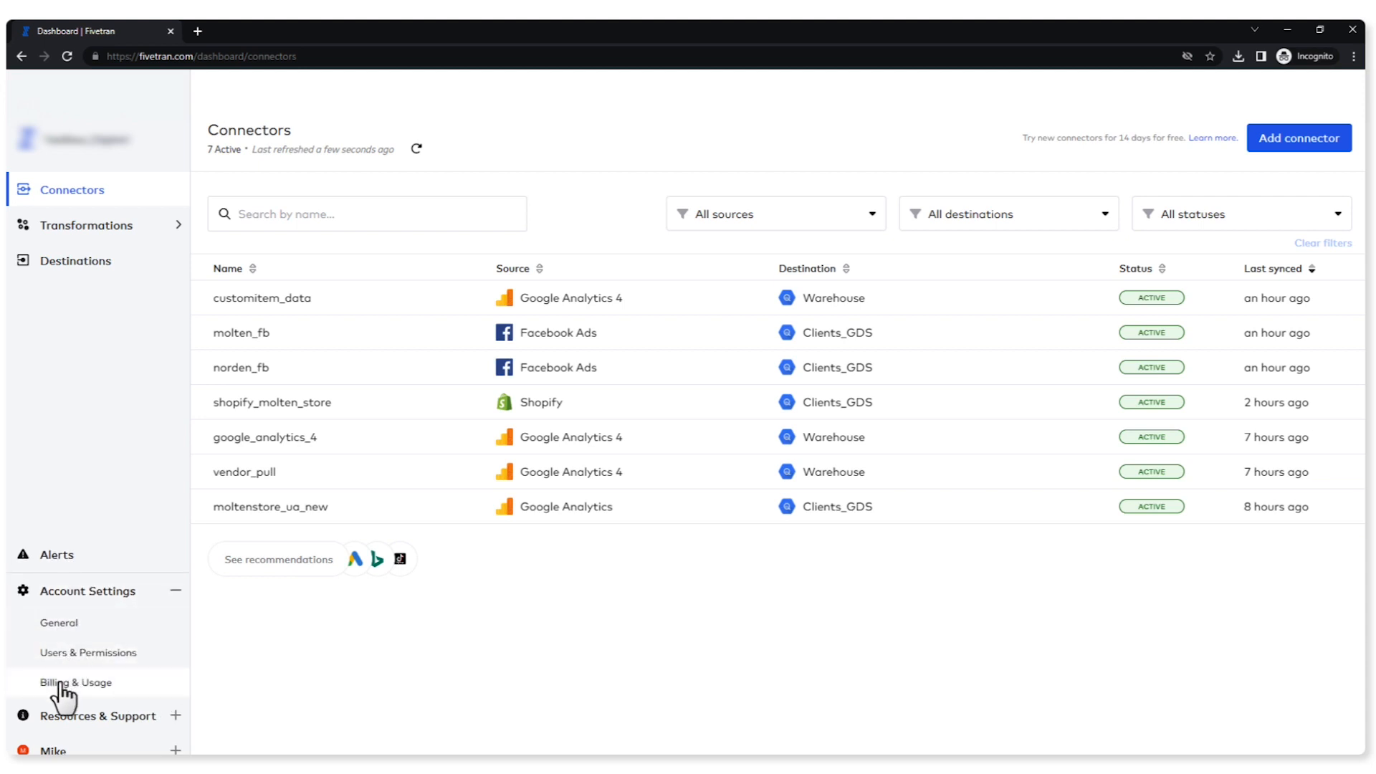
pyautogui.click(75, 683)
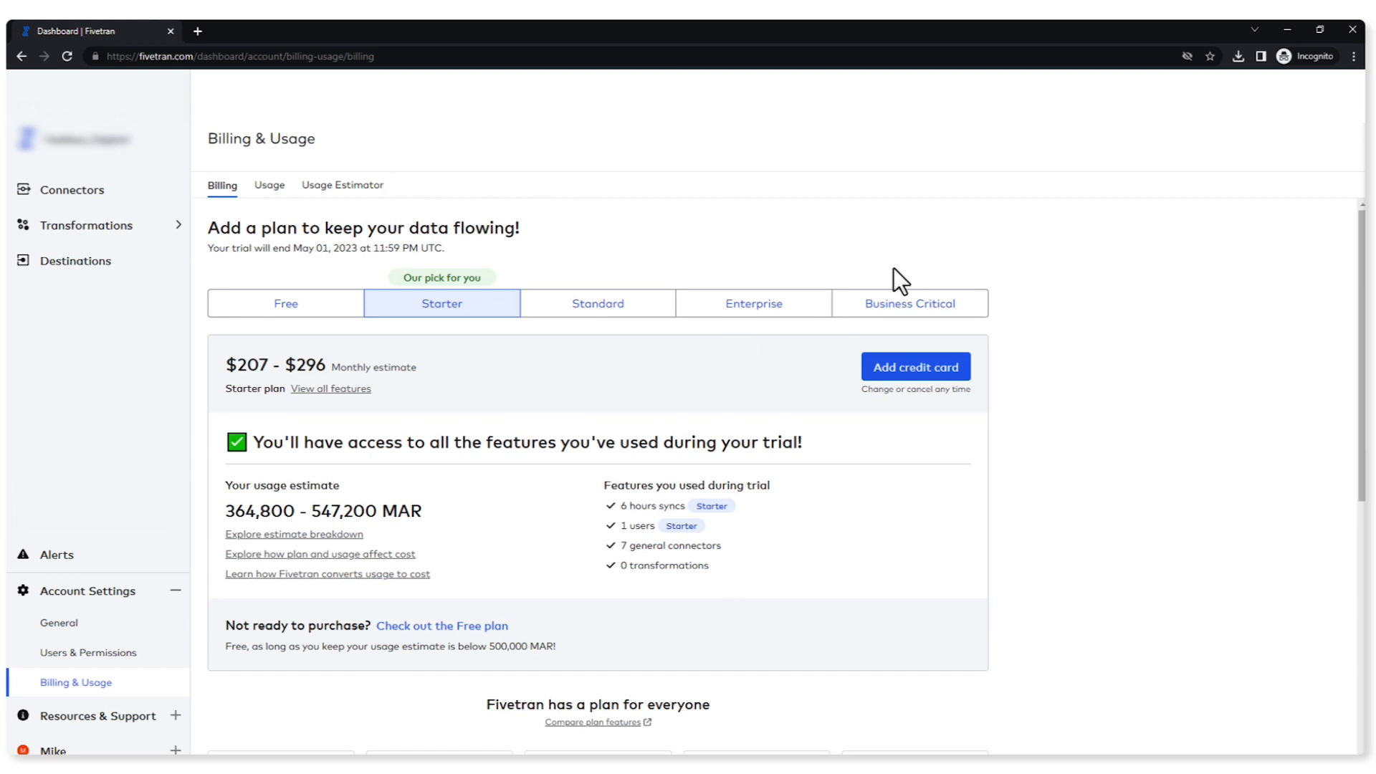
pyautogui.moveTo(339, 194)
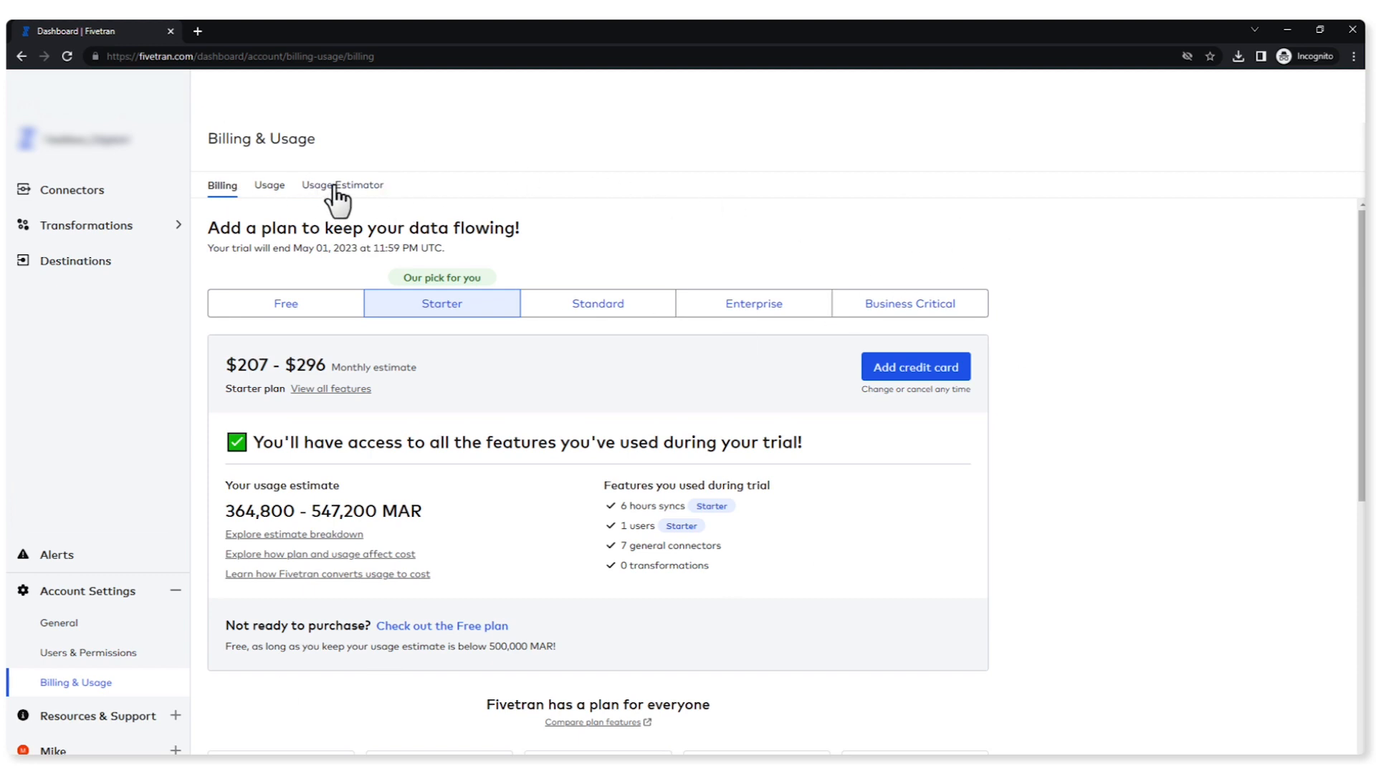
pyautogui.moveTo(341, 192)
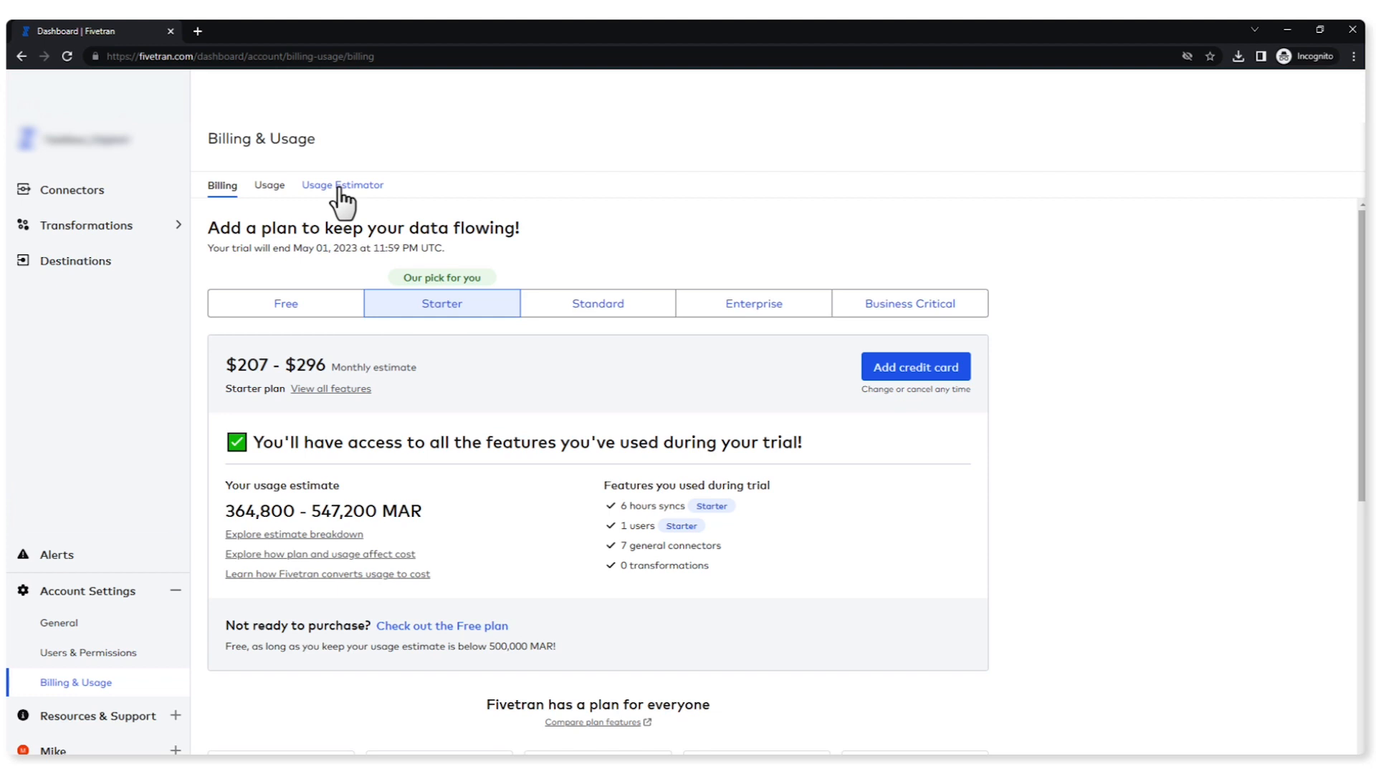
# - Switch to the Usage Estimator showing the Starter pricing curve and $243.22 estimated monthly cost
pyautogui.click(341, 185)
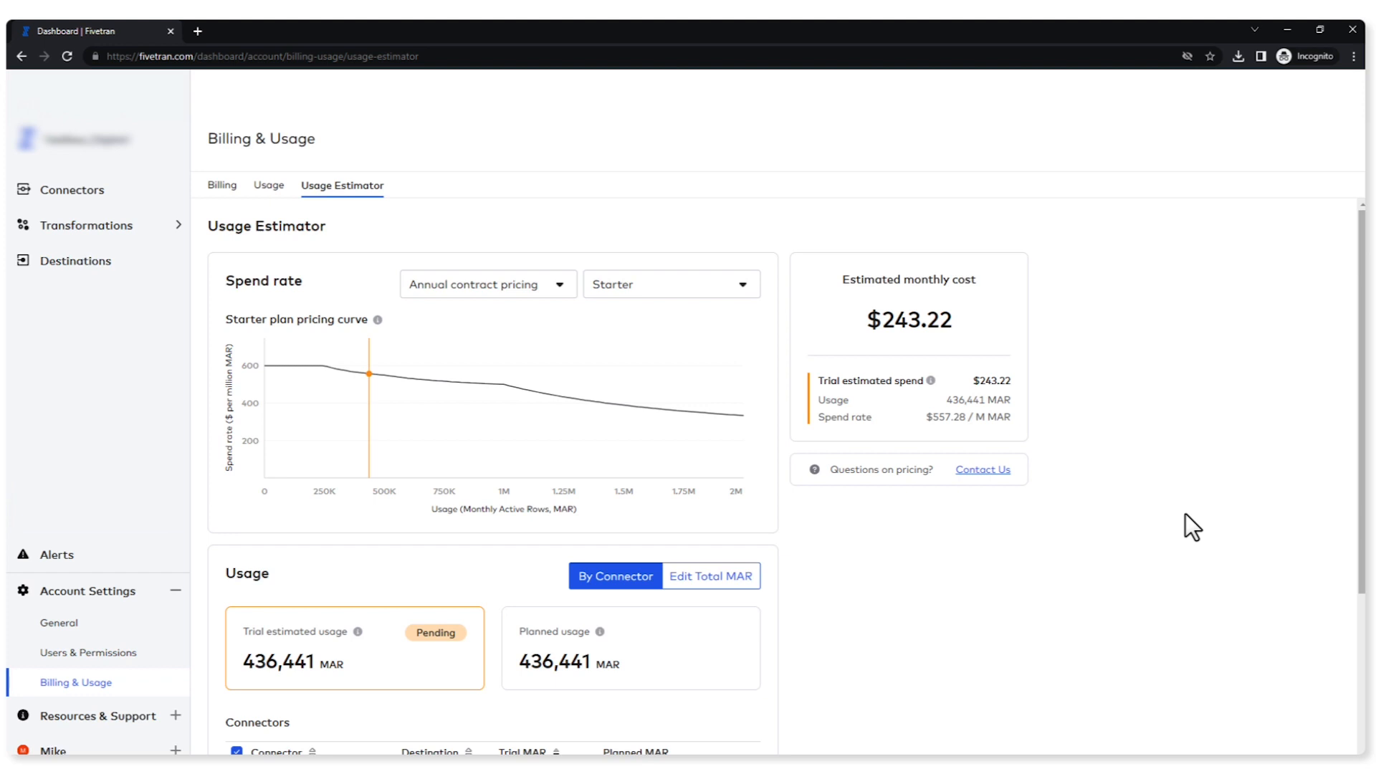
pyautogui.moveTo(903, 258)
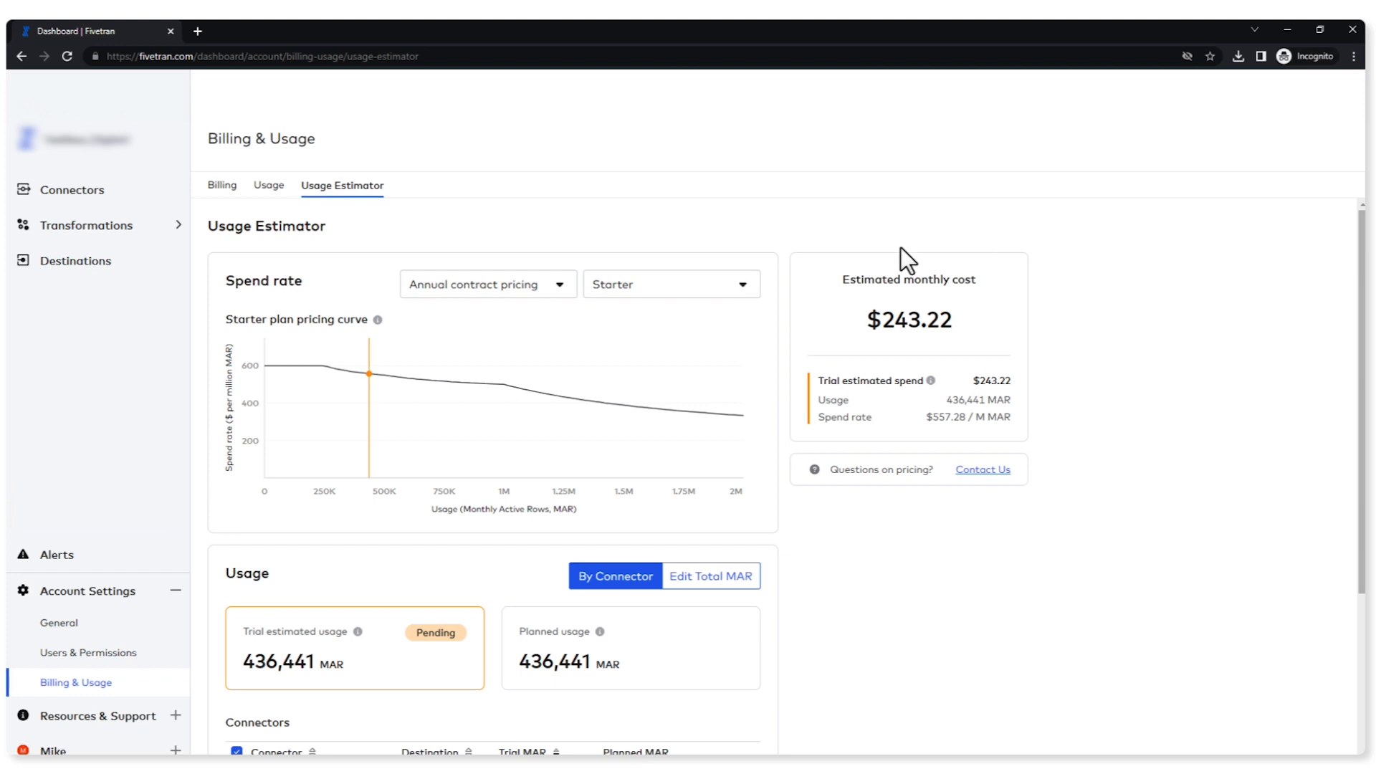
pyautogui.moveTo(930, 383)
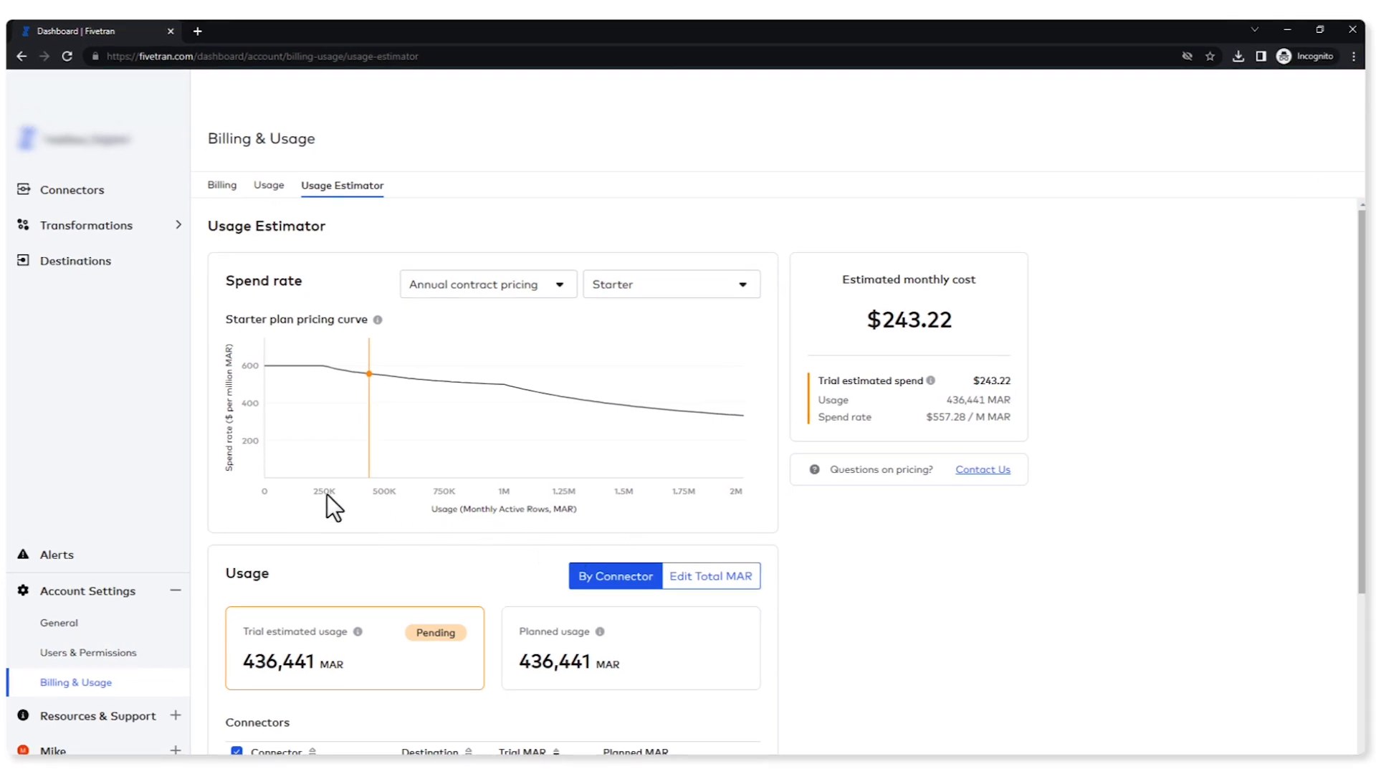
pyautogui.moveTo(368, 401)
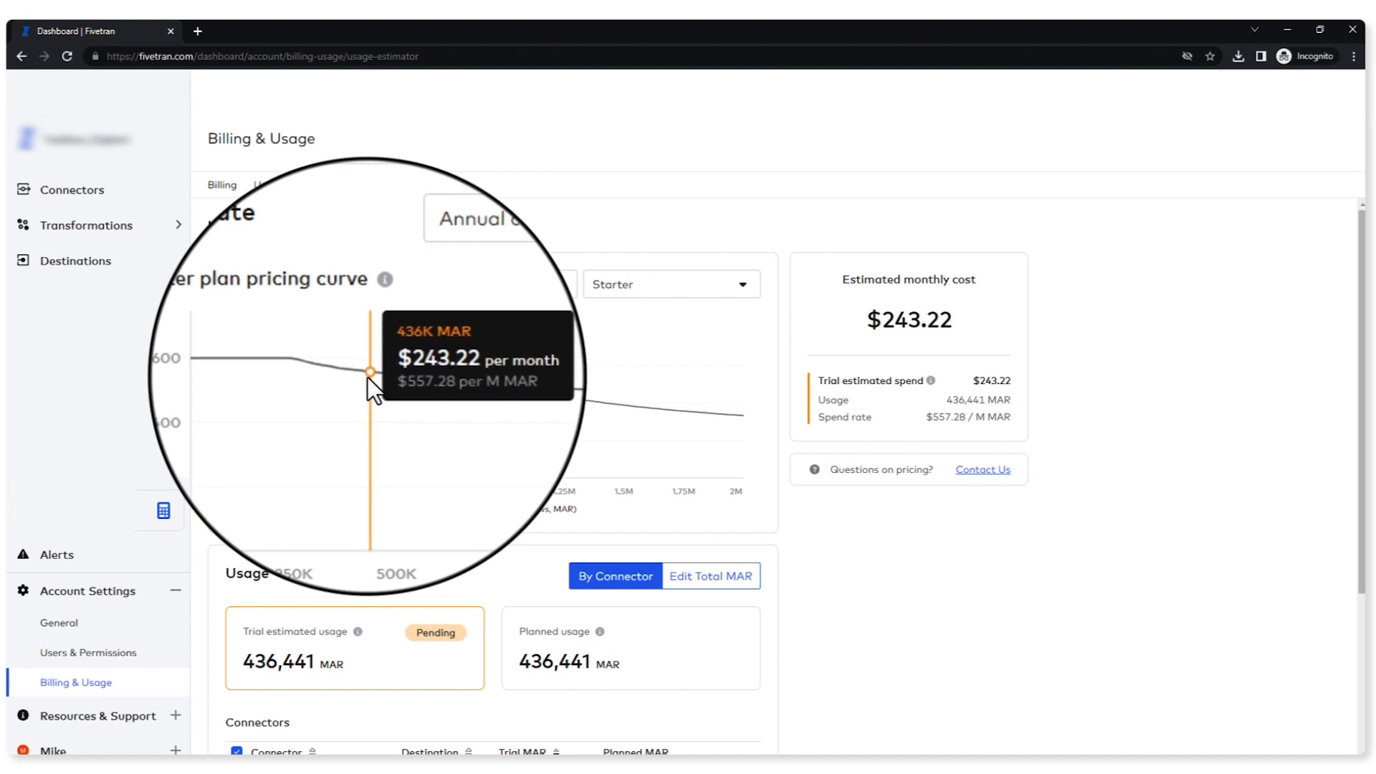
pyautogui.moveTo(335, 391)
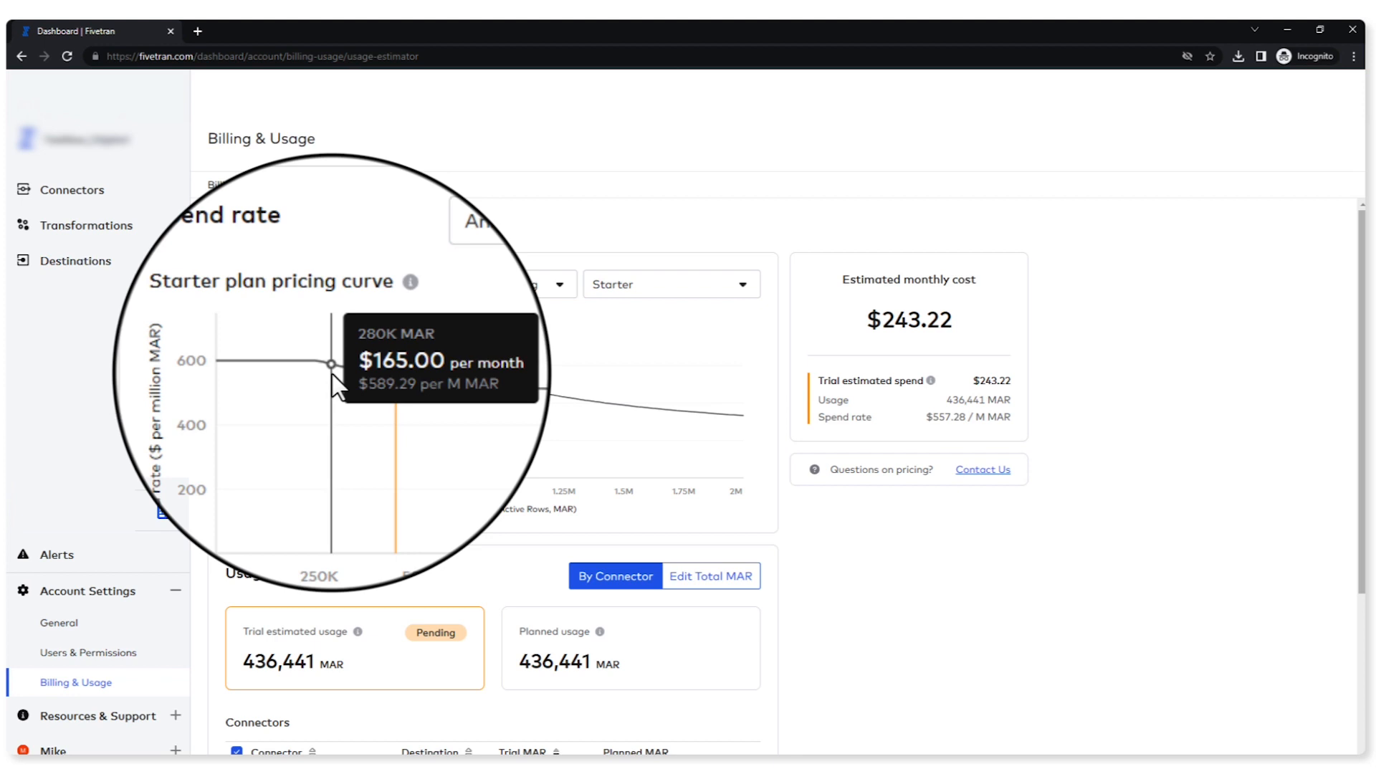
pyautogui.moveTo(369, 387)
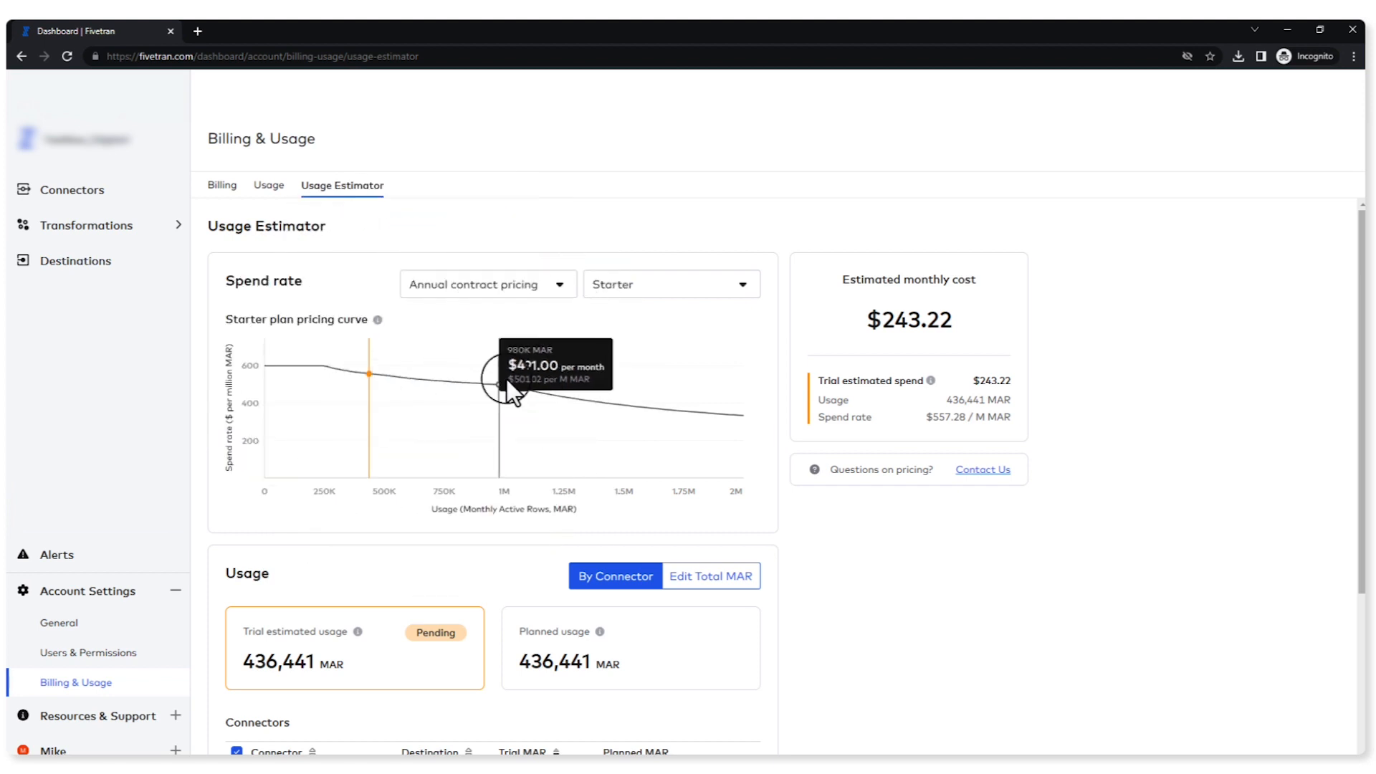
pyautogui.moveTo(587, 247)
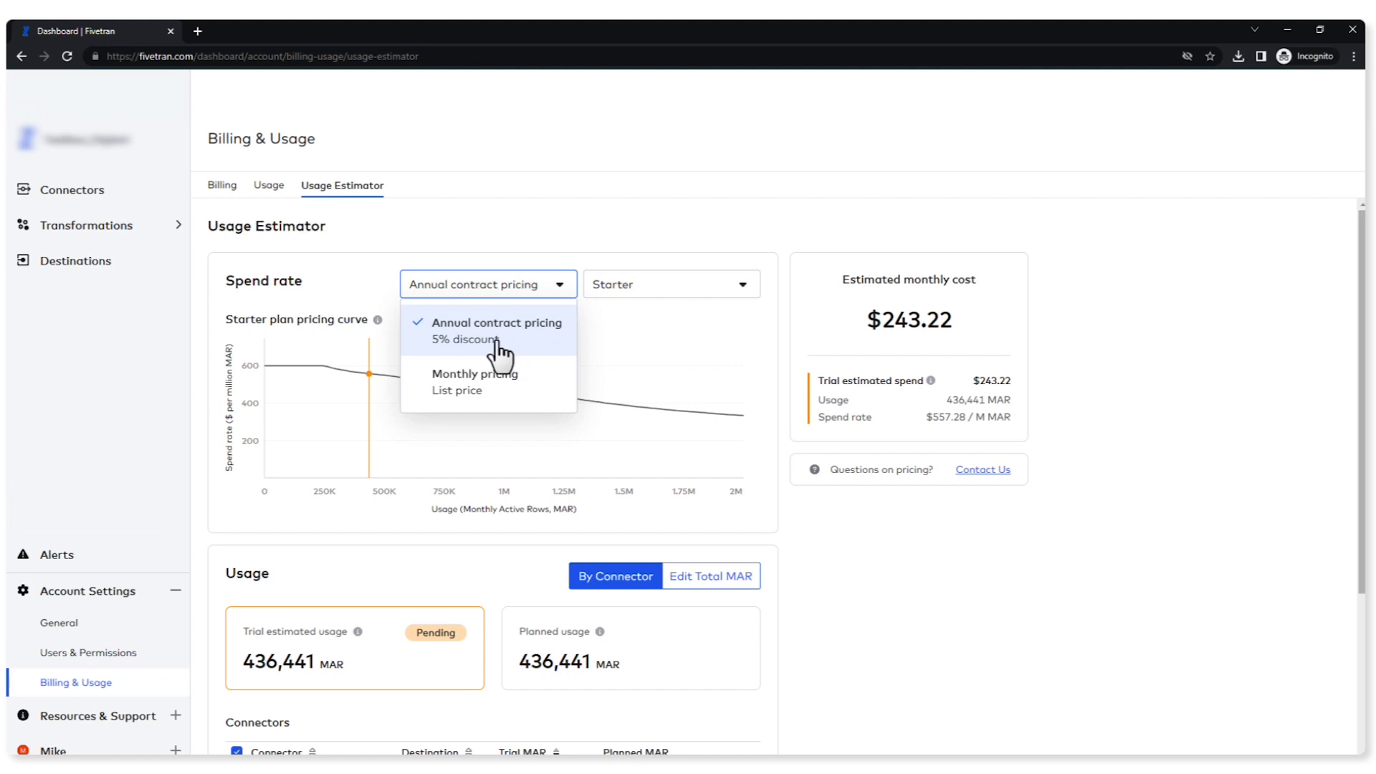
# - Keep Annual contract pricing and choose the Standard plan, raising the estimate to $365.20
pyautogui.click(496, 323)
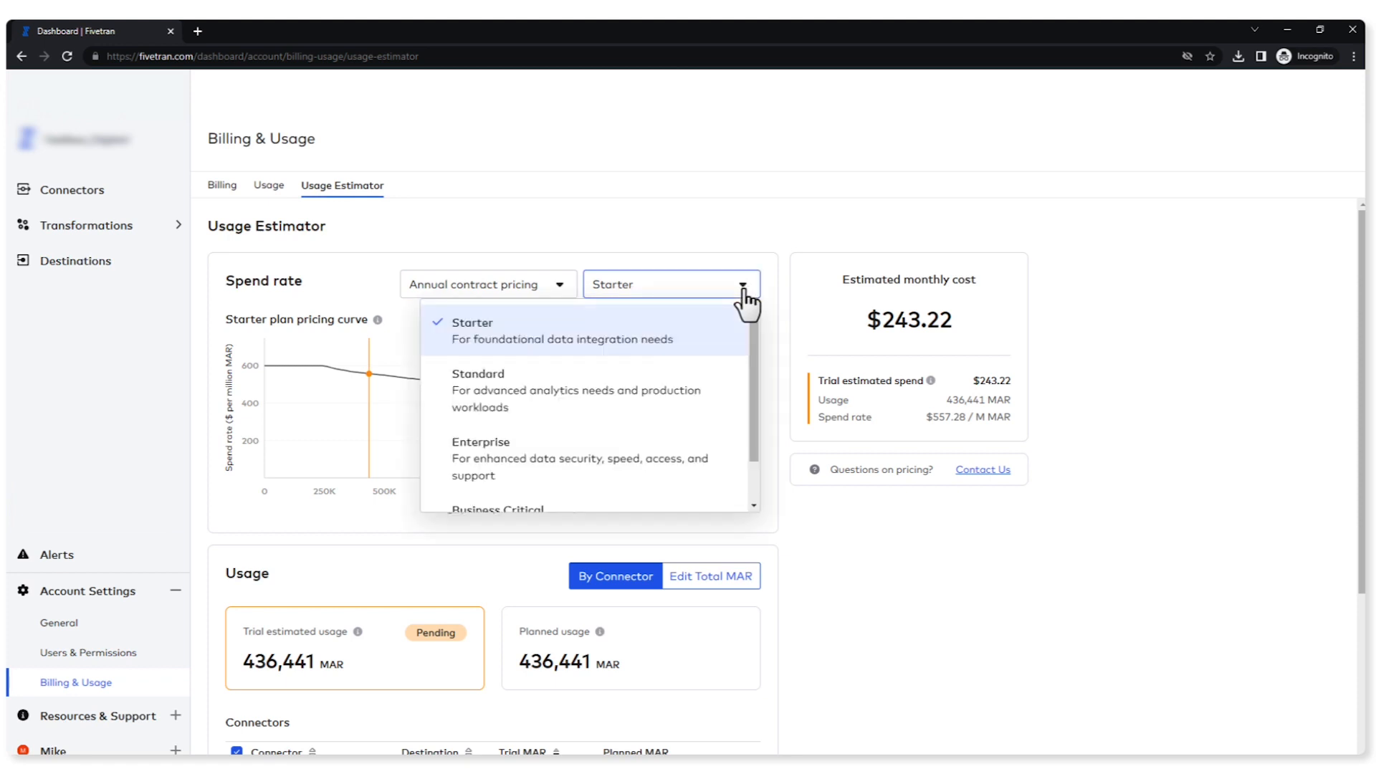
pyautogui.click(477, 373)
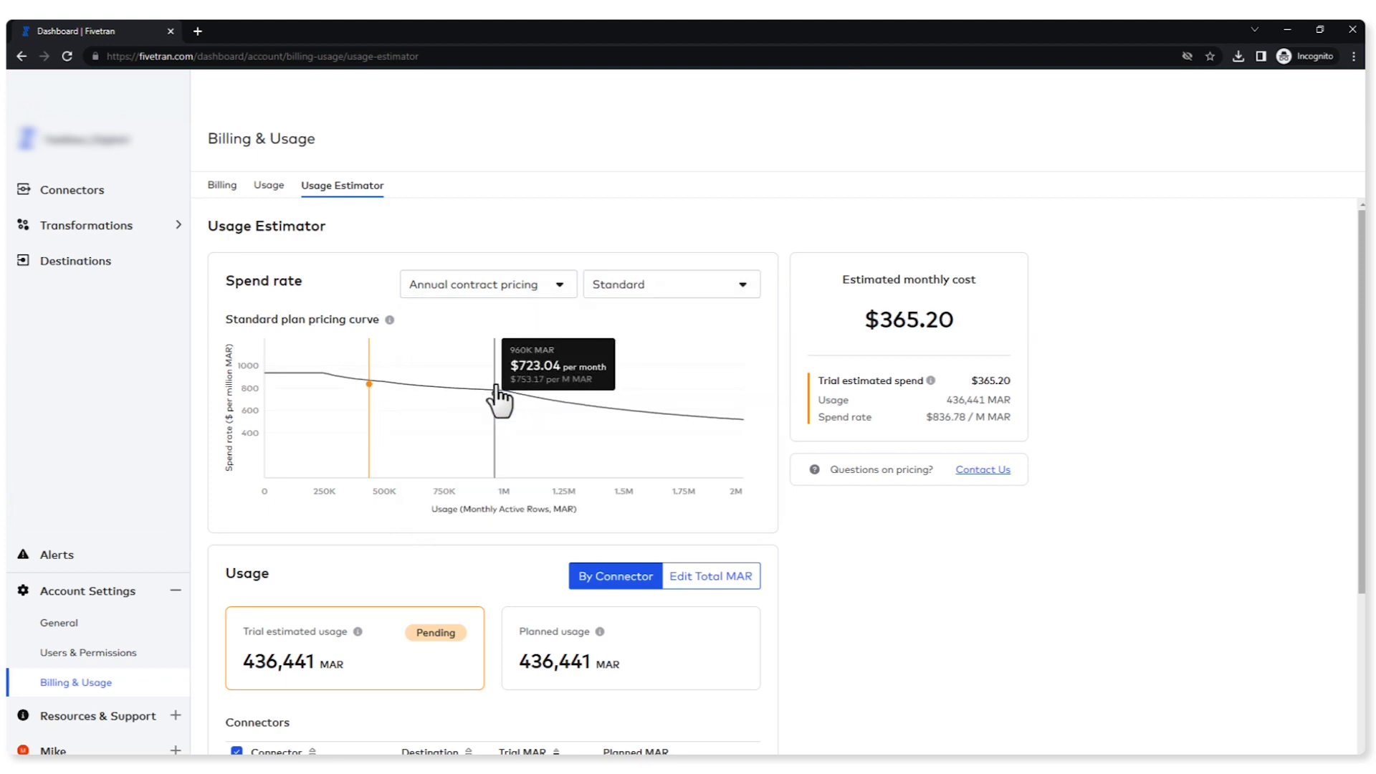
pyautogui.moveTo(1044, 342)
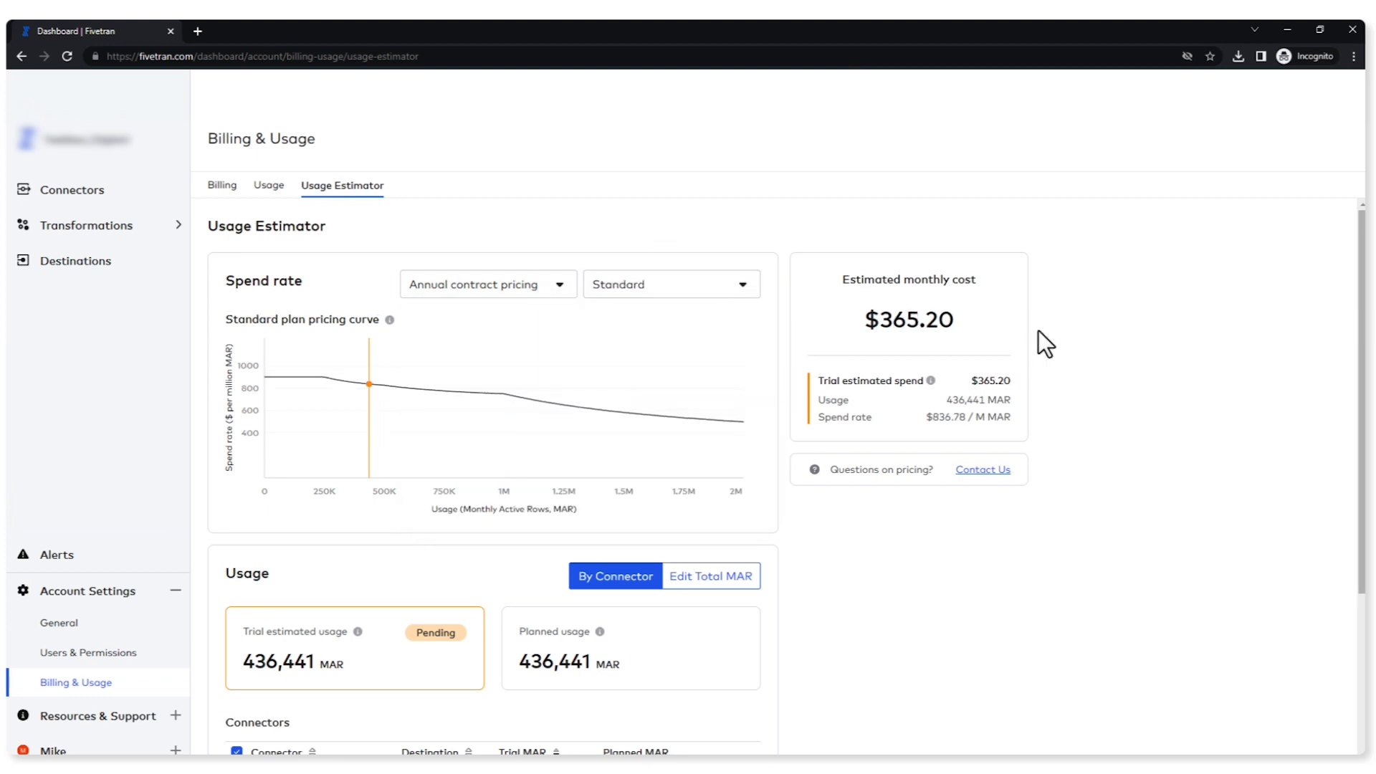
pyautogui.moveTo(858, 355)
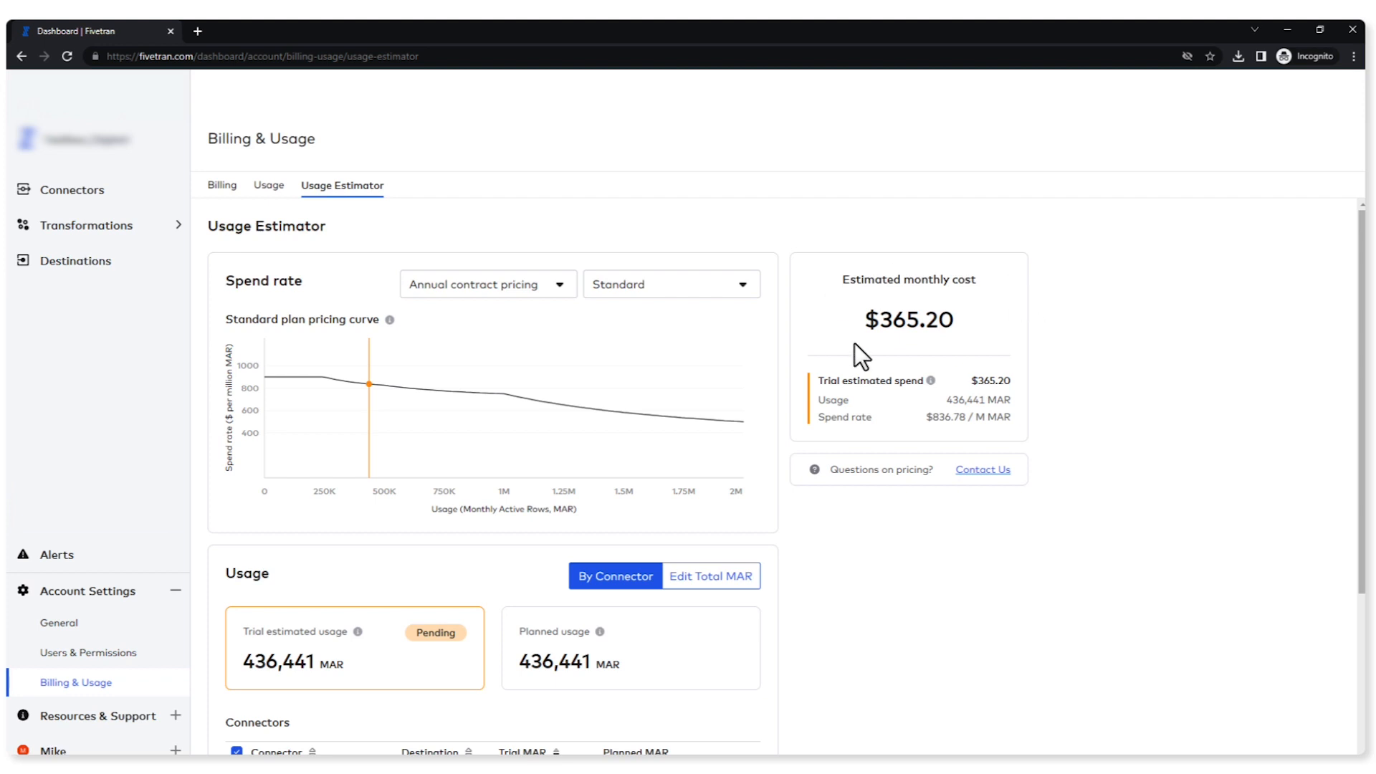
pyautogui.moveTo(1093, 449)
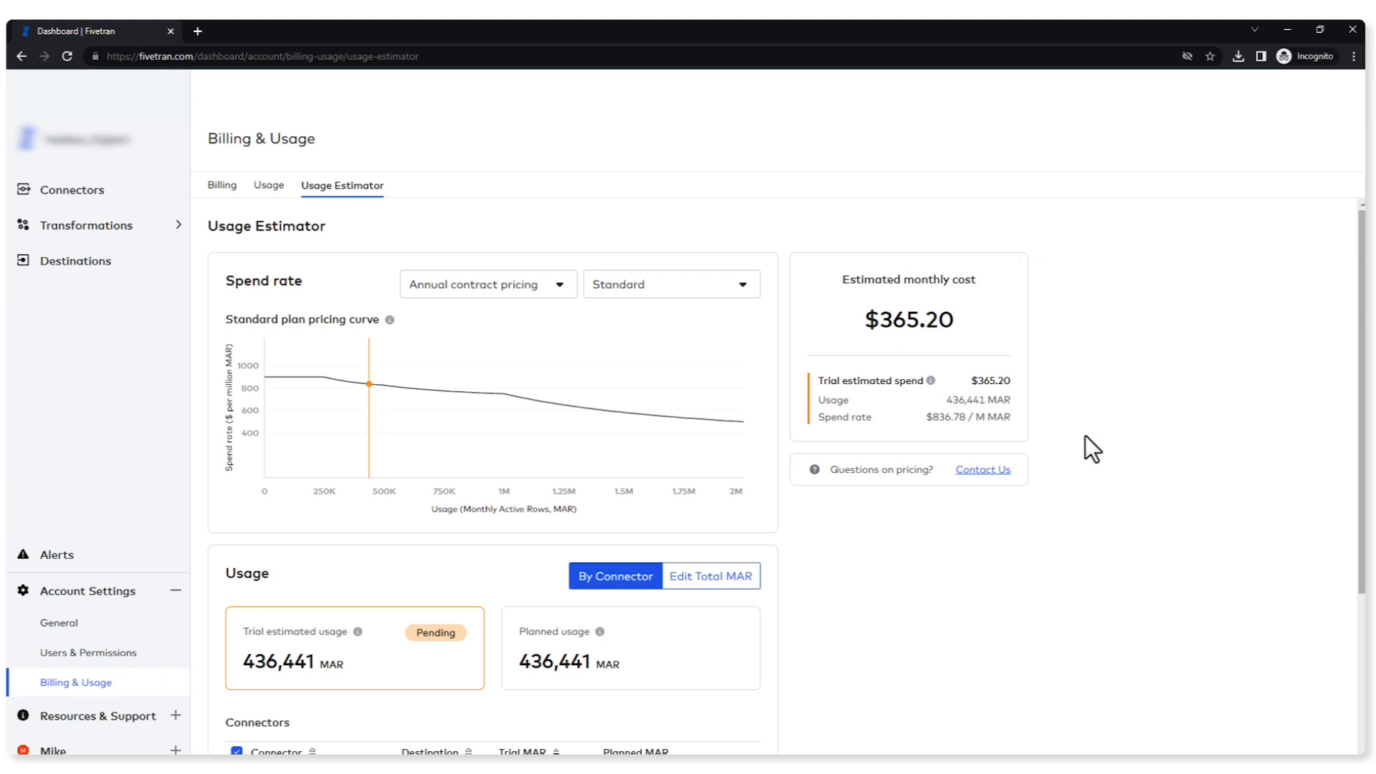
pyautogui.moveTo(1055, 582)
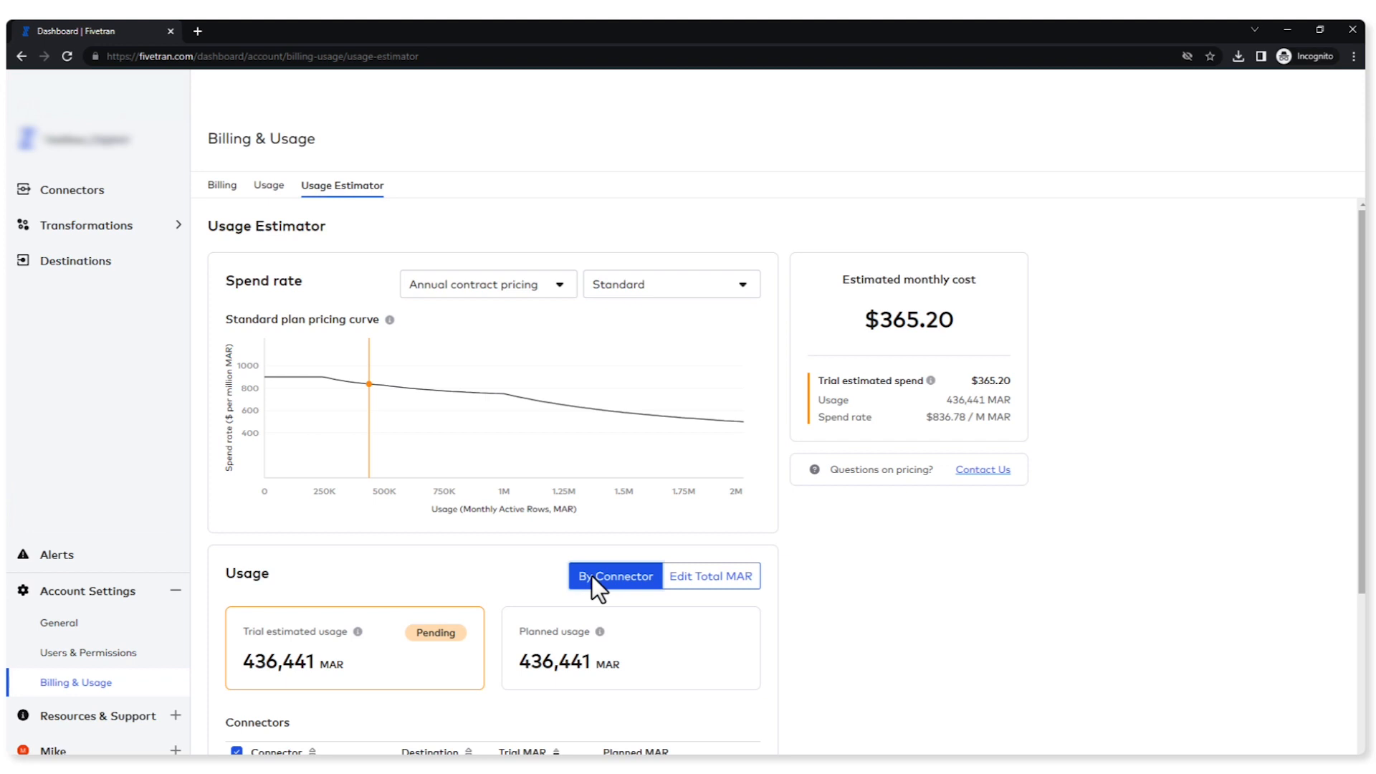
# - Re-include the norden_fb connector so planned usage matches the trial's 436,441 MAR at $365.20
pyautogui.scroll(-3)
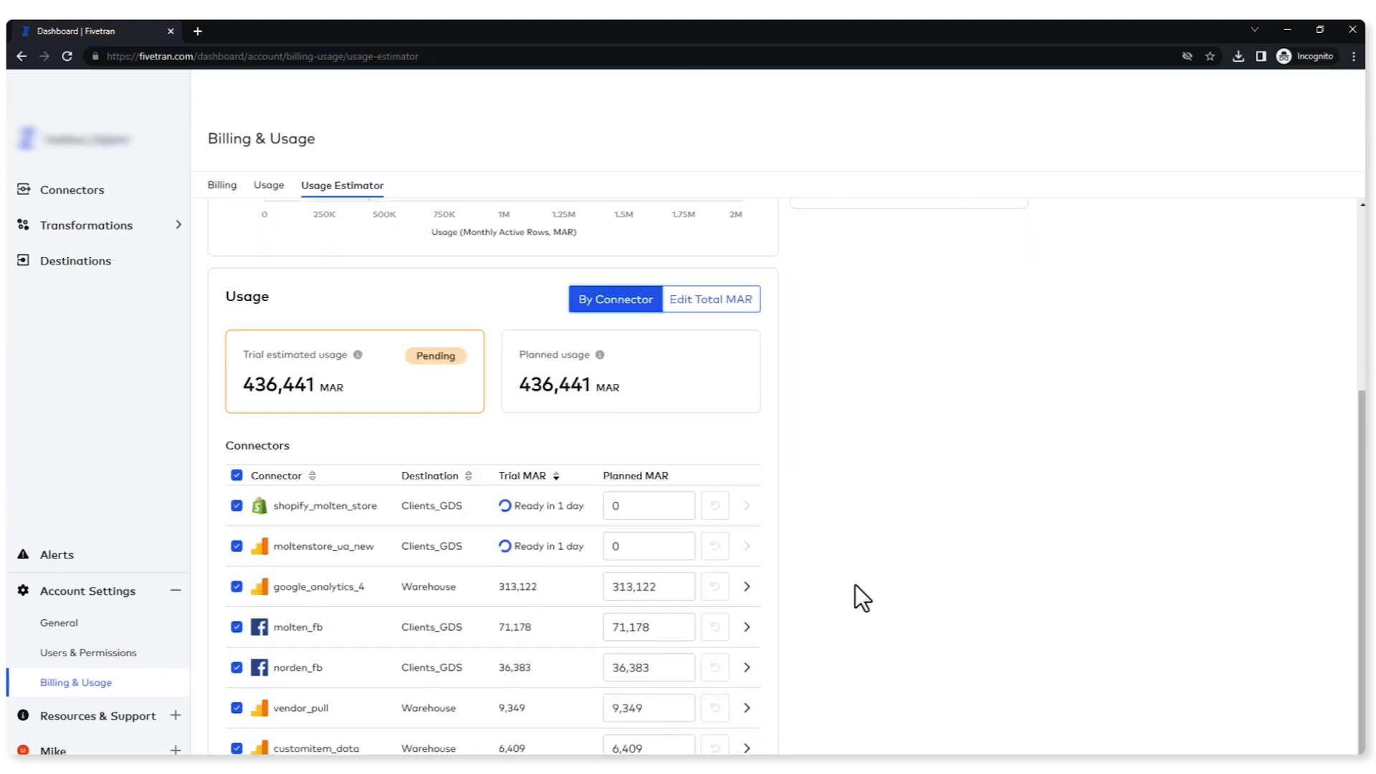
pyautogui.moveTo(465, 619)
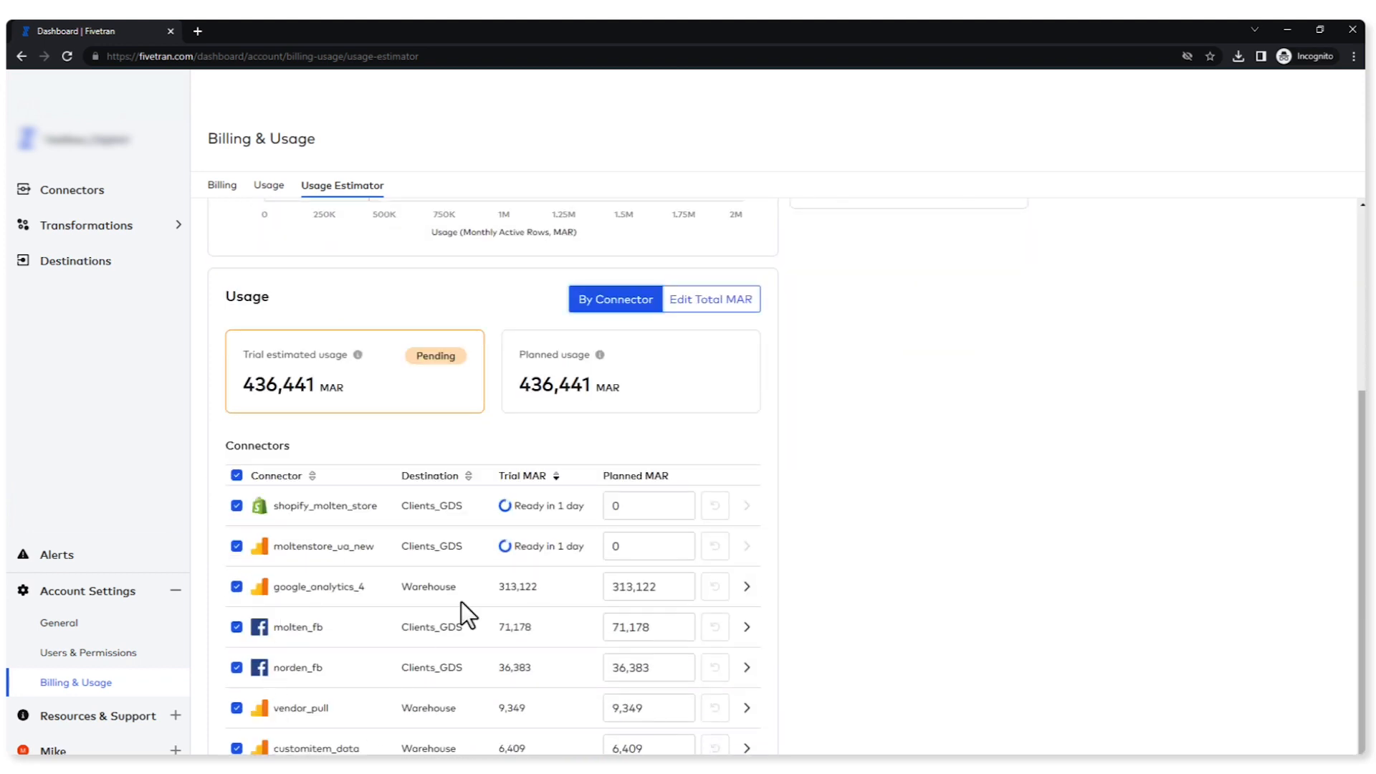
pyautogui.moveTo(946, 590)
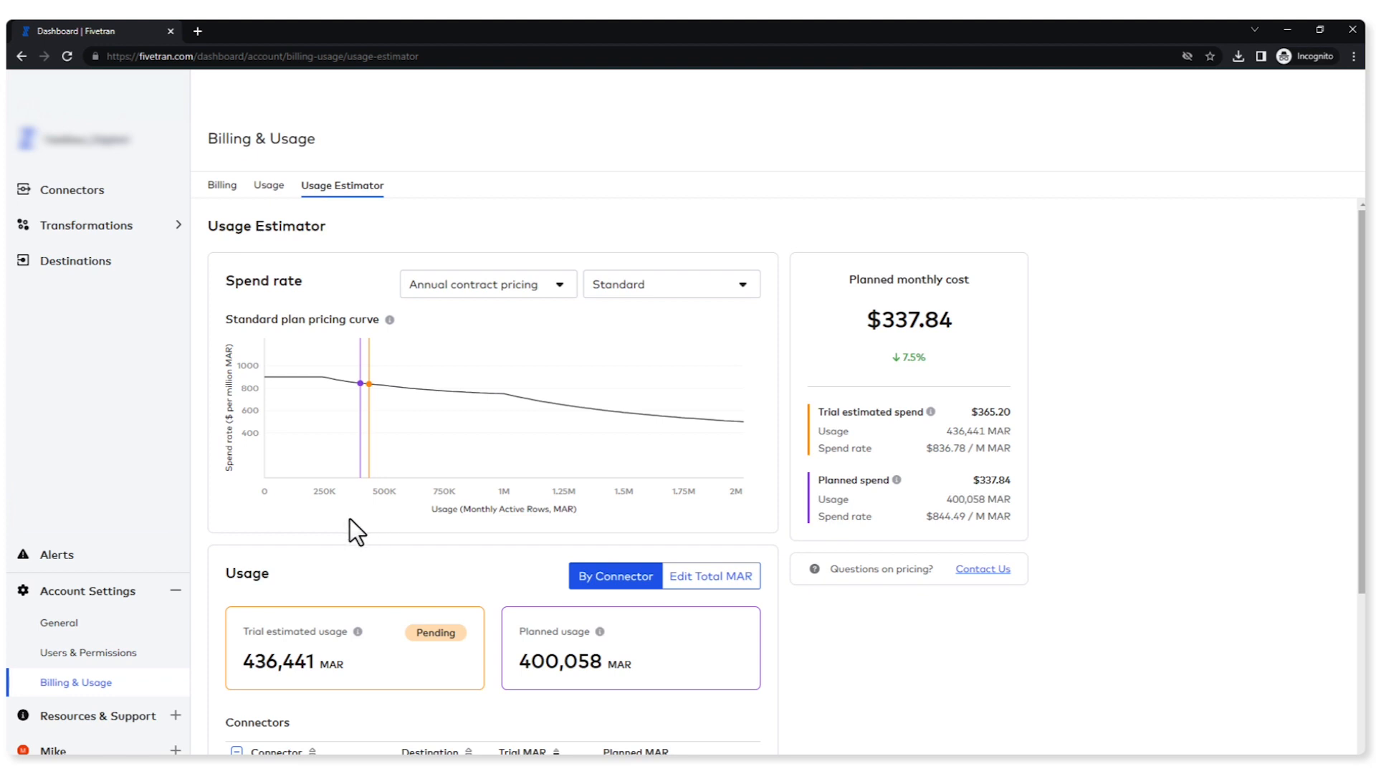
pyautogui.moveTo(903, 380)
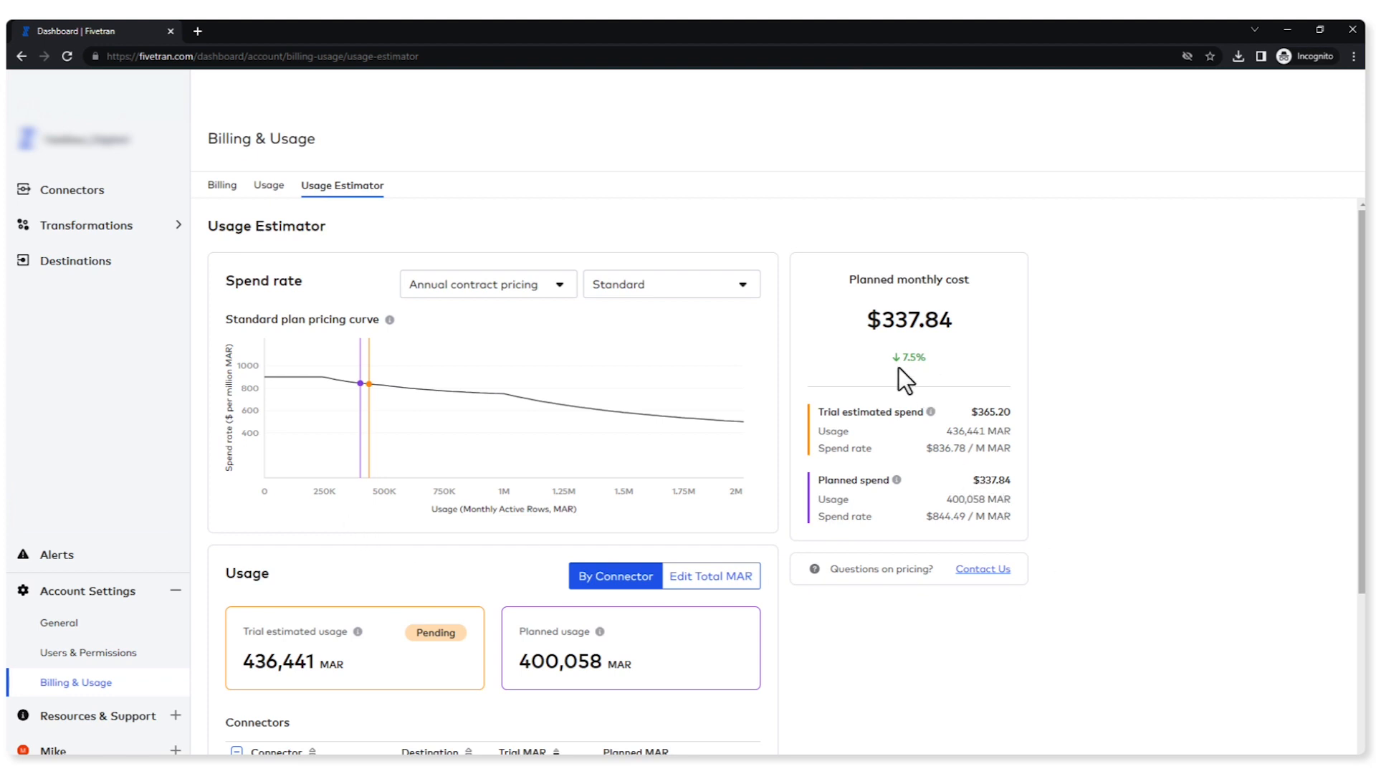
pyautogui.moveTo(888, 537)
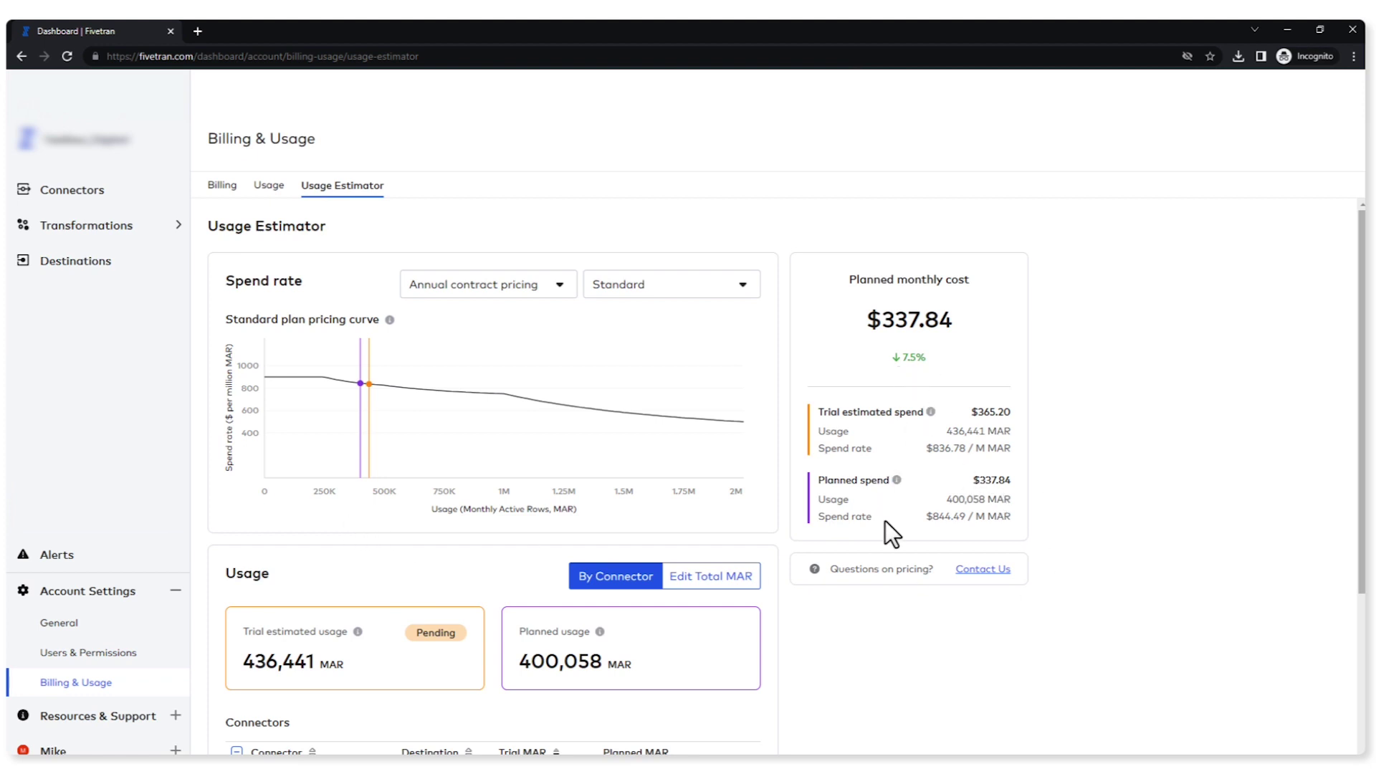
pyautogui.moveTo(932, 533)
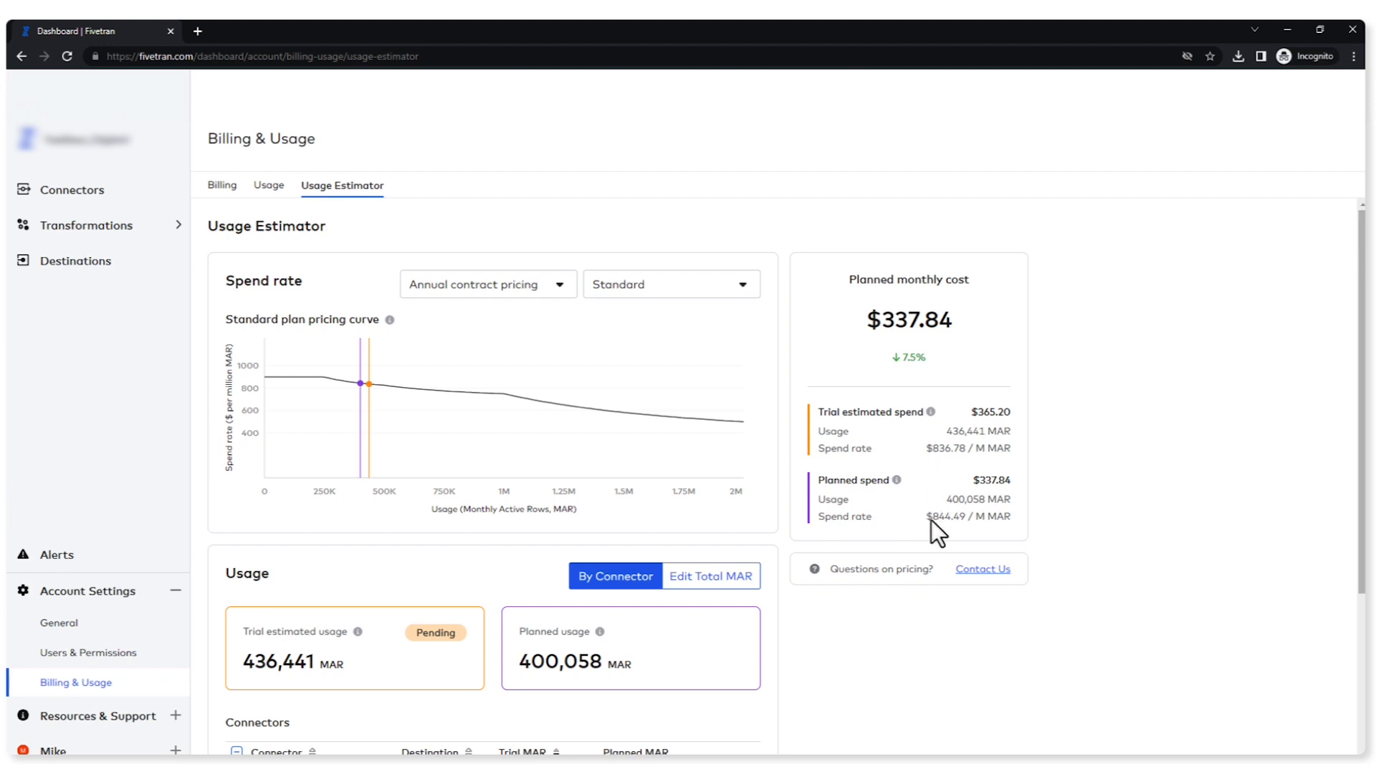
pyautogui.moveTo(1051, 682)
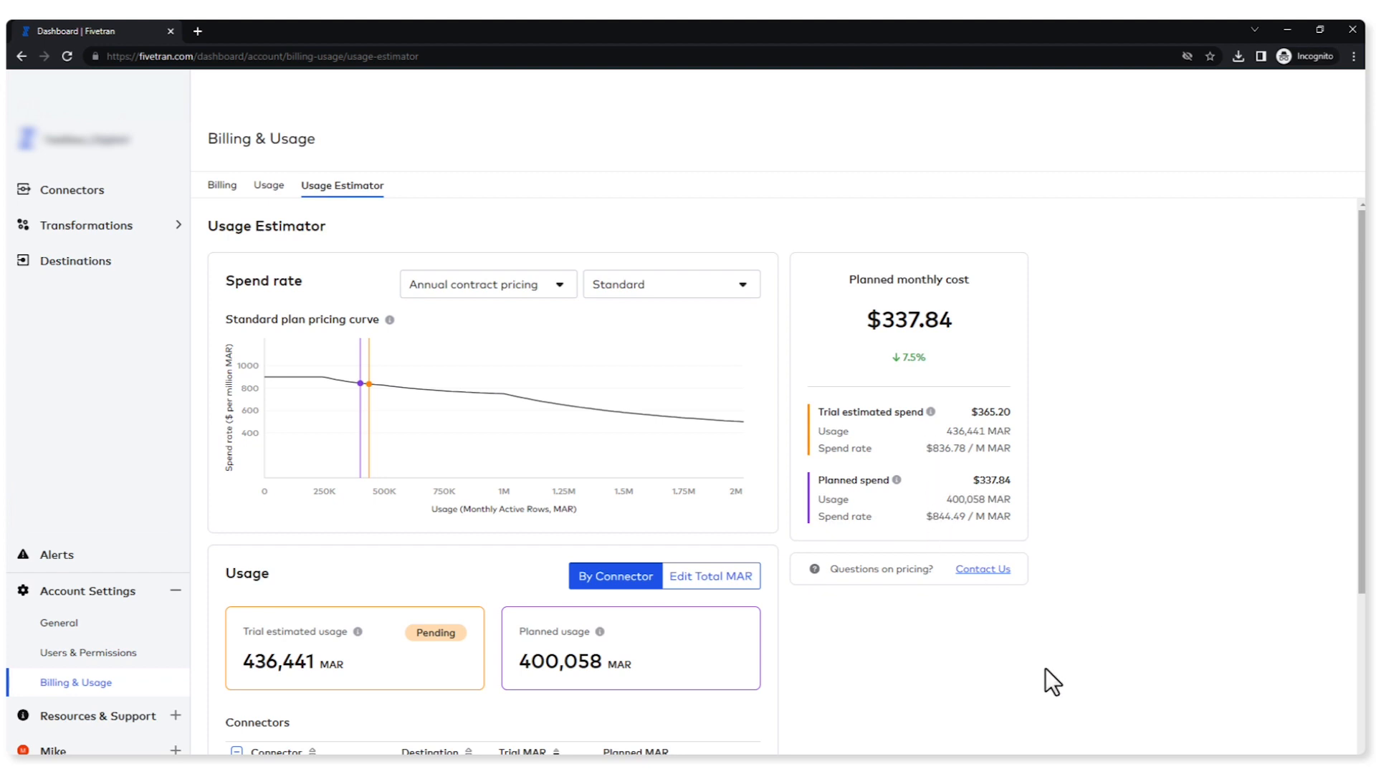
pyautogui.scroll(-3)
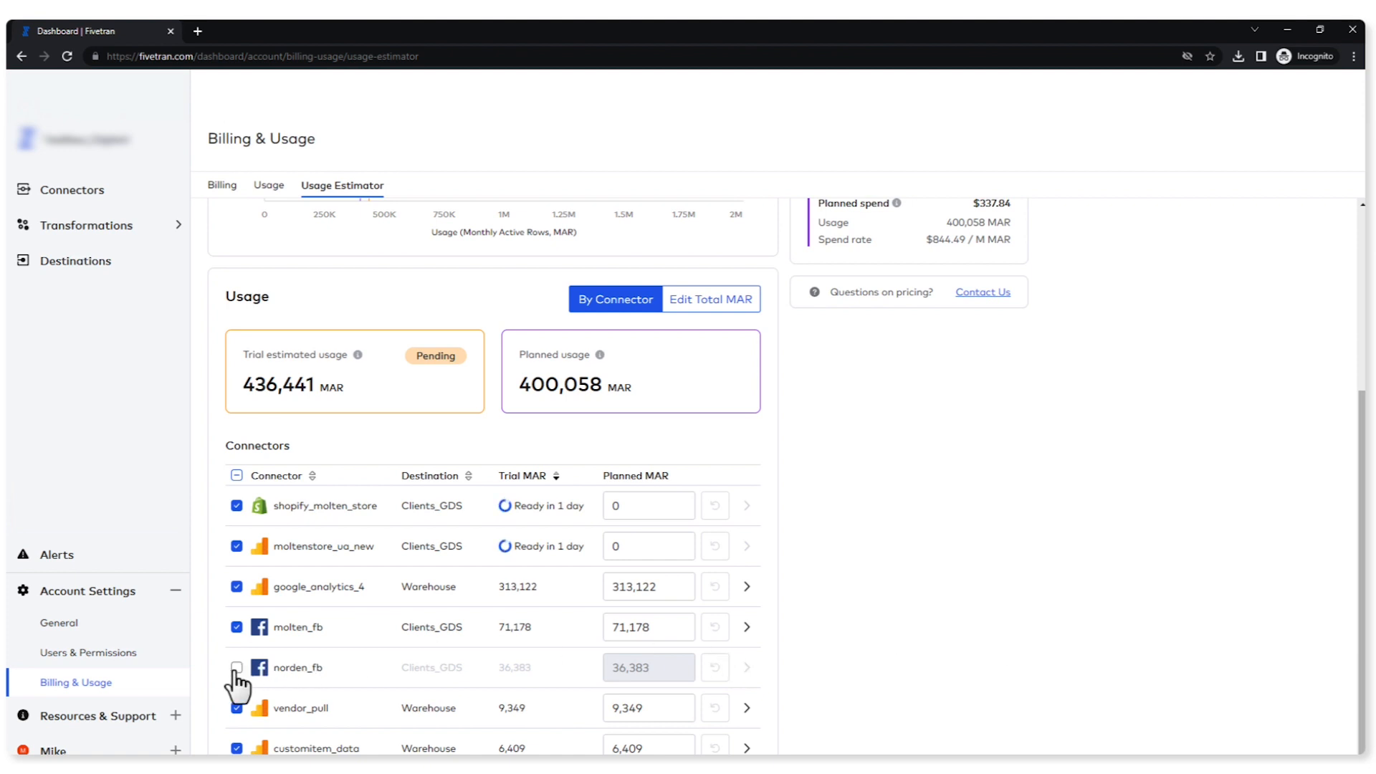
pyautogui.click(237, 668)
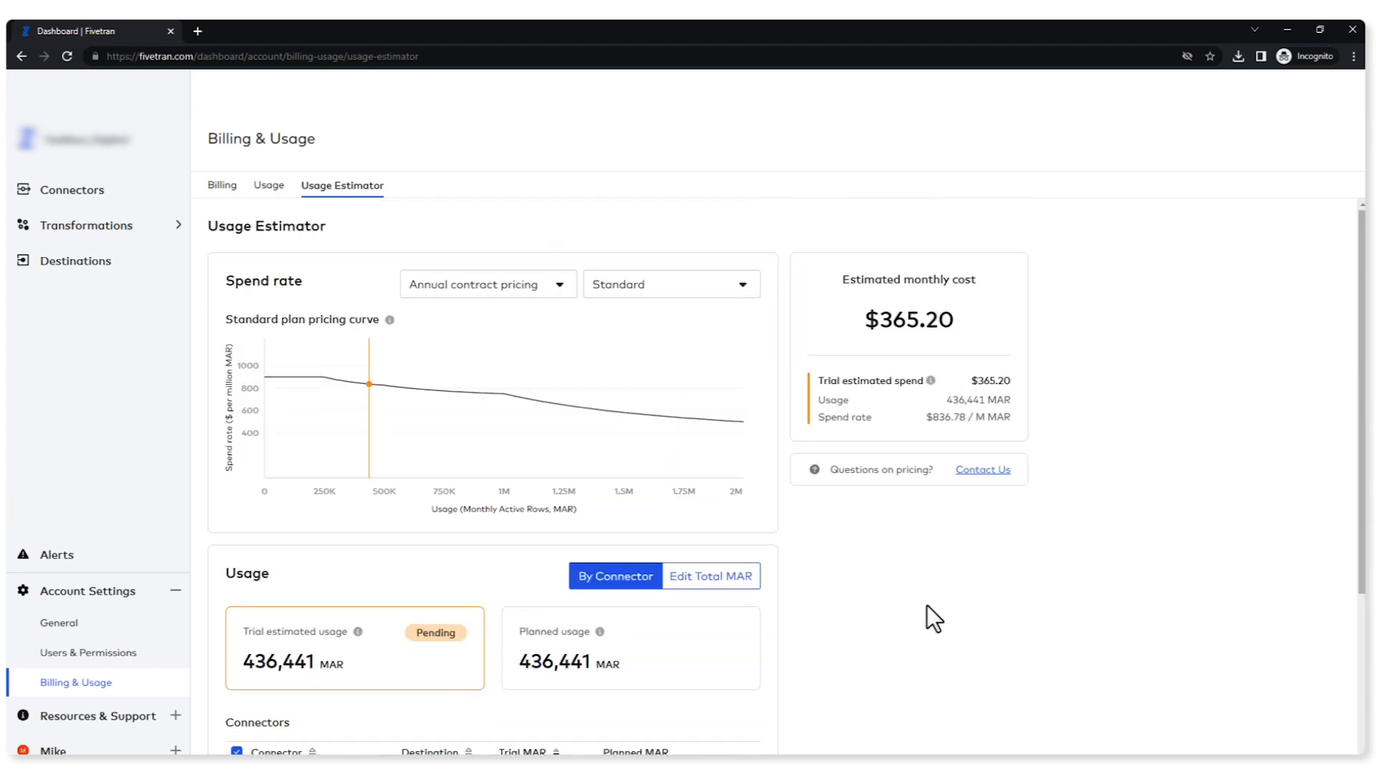
pyautogui.scroll(-3)
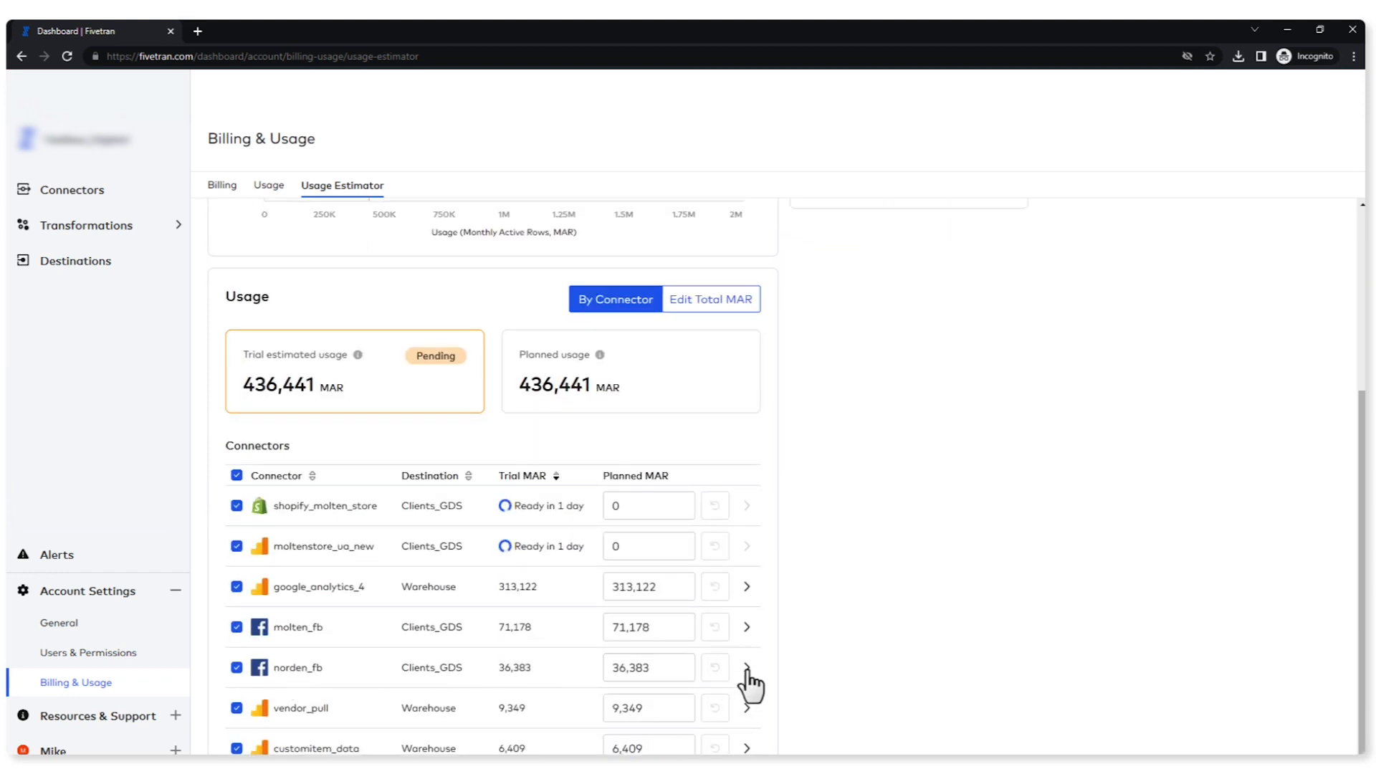
# - In norden_fb's table breakdown, exclude reach_frequency (briefly $345.31), then include it again
pyautogui.click(747, 667)
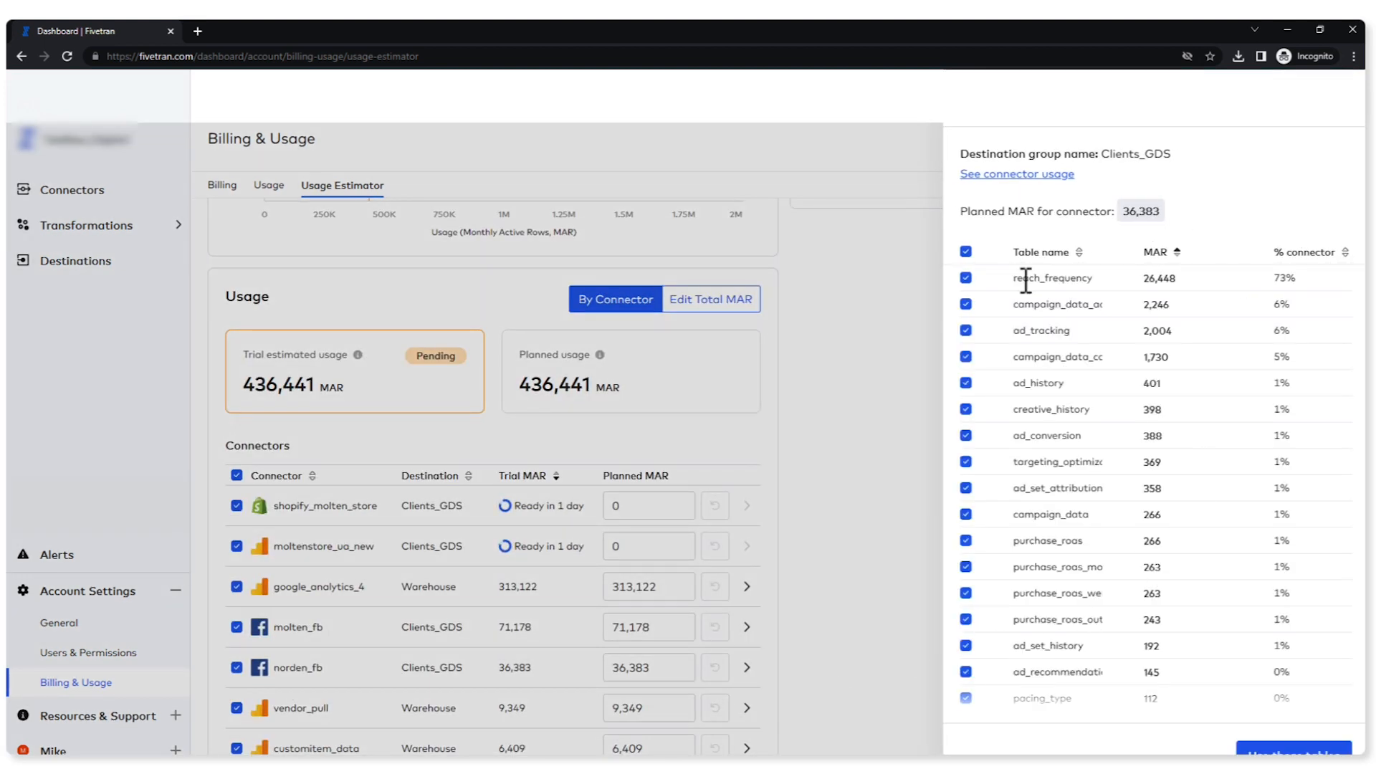
pyautogui.moveTo(1040, 682)
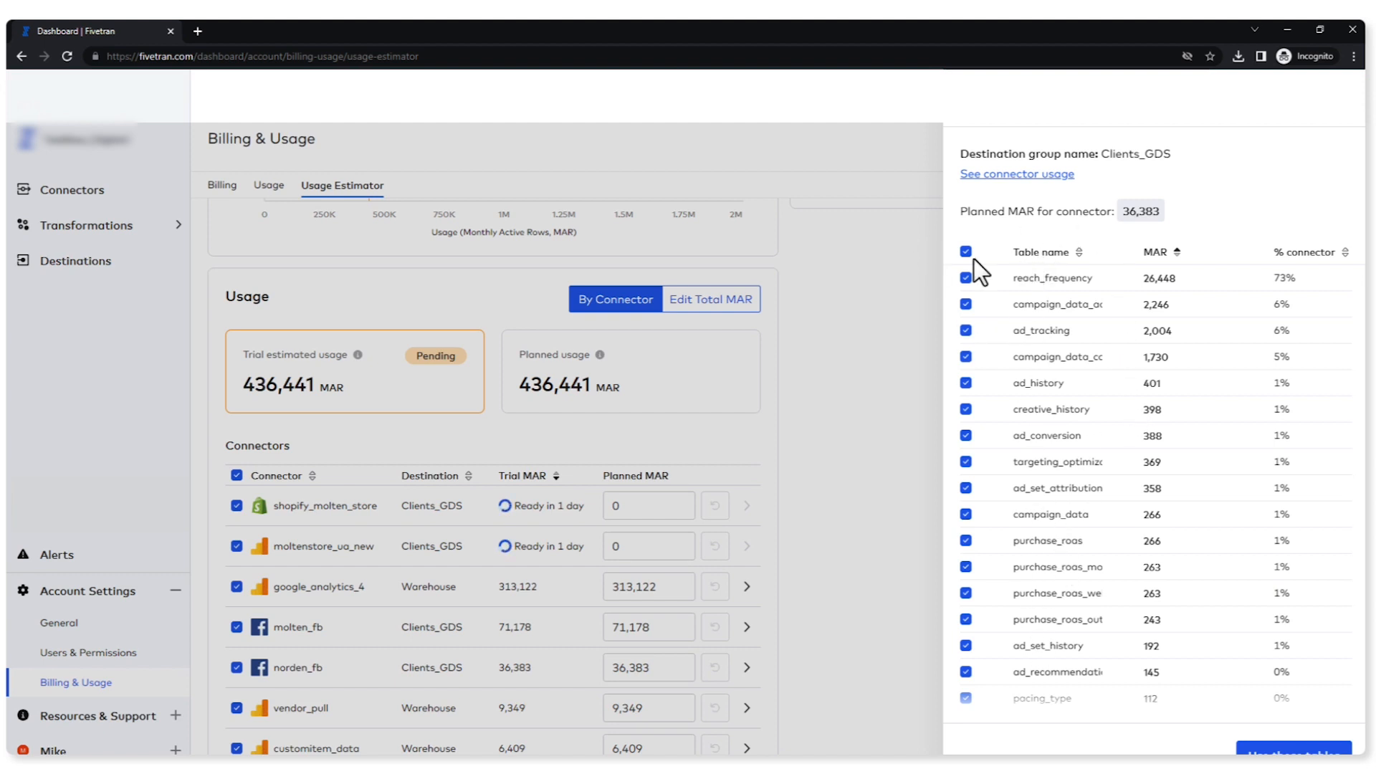
pyautogui.moveTo(1104, 293)
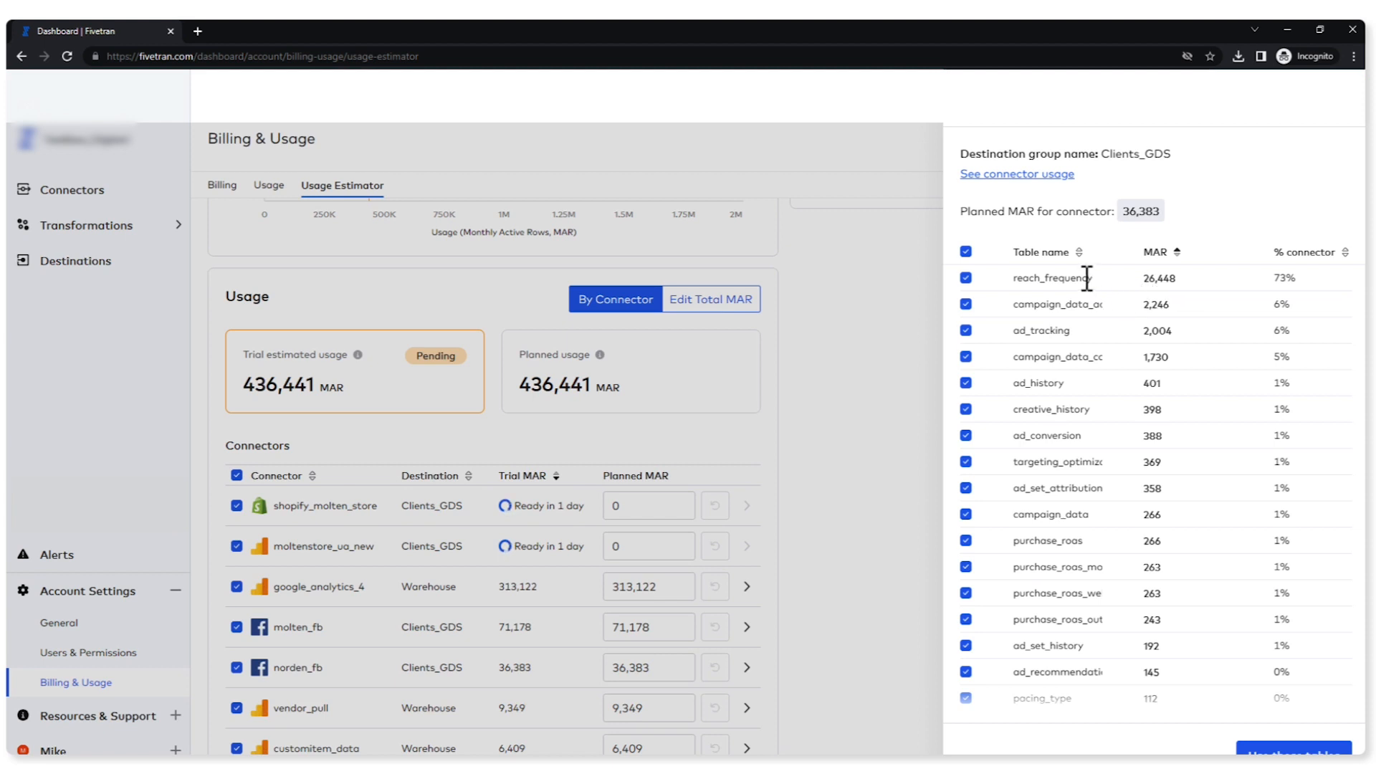
pyautogui.click(966, 278)
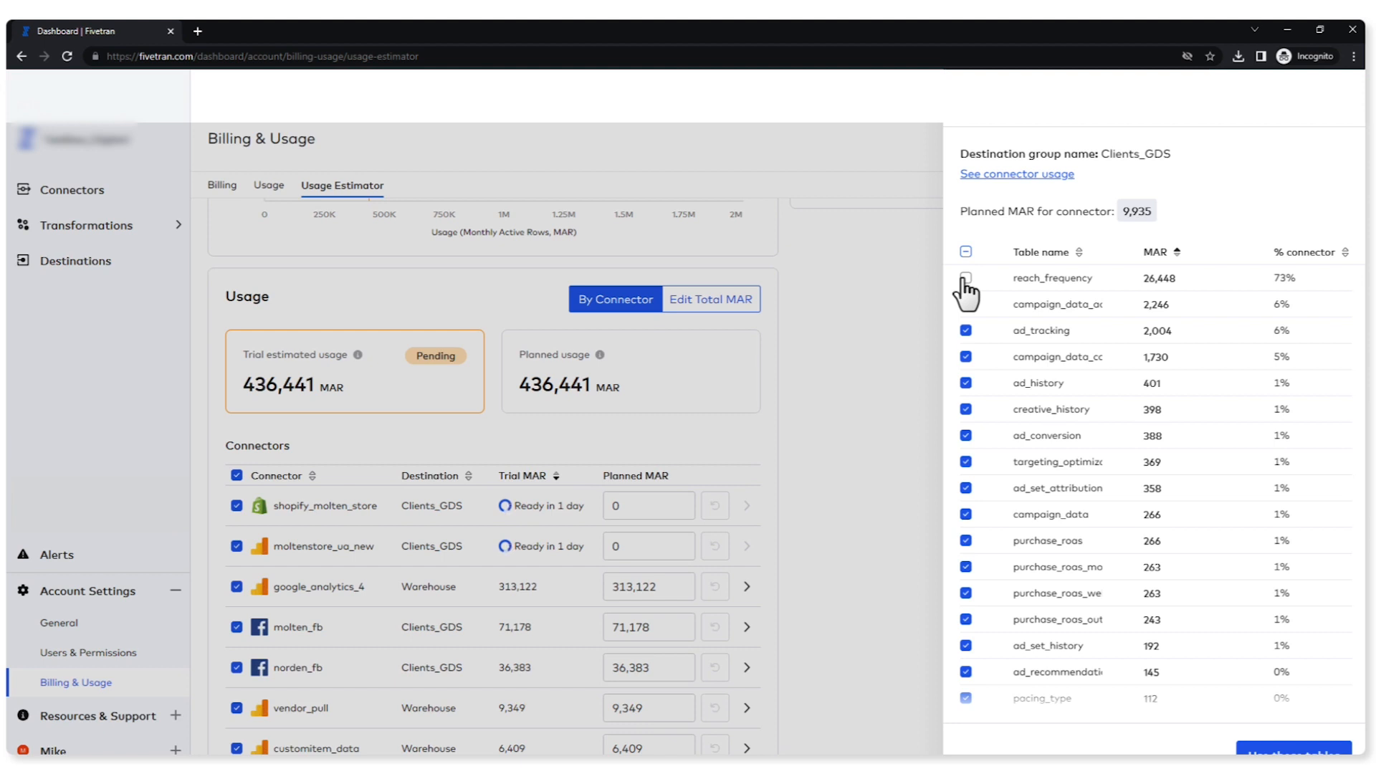
pyautogui.click(966, 278)
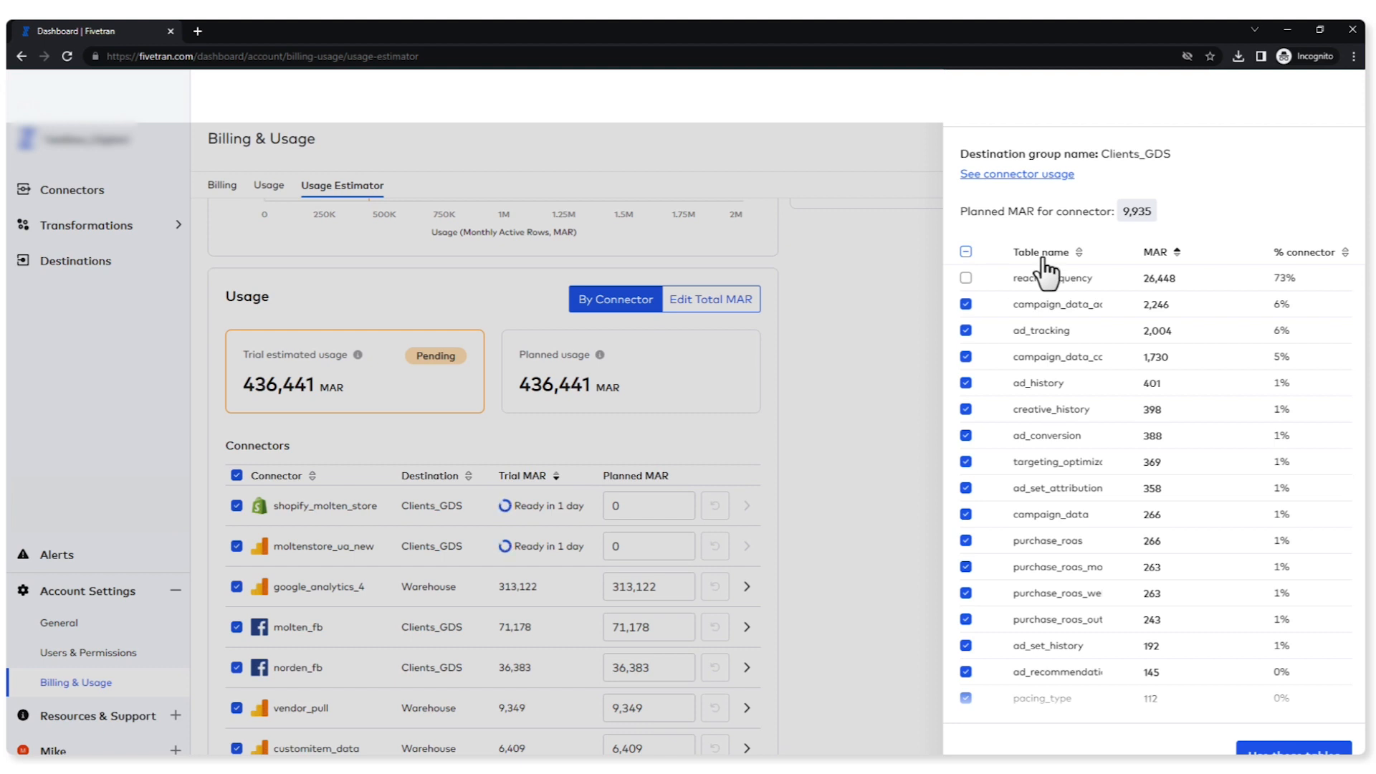
pyautogui.moveTo(1252, 670)
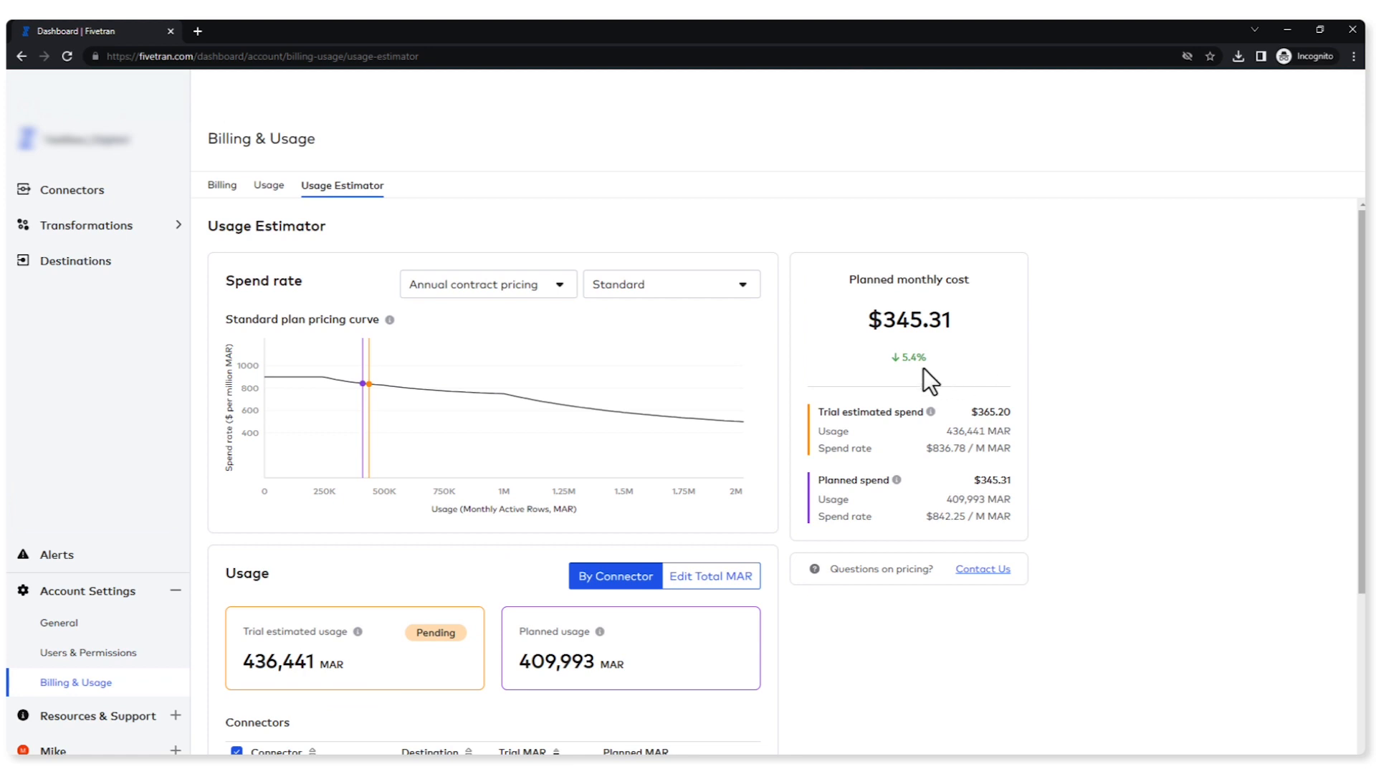
pyautogui.moveTo(917, 391)
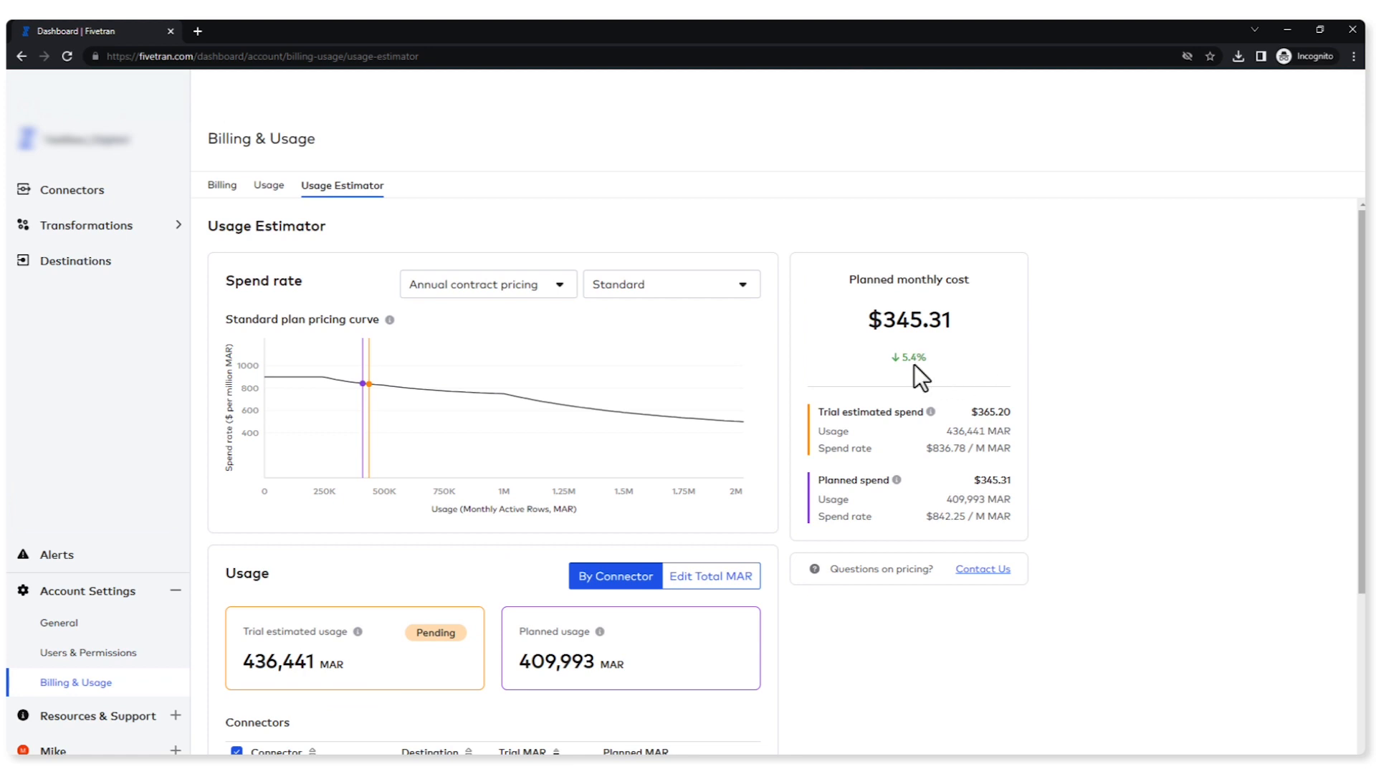
pyautogui.moveTo(936, 516)
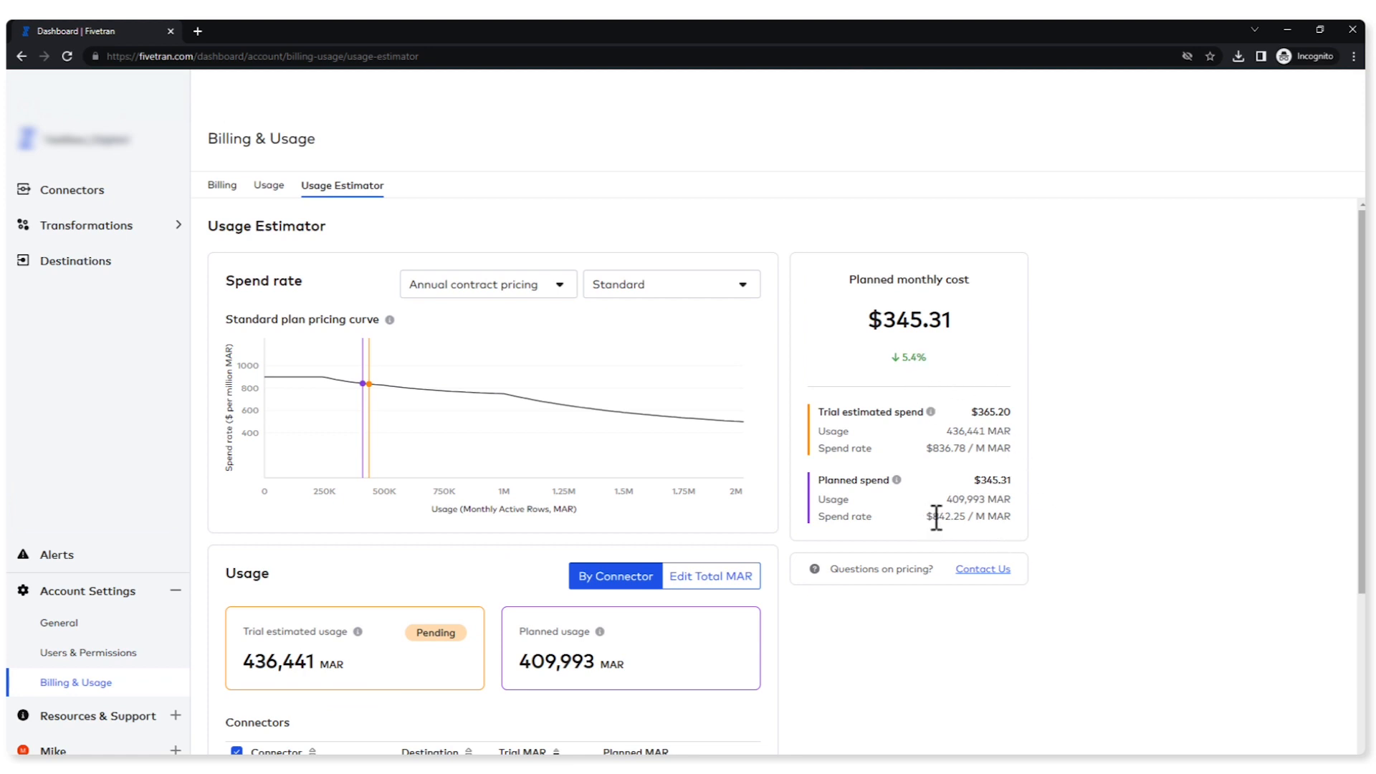
pyautogui.moveTo(933, 536)
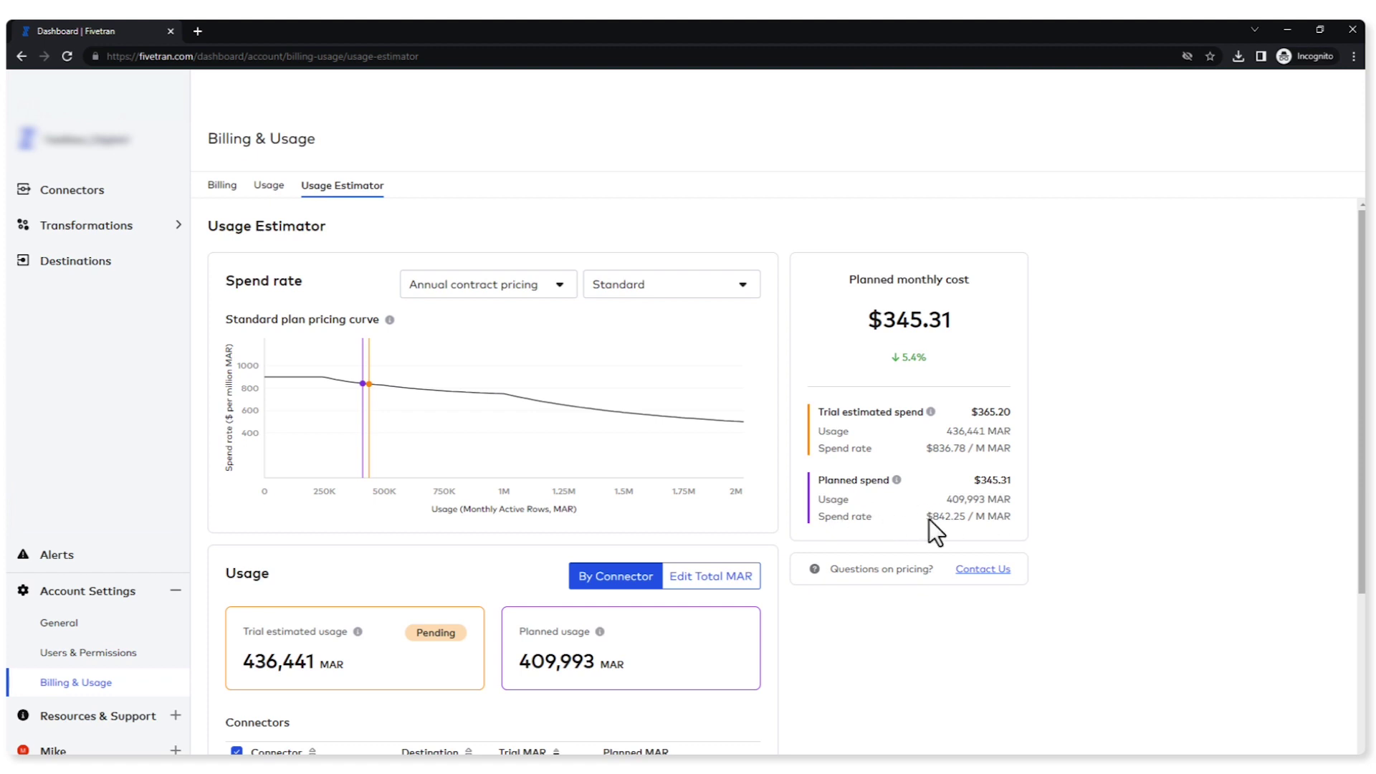
pyautogui.scroll(-3)
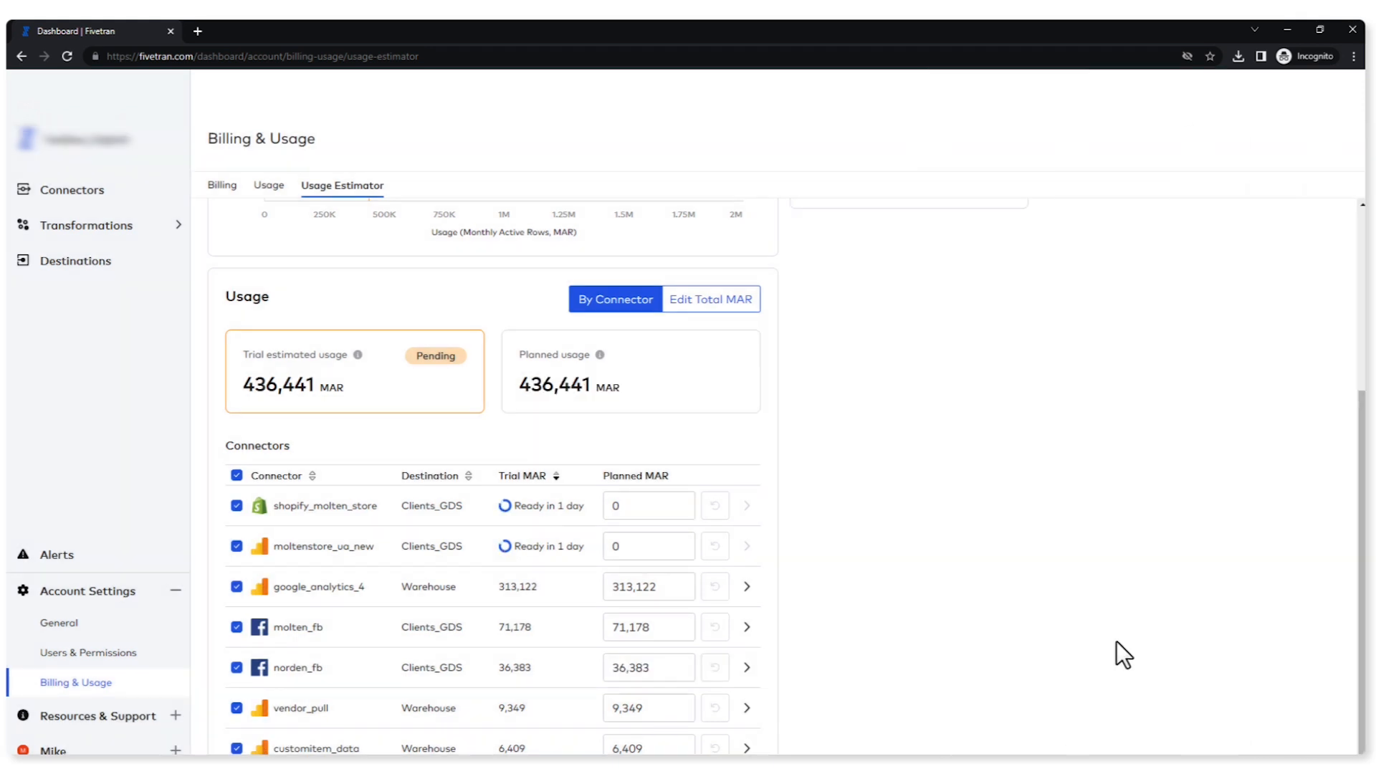
pyautogui.moveTo(924, 660)
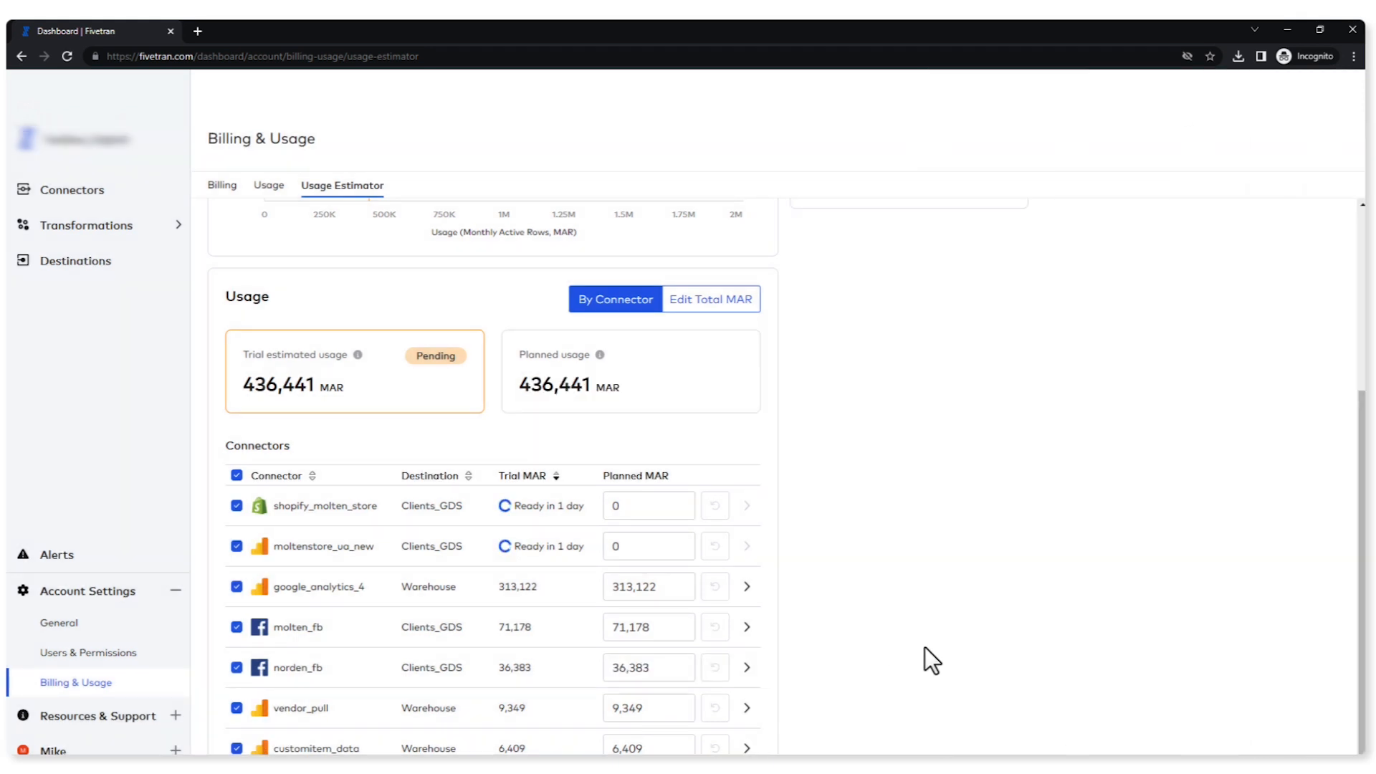
pyautogui.moveTo(467, 692)
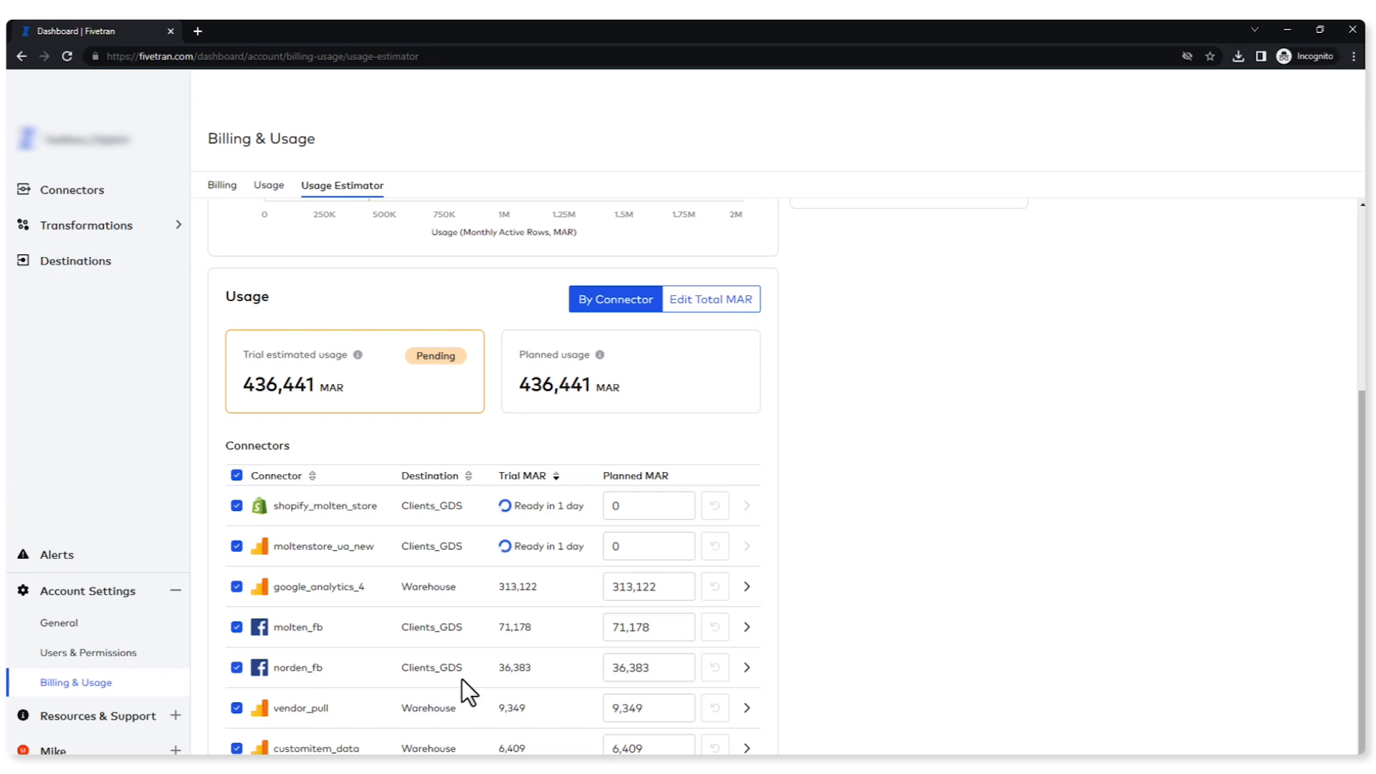
# - Enter 363830 as norden_fb's planned MAR, raising planned usage to 763,888 MAR and $590.86
pyautogui.click(648, 667)
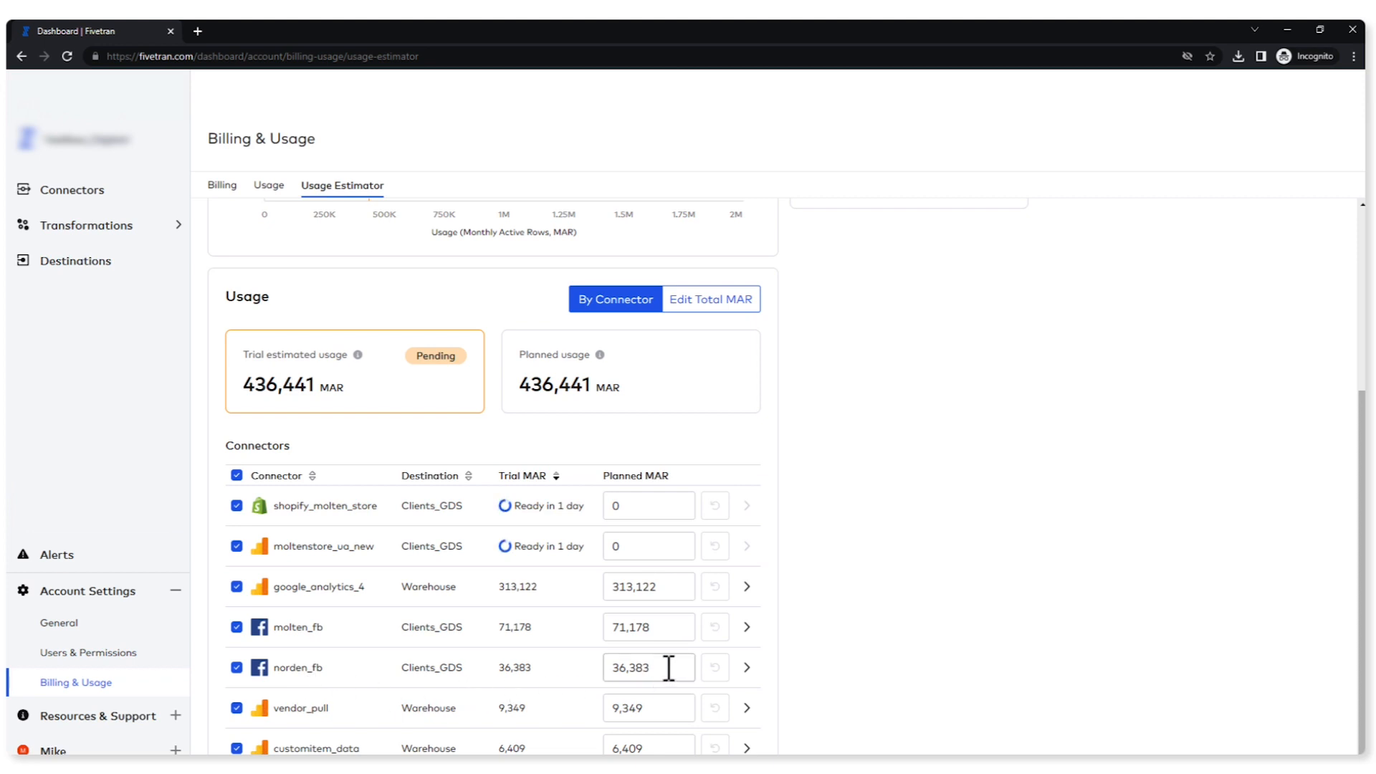
pyautogui.click(645, 666)
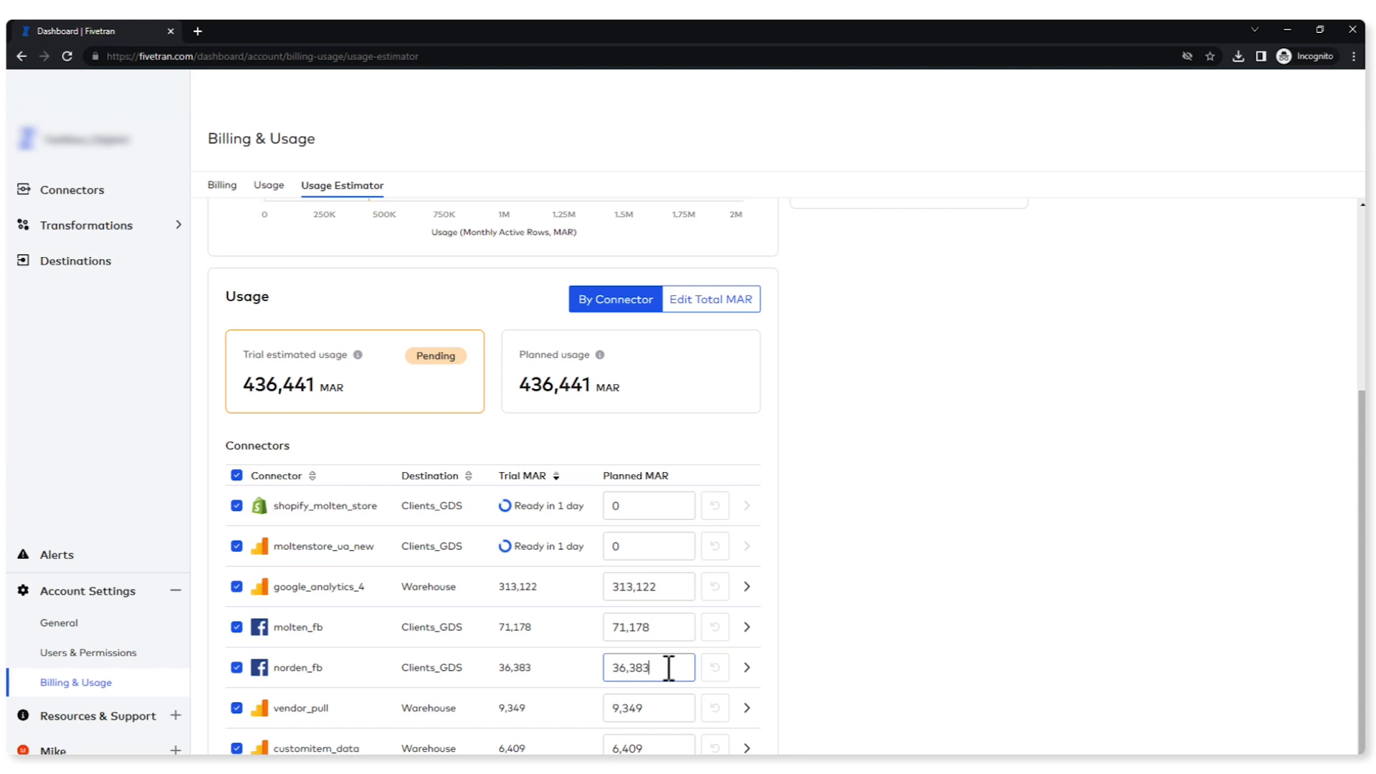
pyautogui.write('363830')
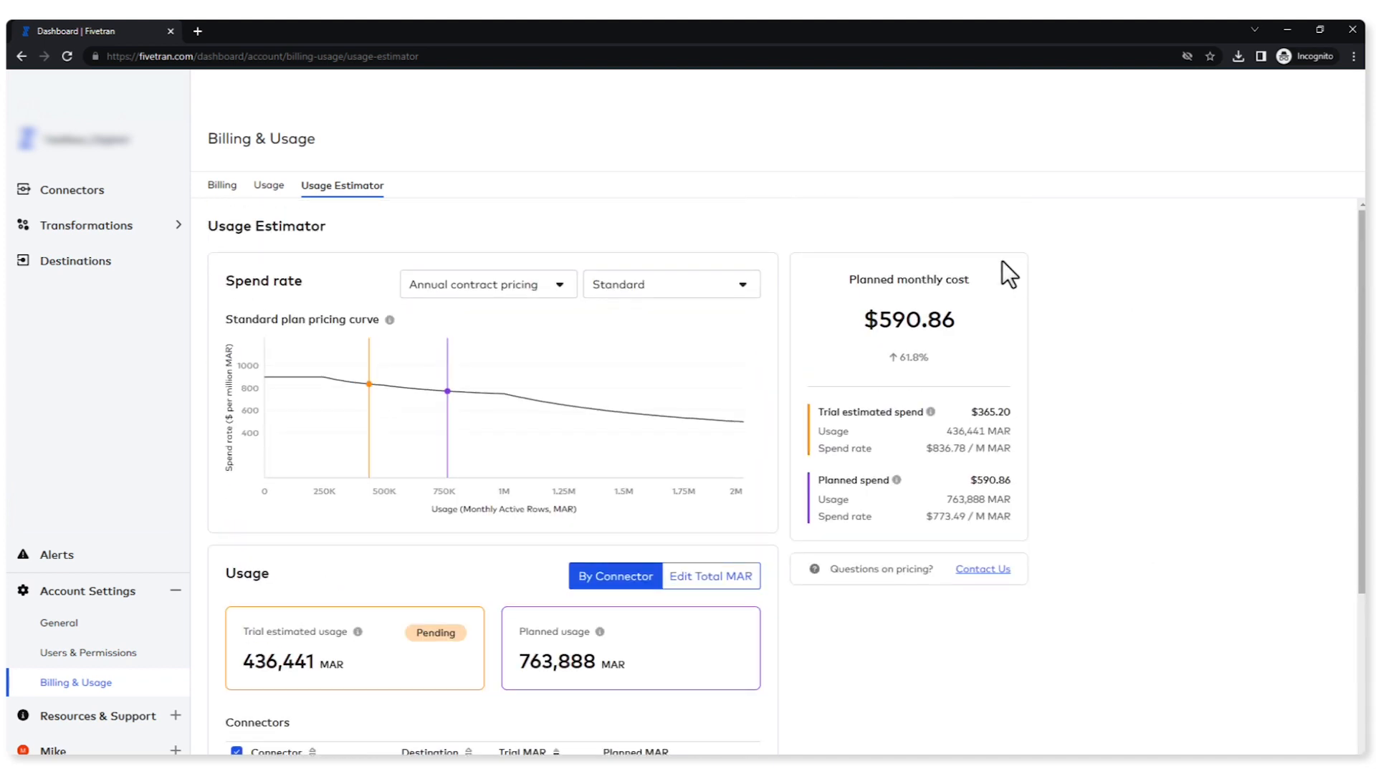
pyautogui.moveTo(1250, 331)
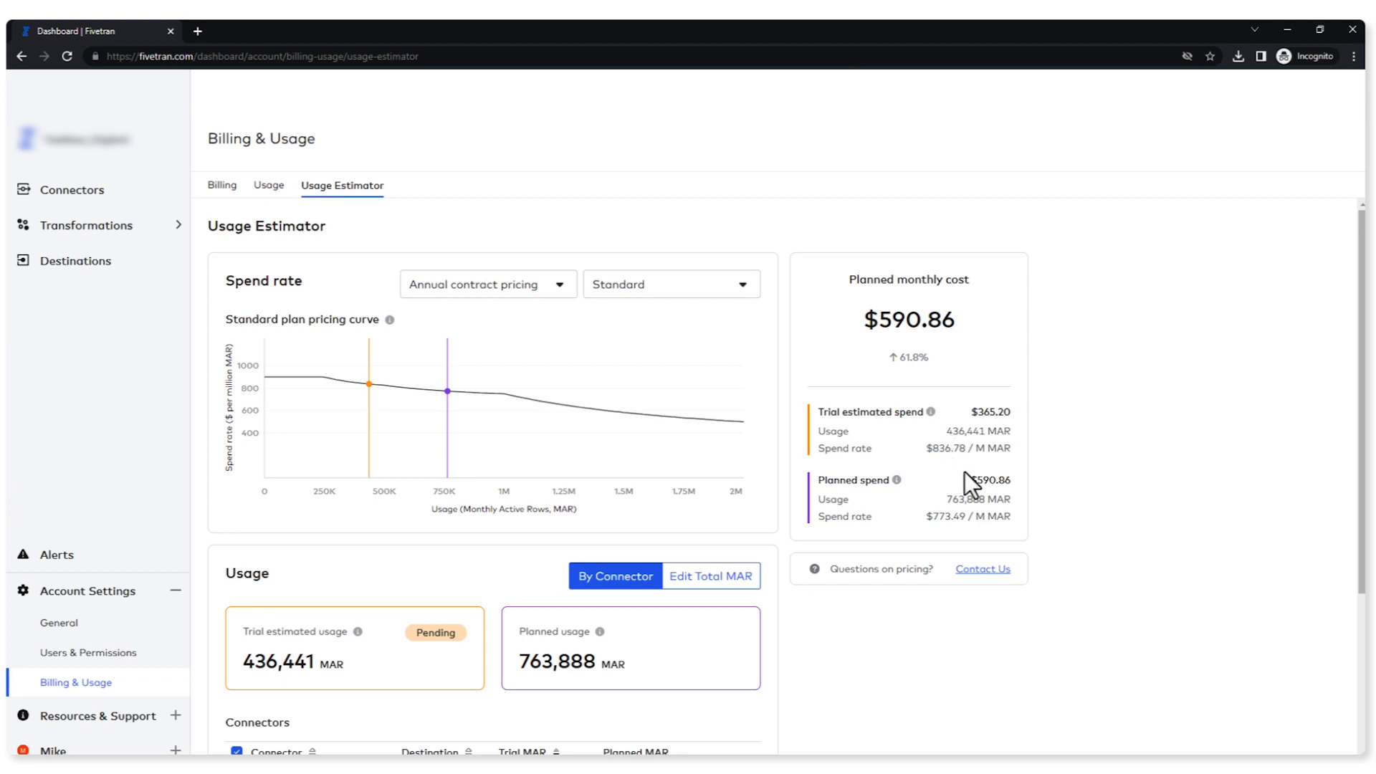
pyautogui.moveTo(1156, 616)
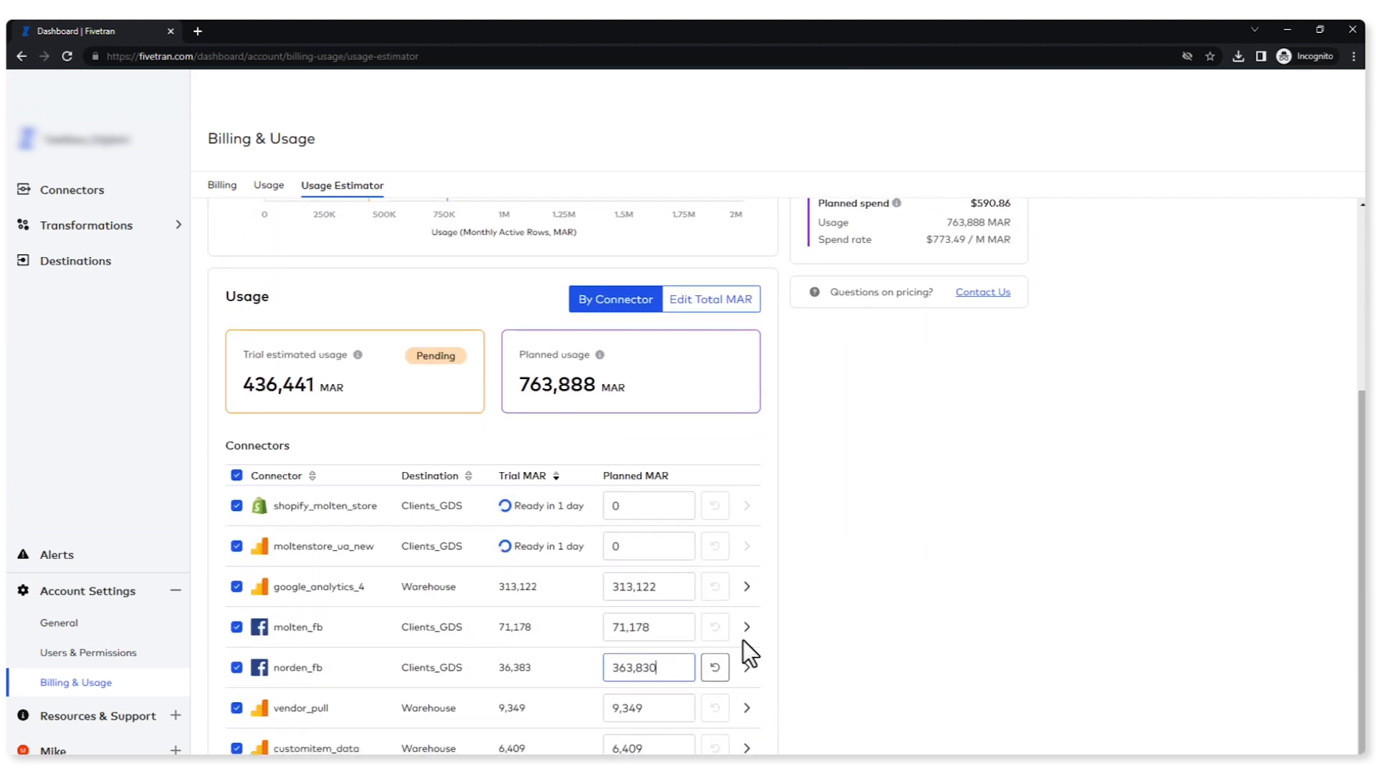
# - Reset norden_fb, enter 4,364,410 total MAR ($1,591.10), then reset planned usage to the 436,441 trial figure
pyautogui.click(714, 667)
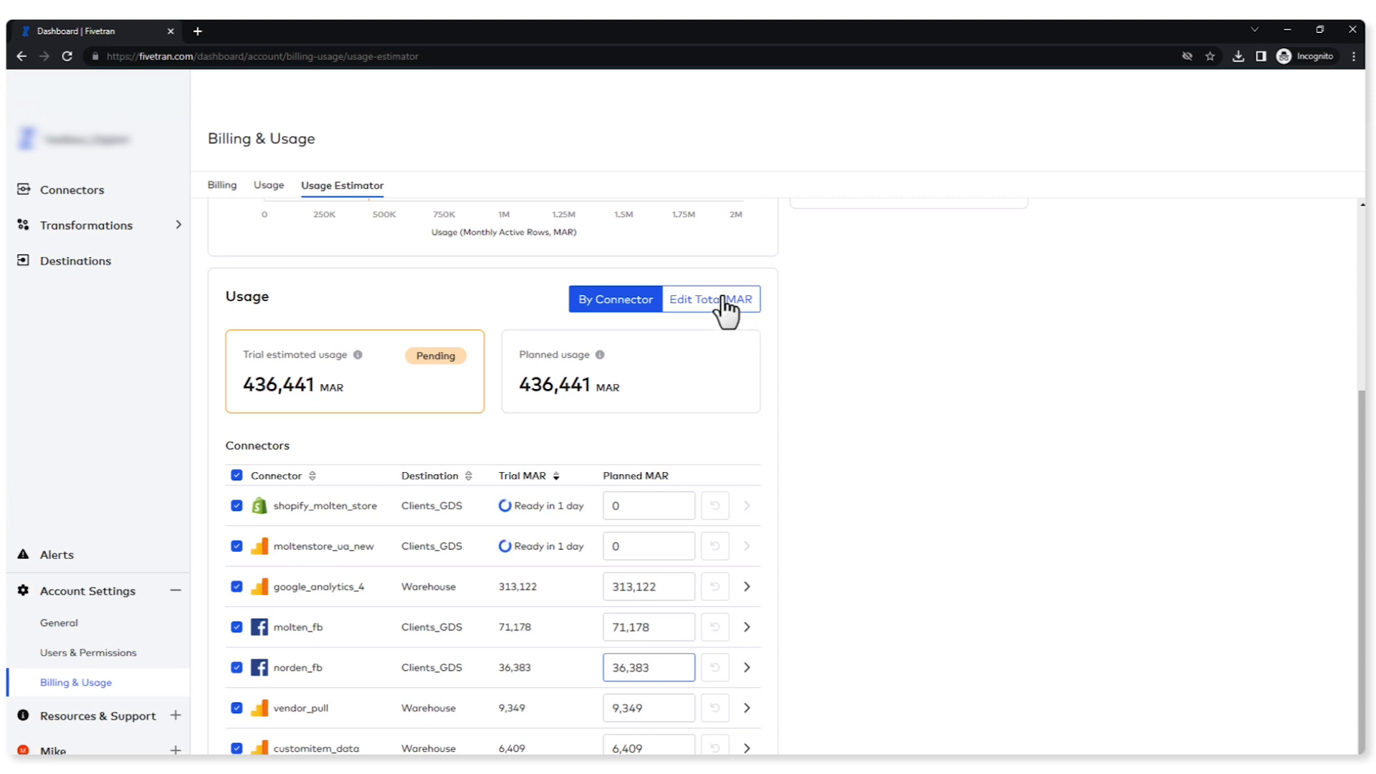
pyautogui.click(711, 298)
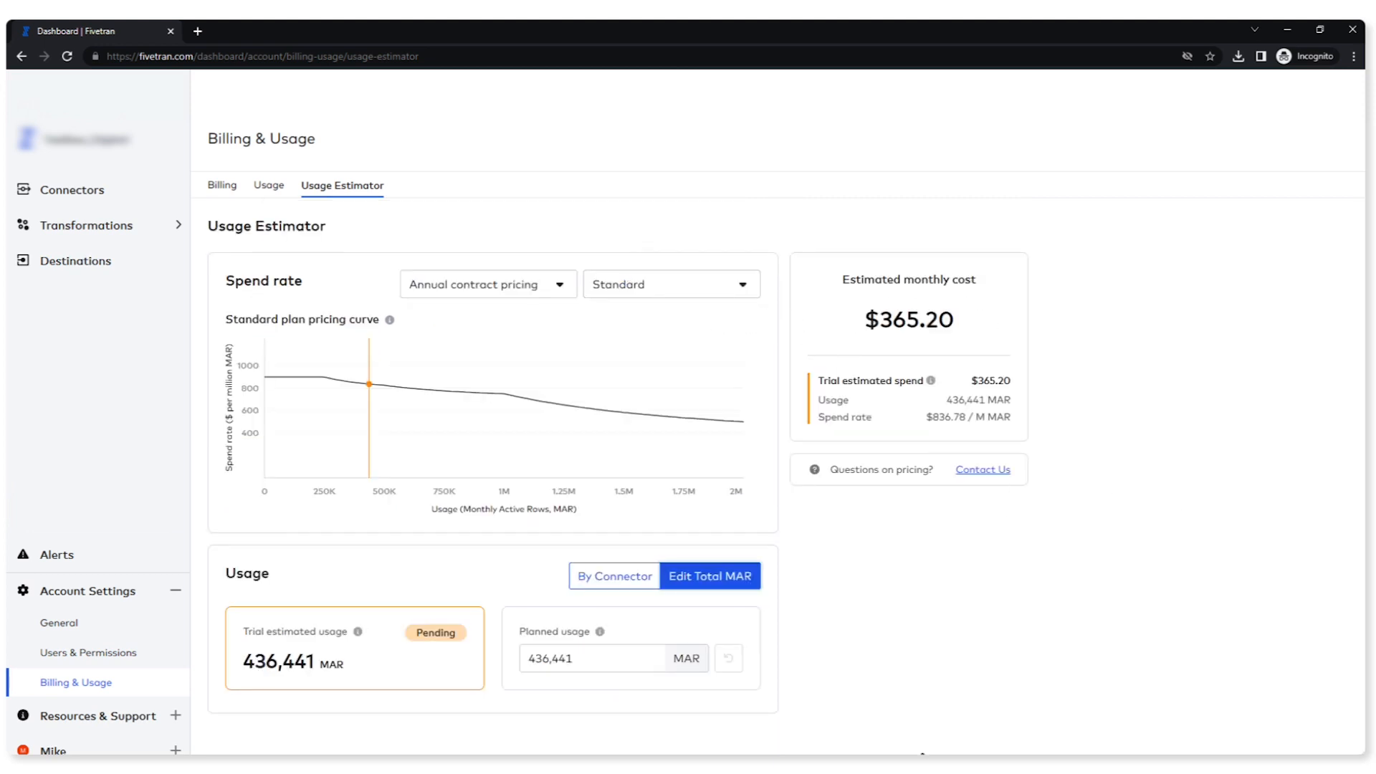
pyautogui.moveTo(569, 722)
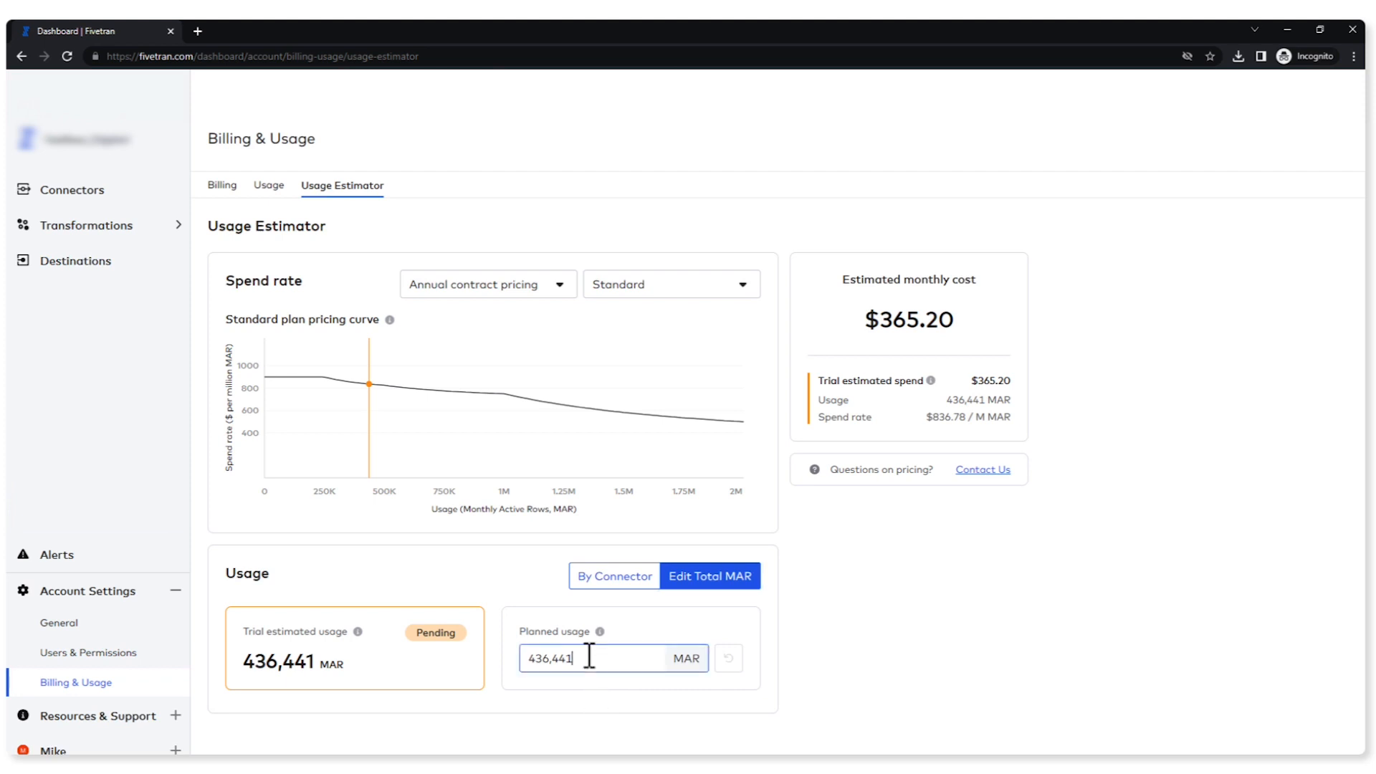
pyautogui.write('4,364,410')
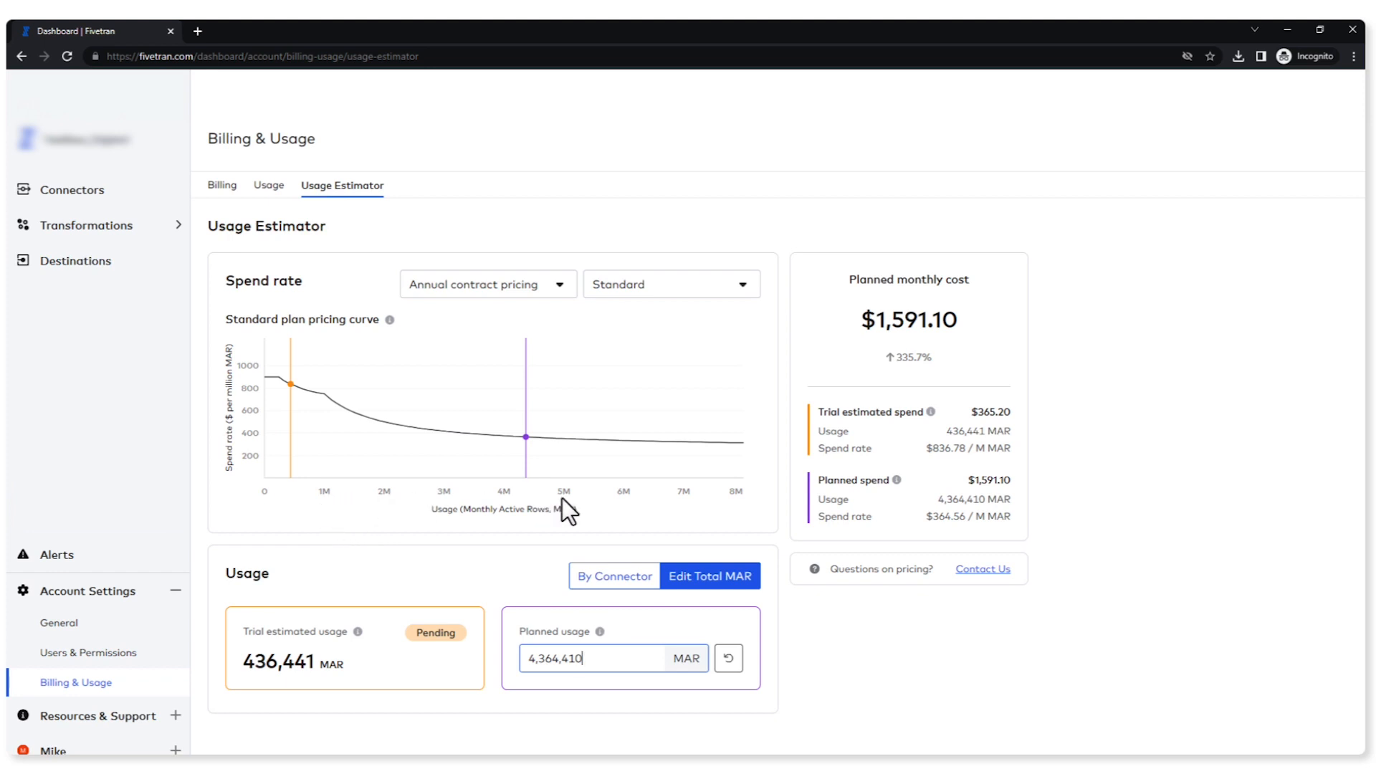
pyautogui.moveTo(876, 373)
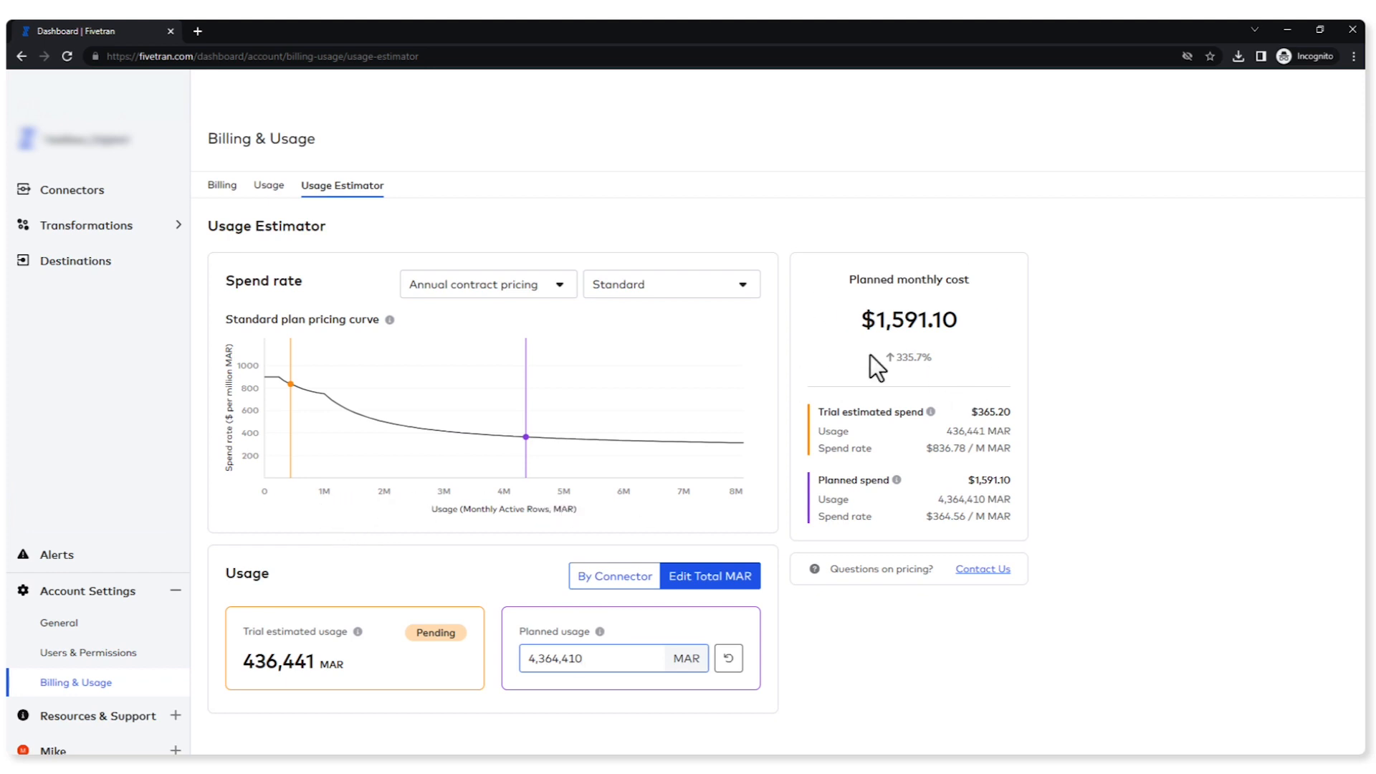
pyautogui.moveTo(906, 524)
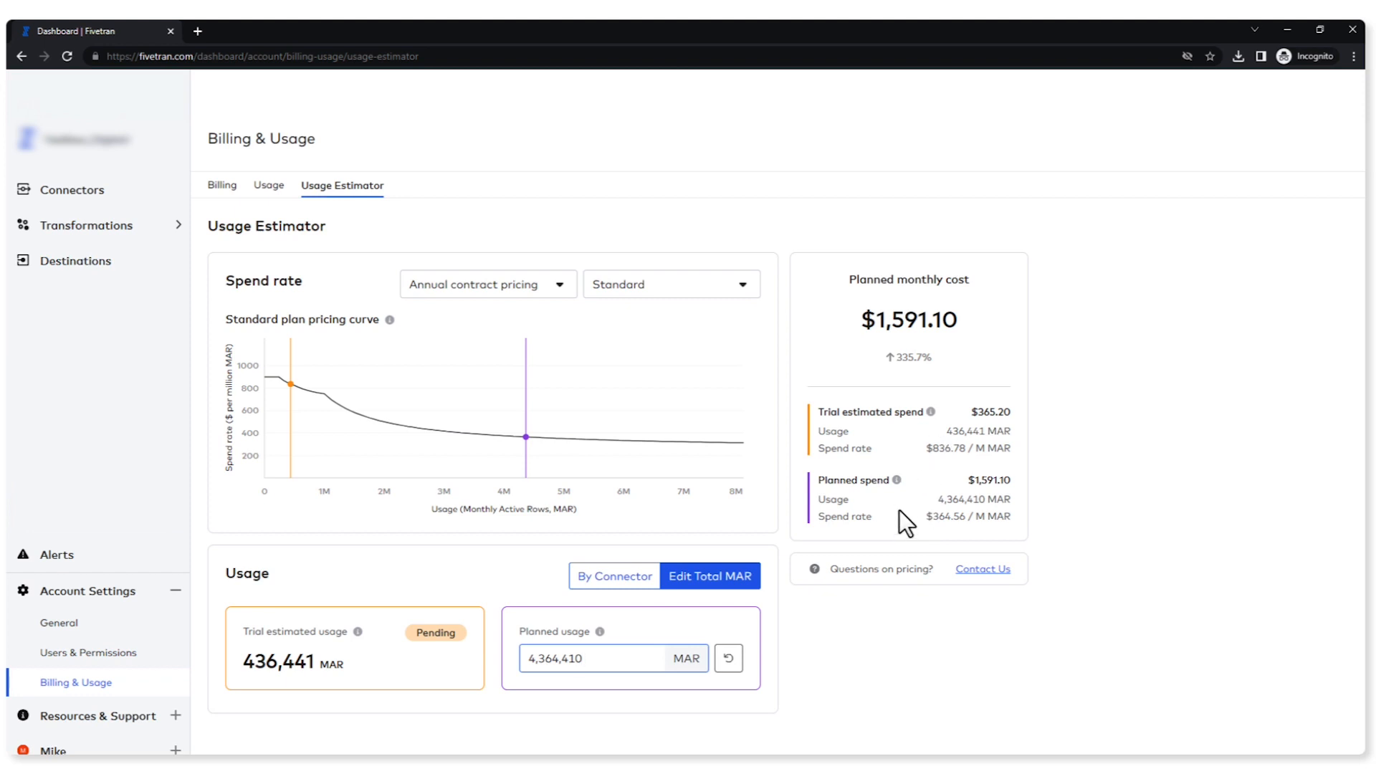
pyautogui.moveTo(863, 573)
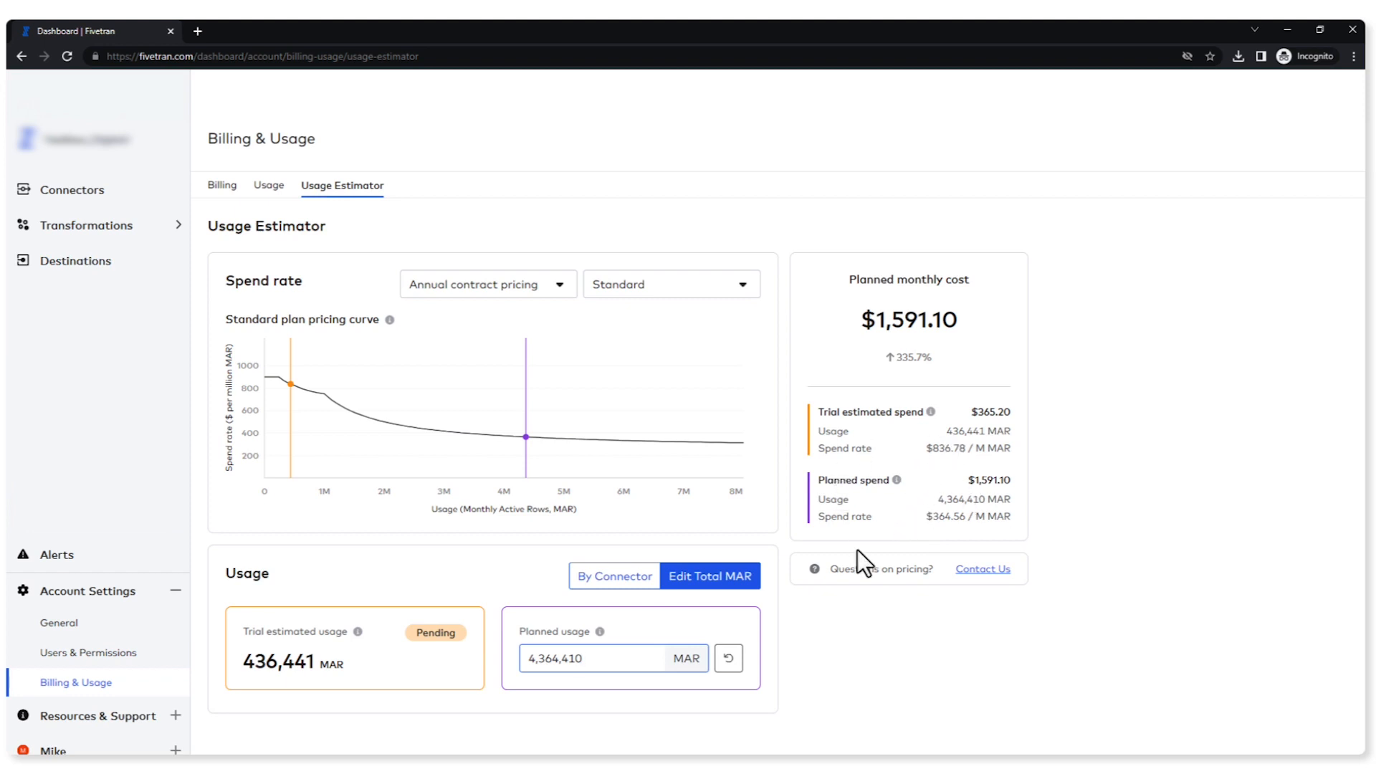
pyautogui.click(596, 658)
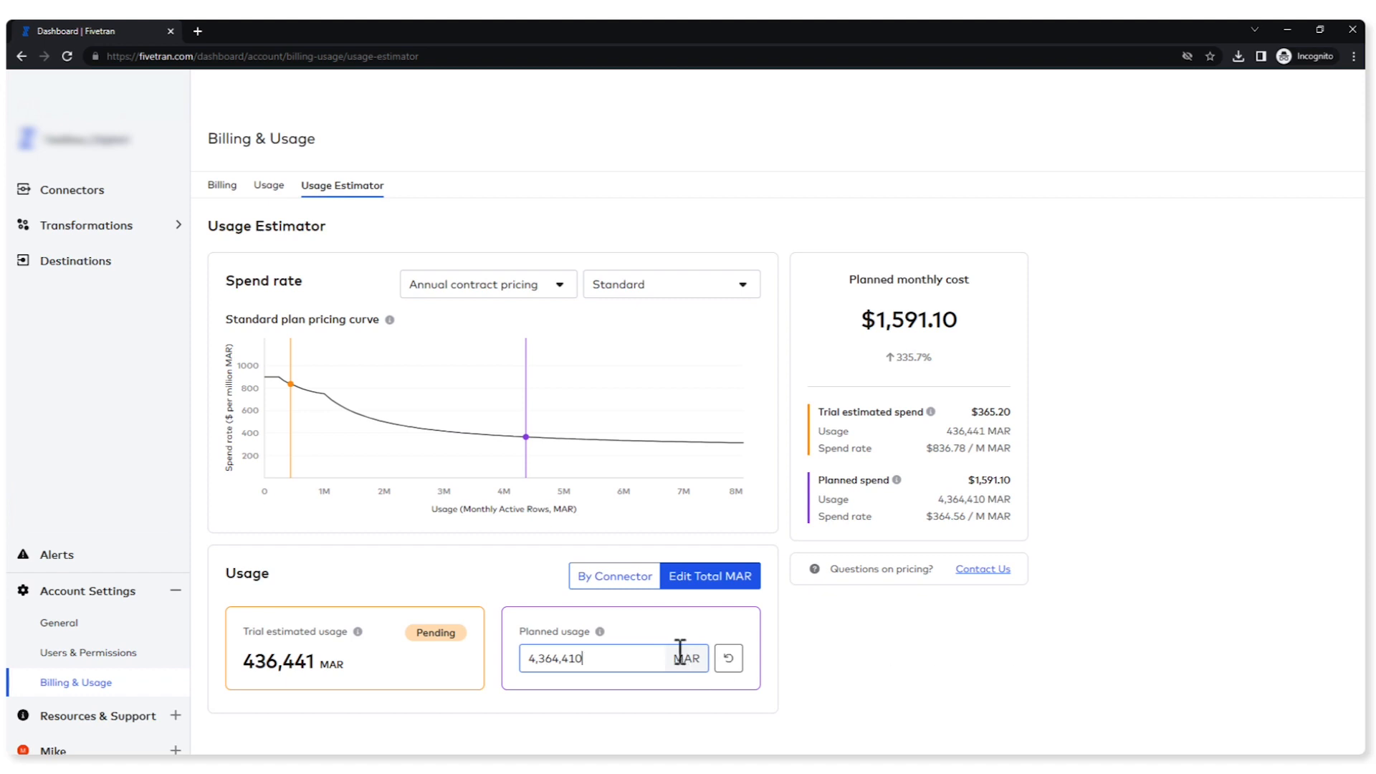
pyautogui.click(728, 658)
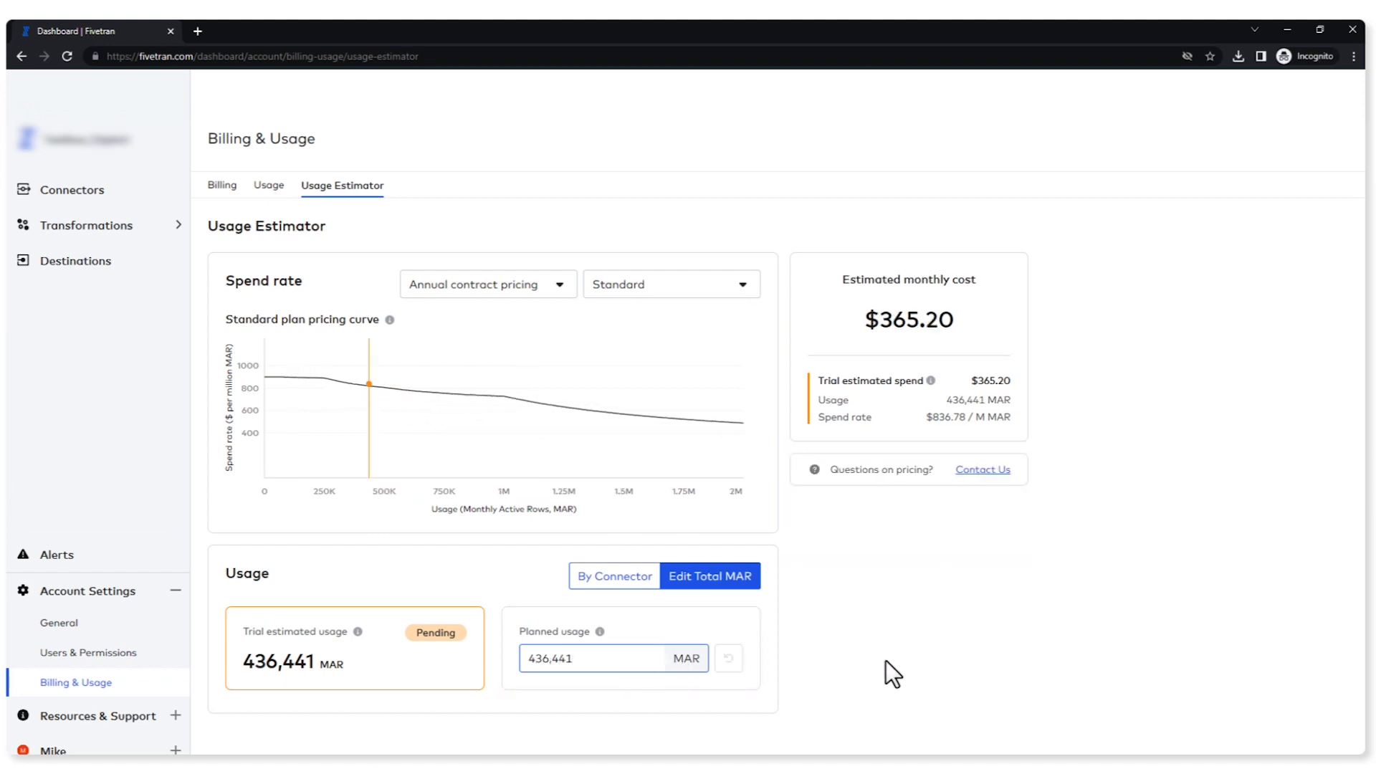
# - Switch back to By Connector estimates, each connector's planned MAR matching its trial MAR at 436,441 total
pyautogui.click(613, 658)
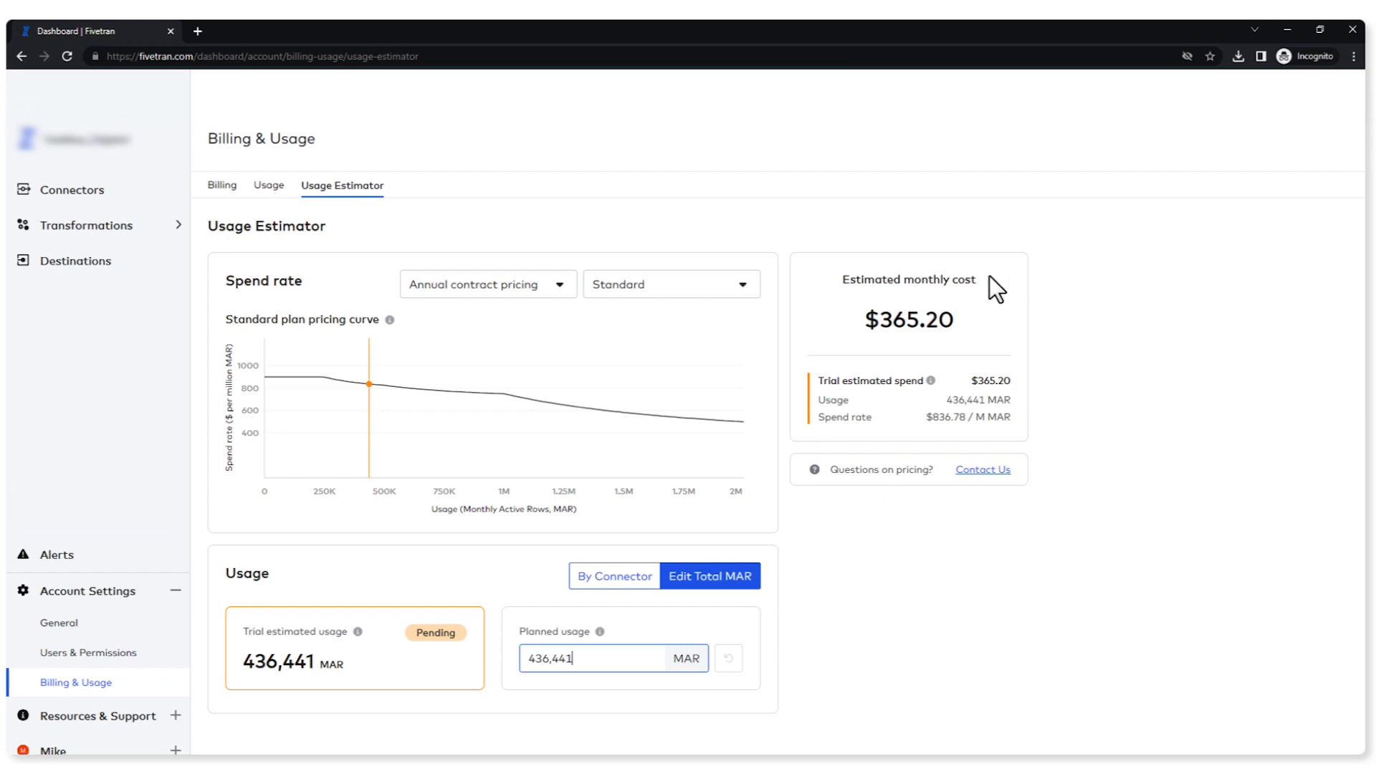
pyautogui.moveTo(662, 658)
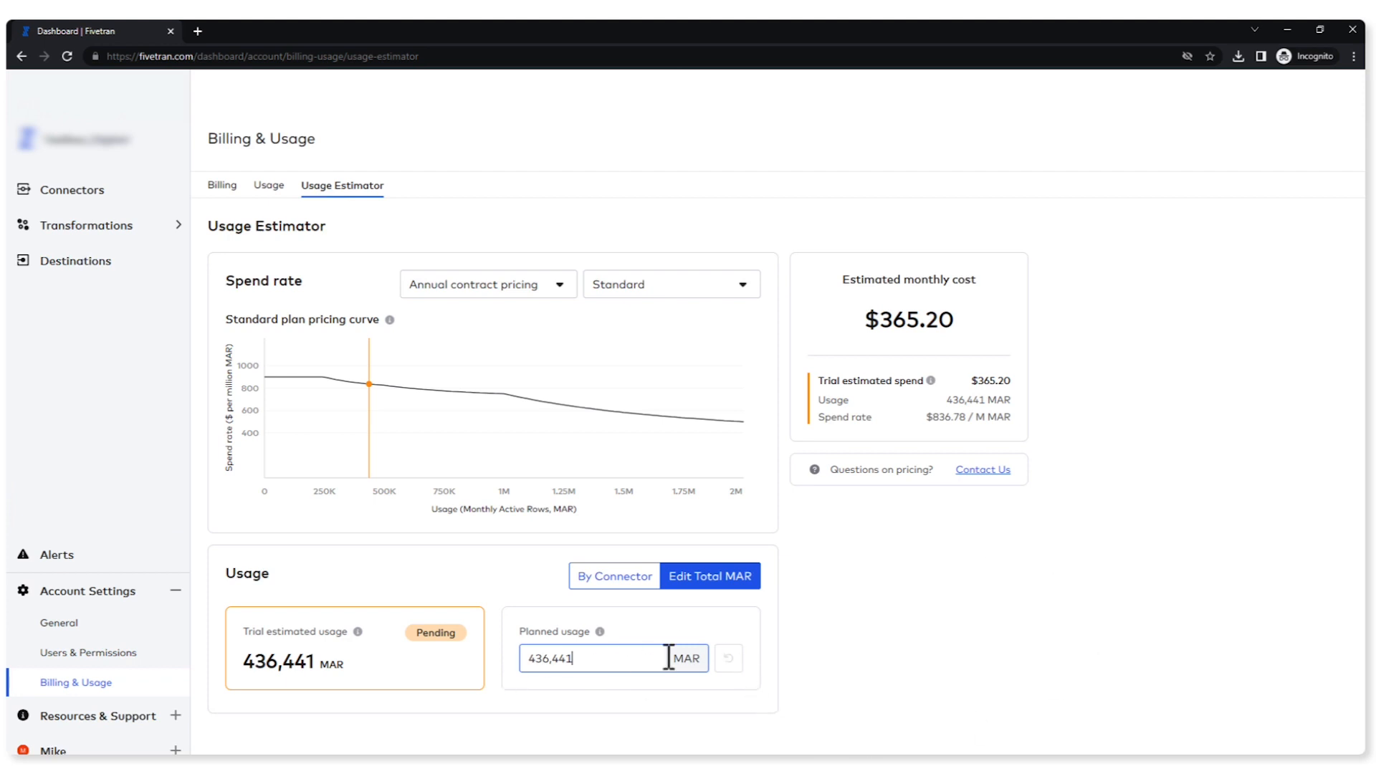
pyautogui.moveTo(632, 631)
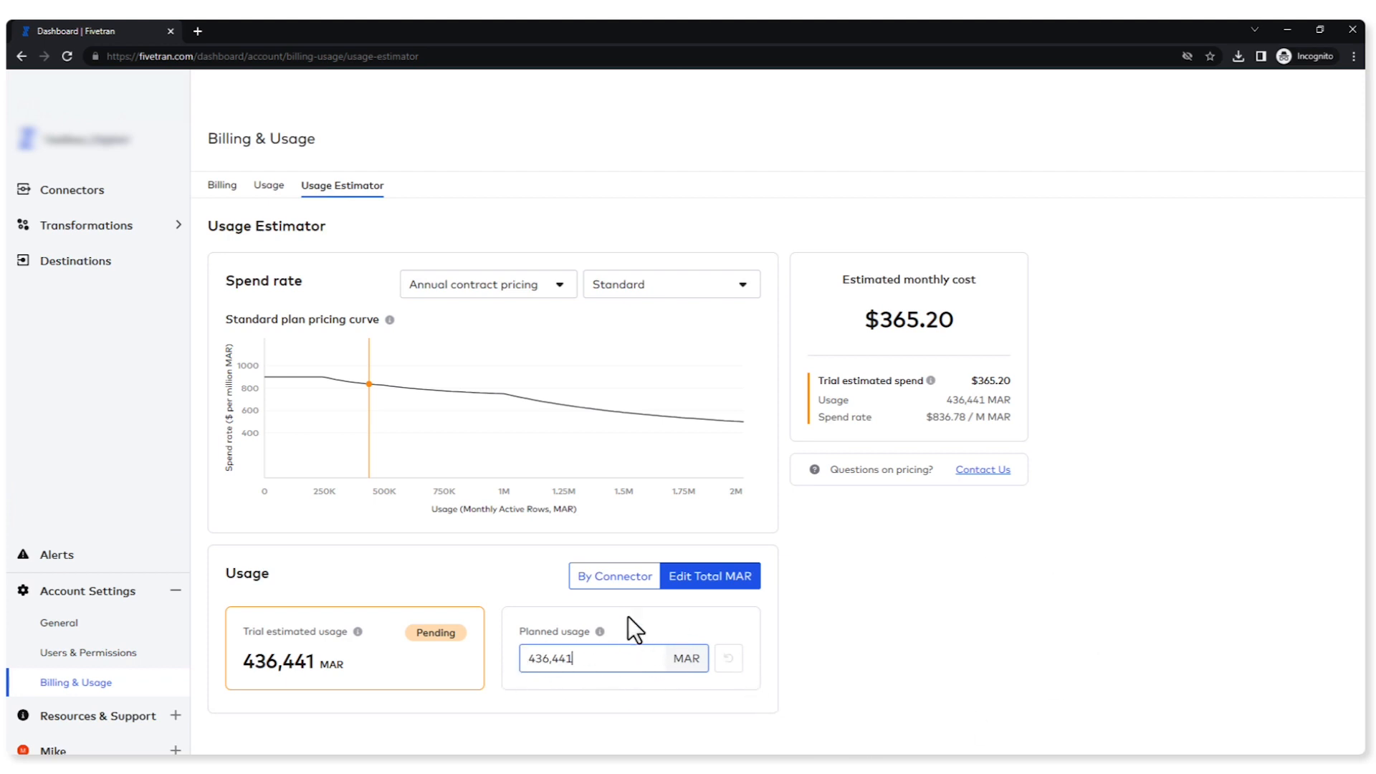
pyautogui.click(613, 576)
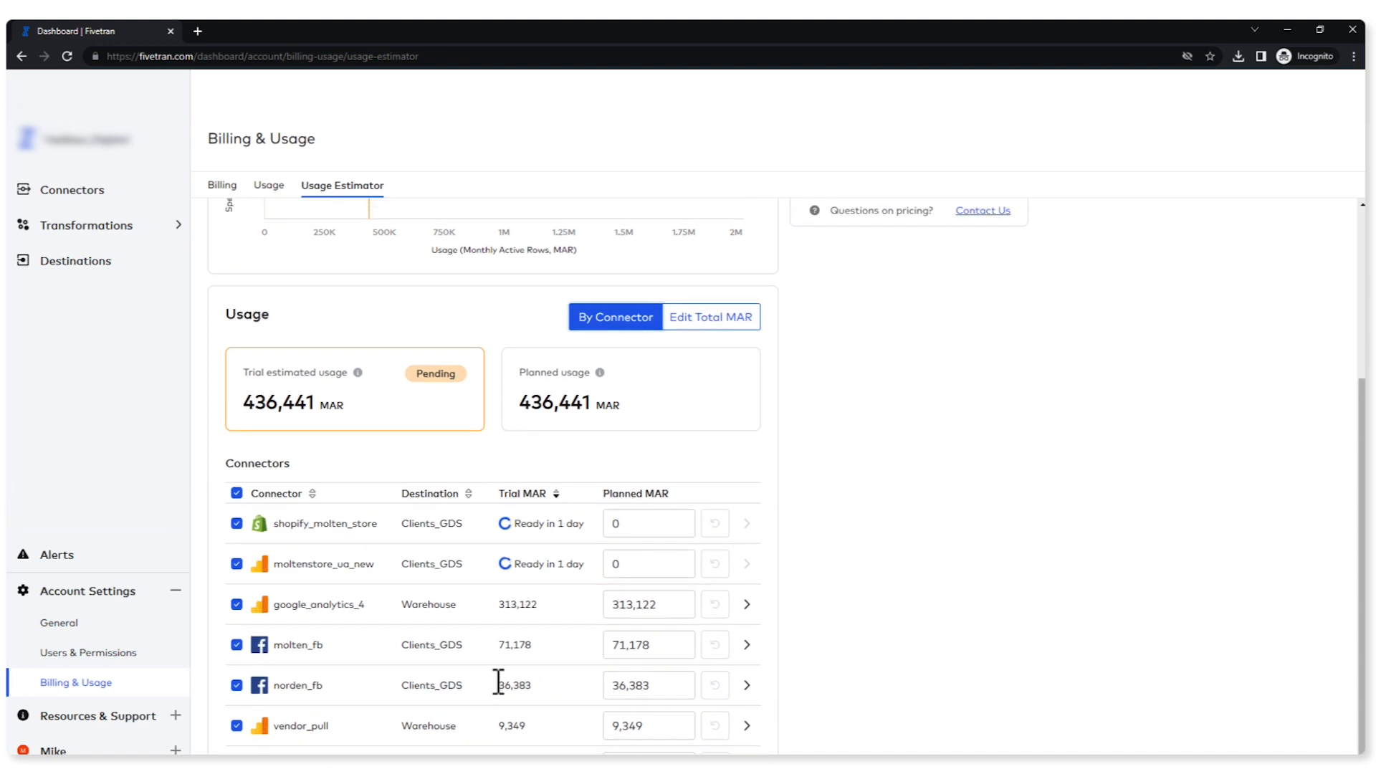
pyautogui.click(747, 685)
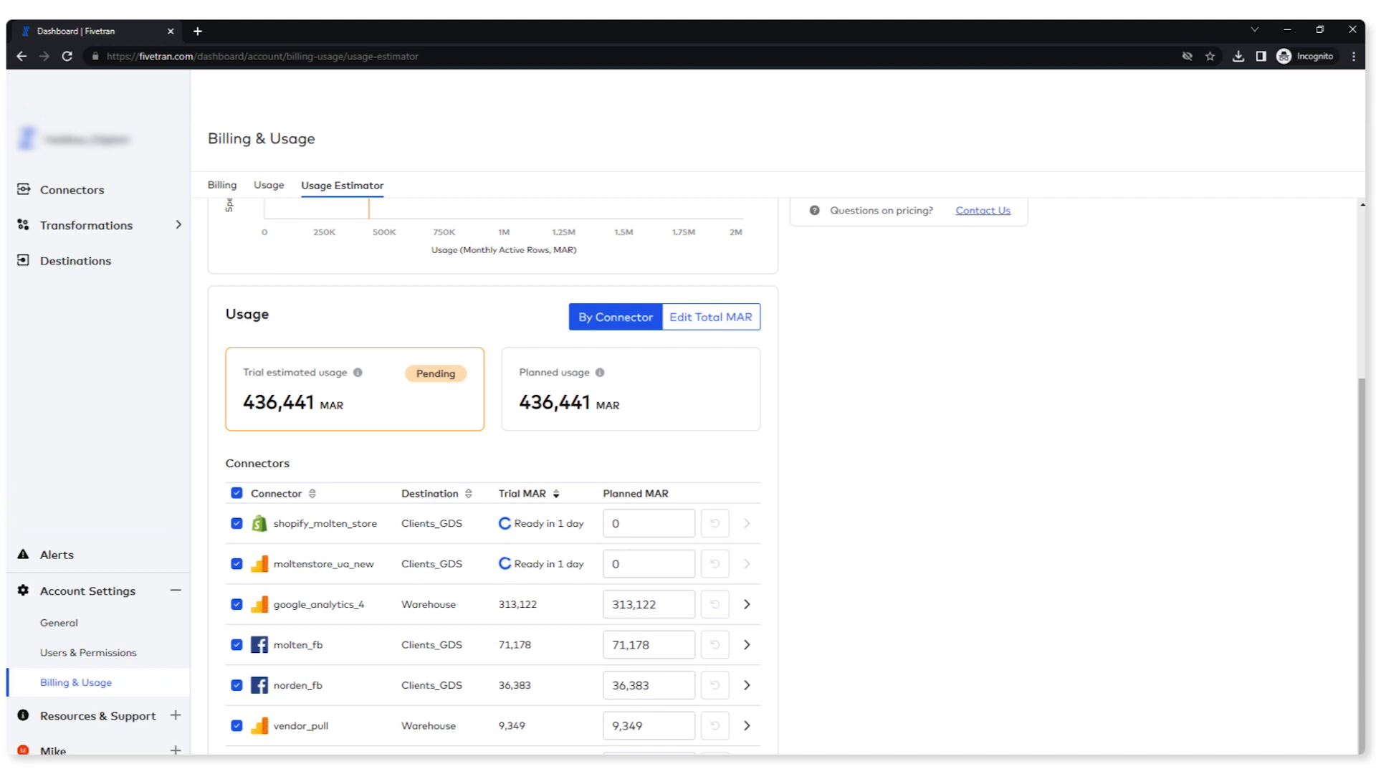
pyautogui.moveTo(1076, 621)
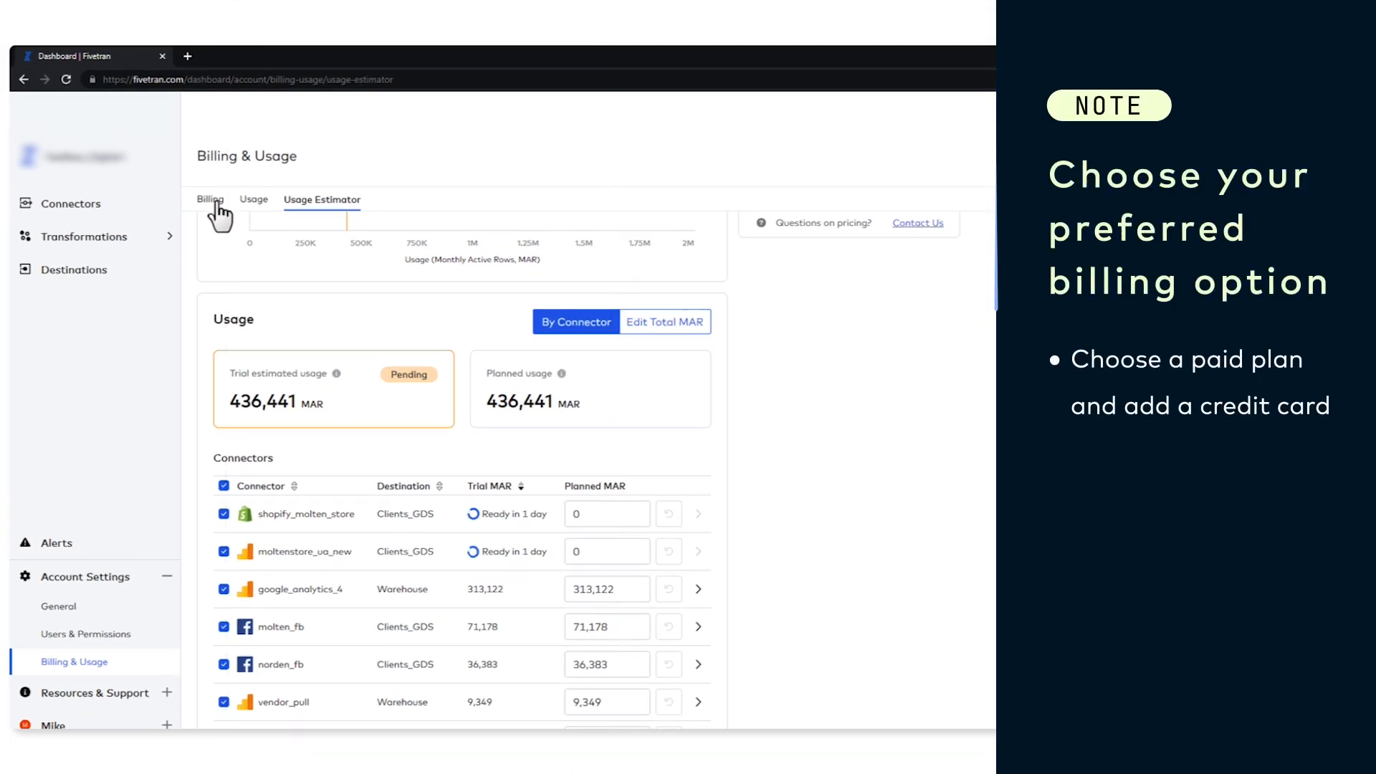
# - Return to the Billing tab showing paid plans with a Starter estimate of $207–$296 monthly
pyautogui.click(209, 199)
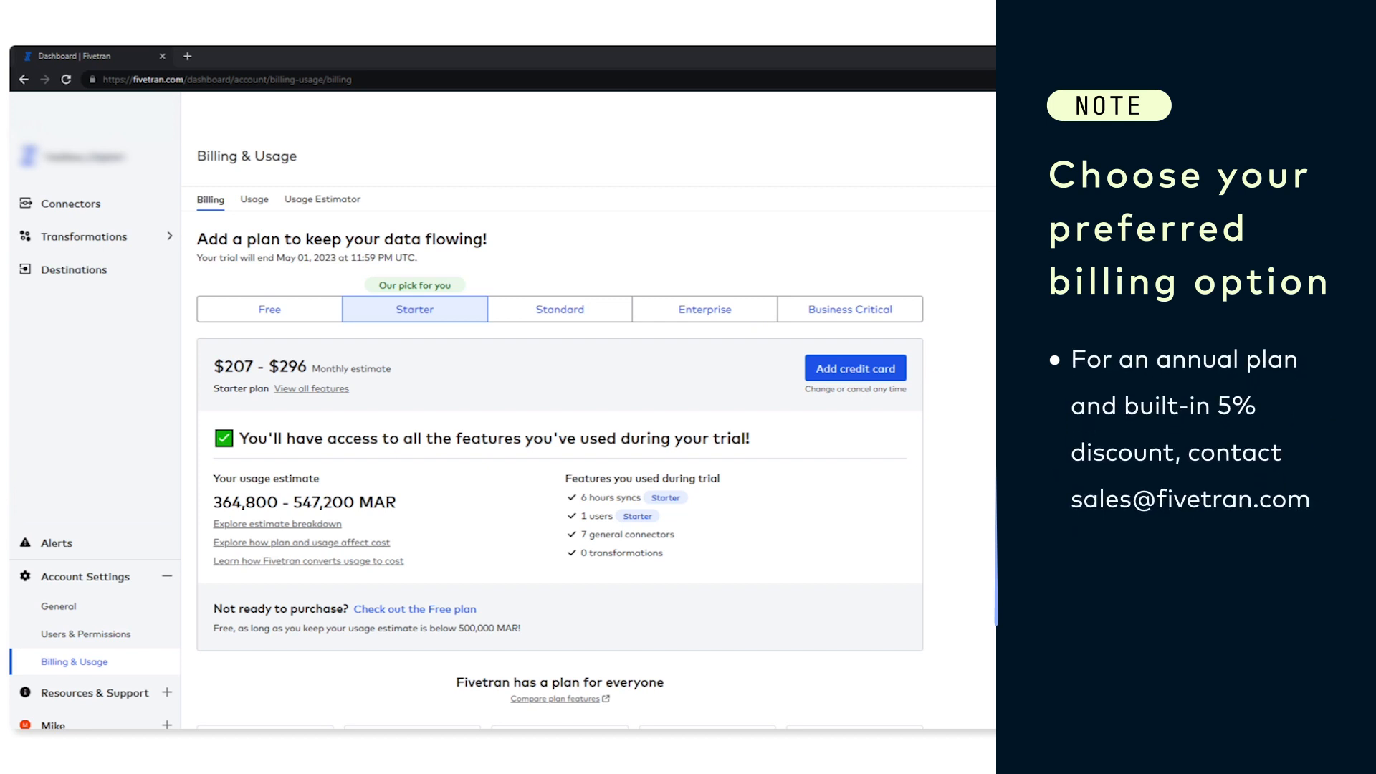
pyautogui.moveTo(277, 223)
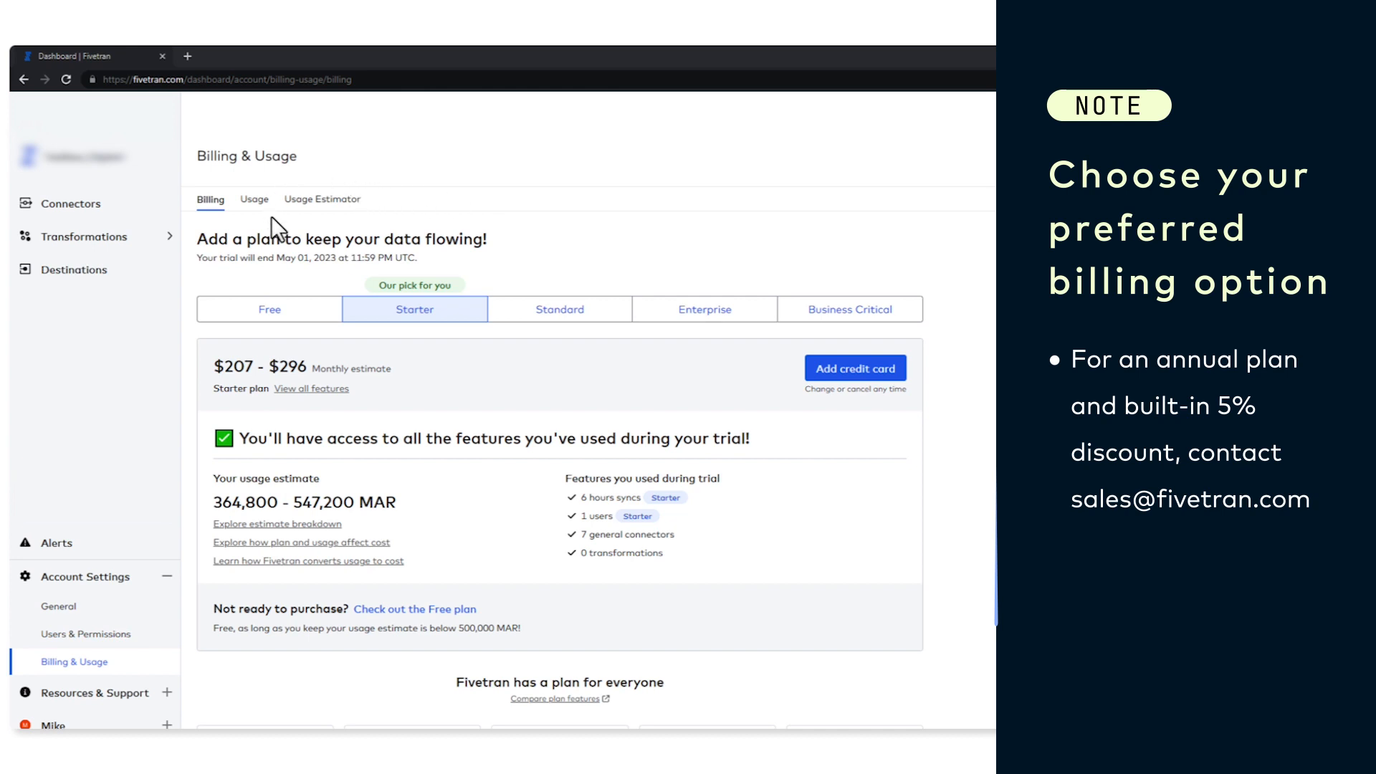
pyautogui.moveTo(743, 409)
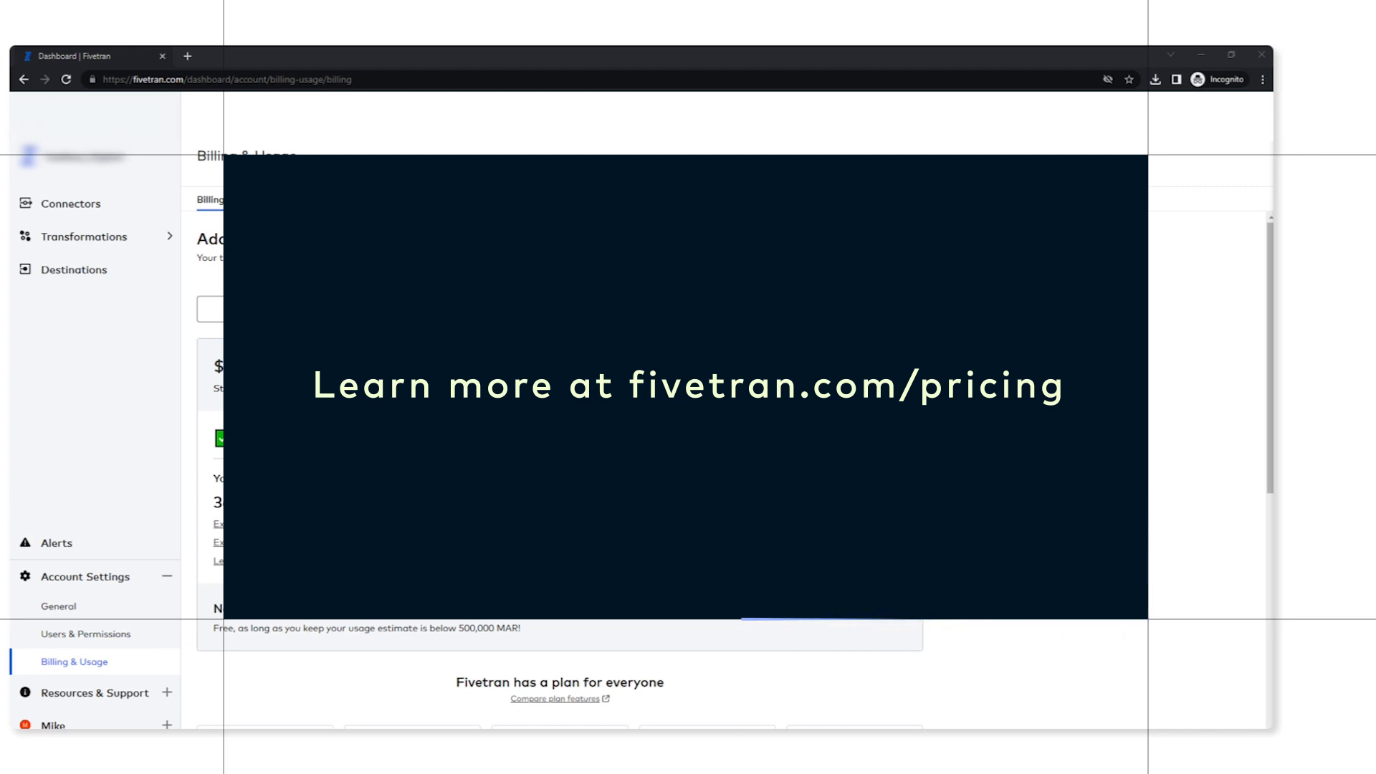
pyautogui.moveTo(740, 148)
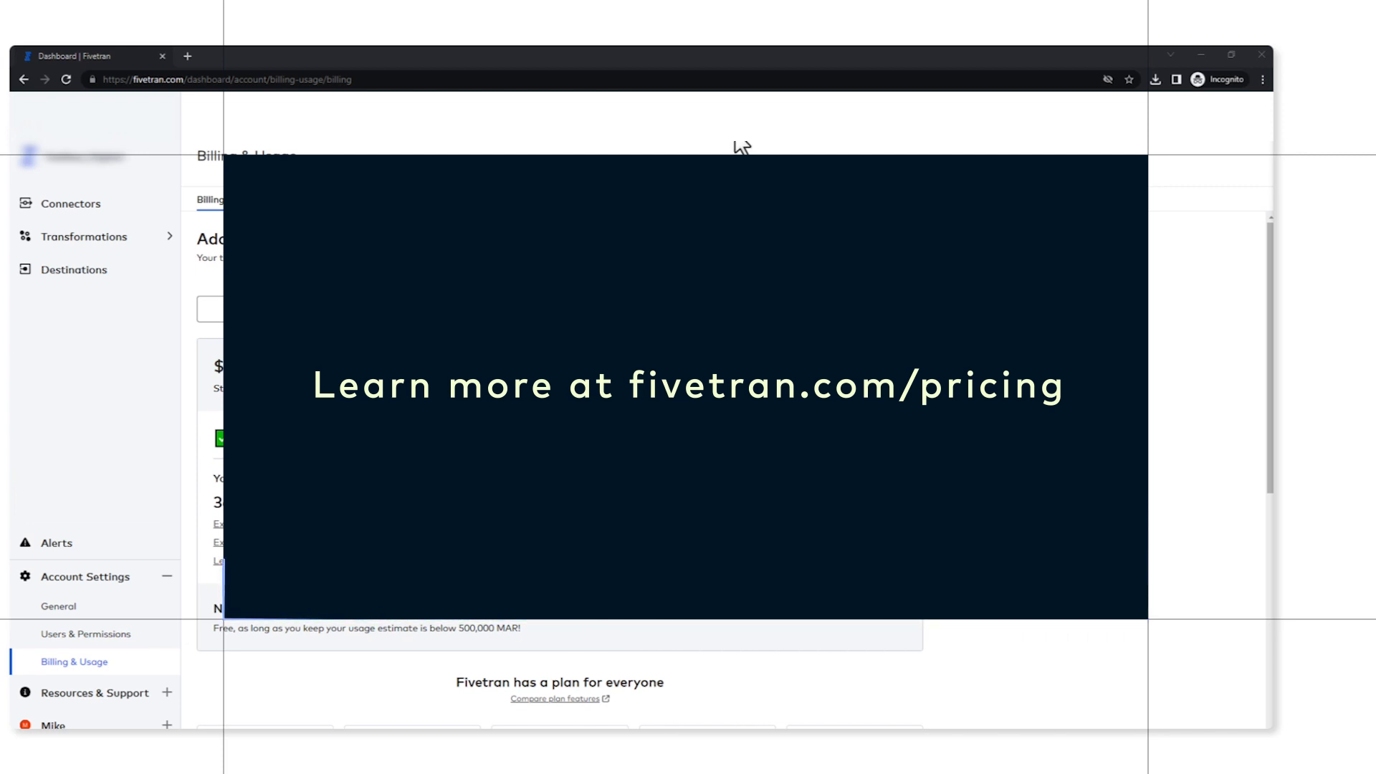